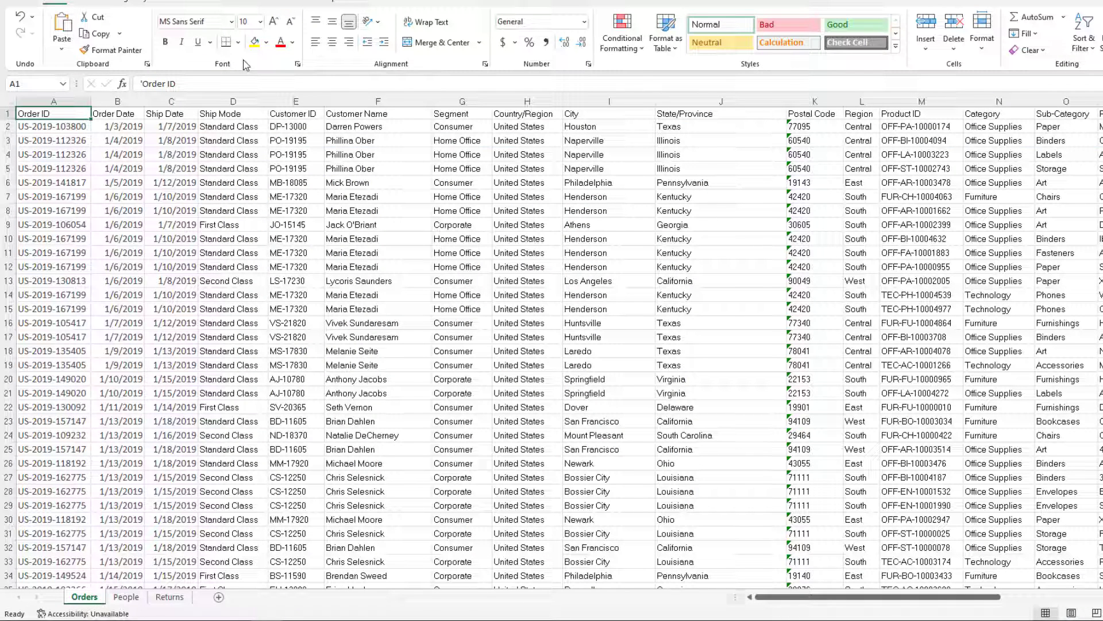
- Browse the Orders, People and Returns sheet tabs, then select the Order ID column on Returns
{"action": "left_click", "coordinate": [126, 596]}
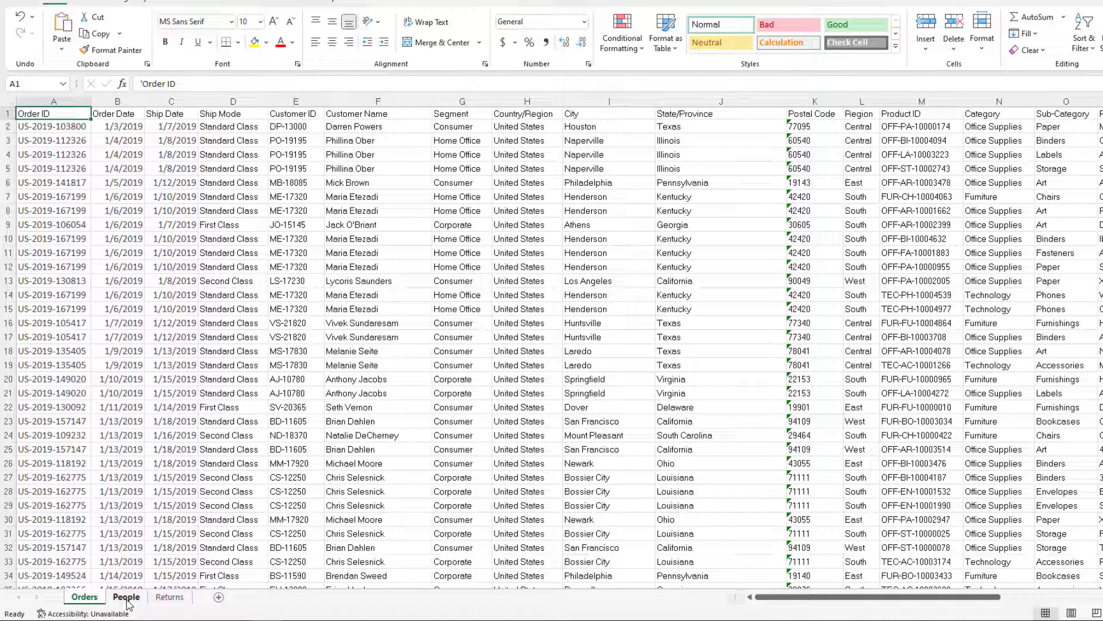
{"action": "left_click", "coordinate": [84, 596]}
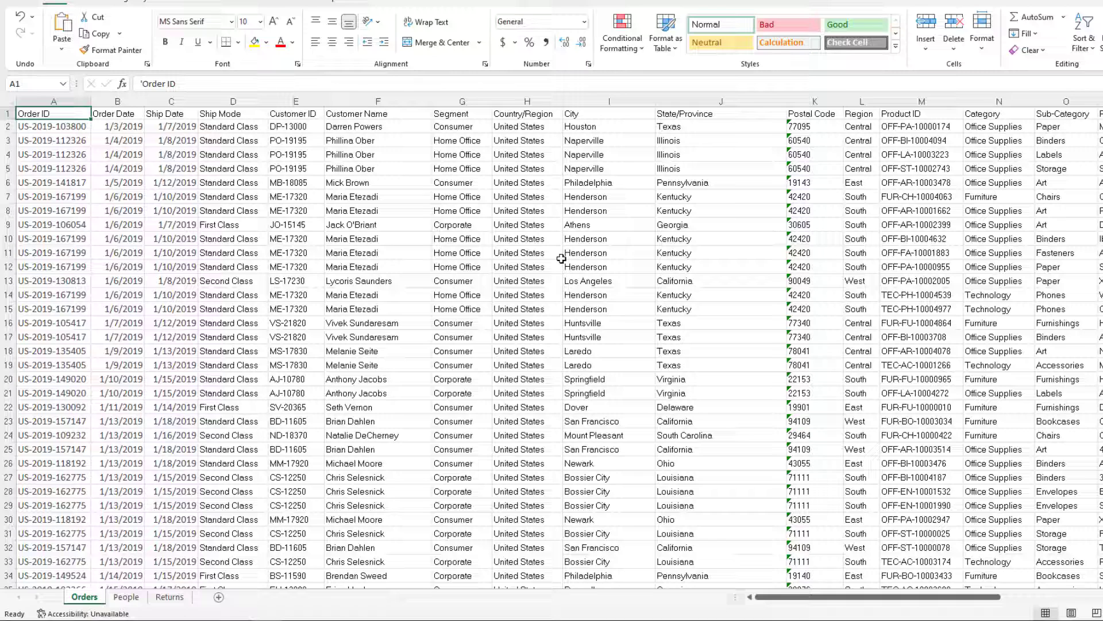
{"action": "left_click", "coordinate": [127, 596]}
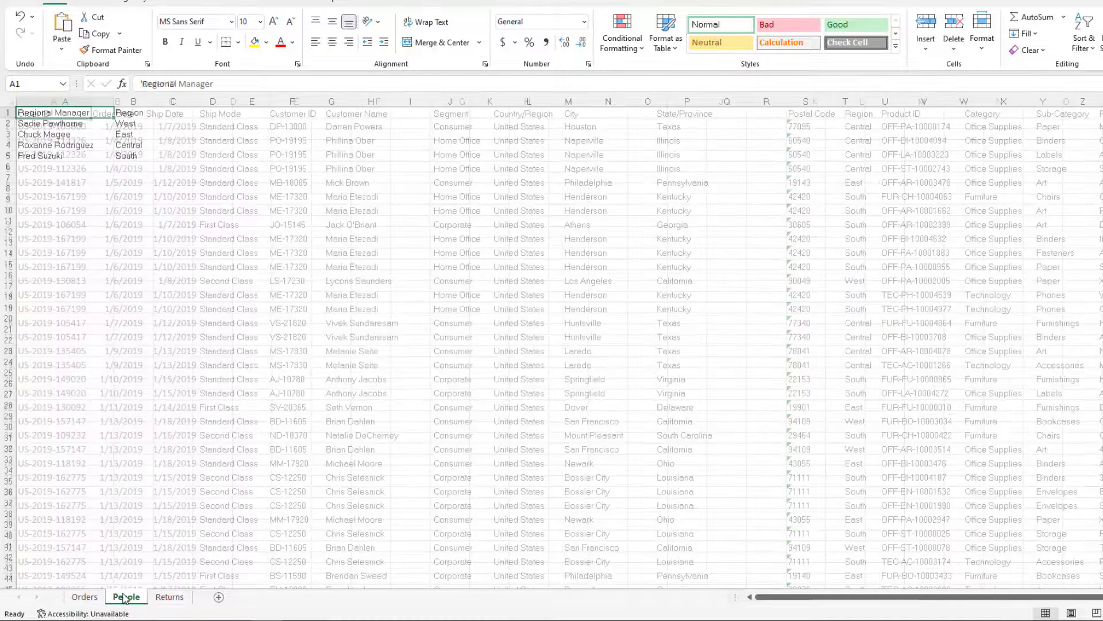
{"action": "left_click", "coordinate": [127, 596]}
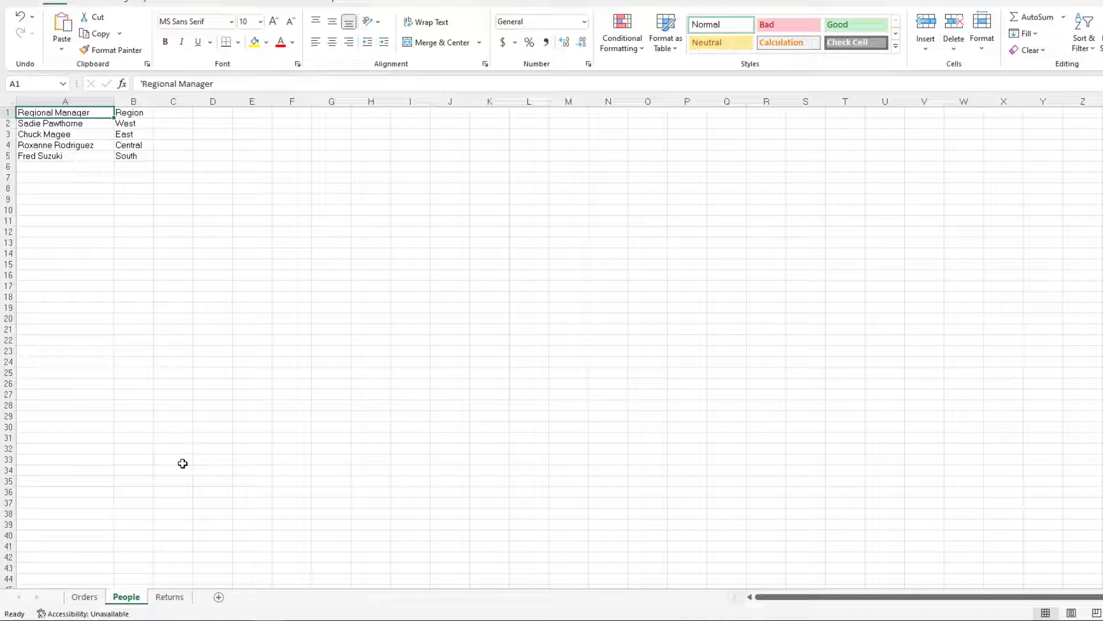
{"action": "left_click", "coordinate": [168, 597]}
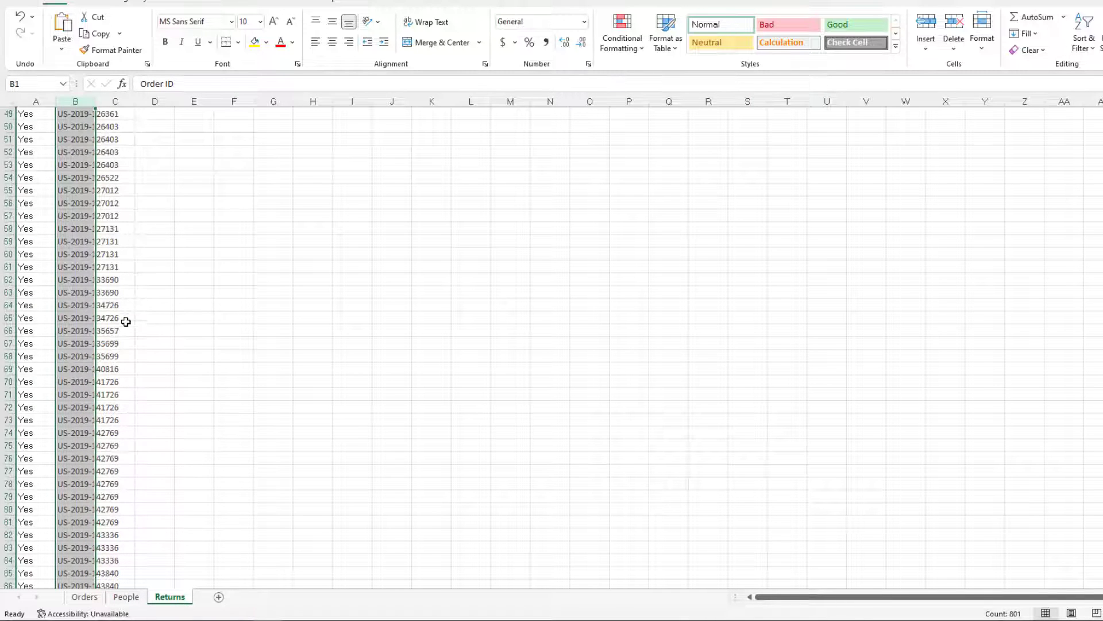
{"action": "left_click", "coordinate": [84, 596]}
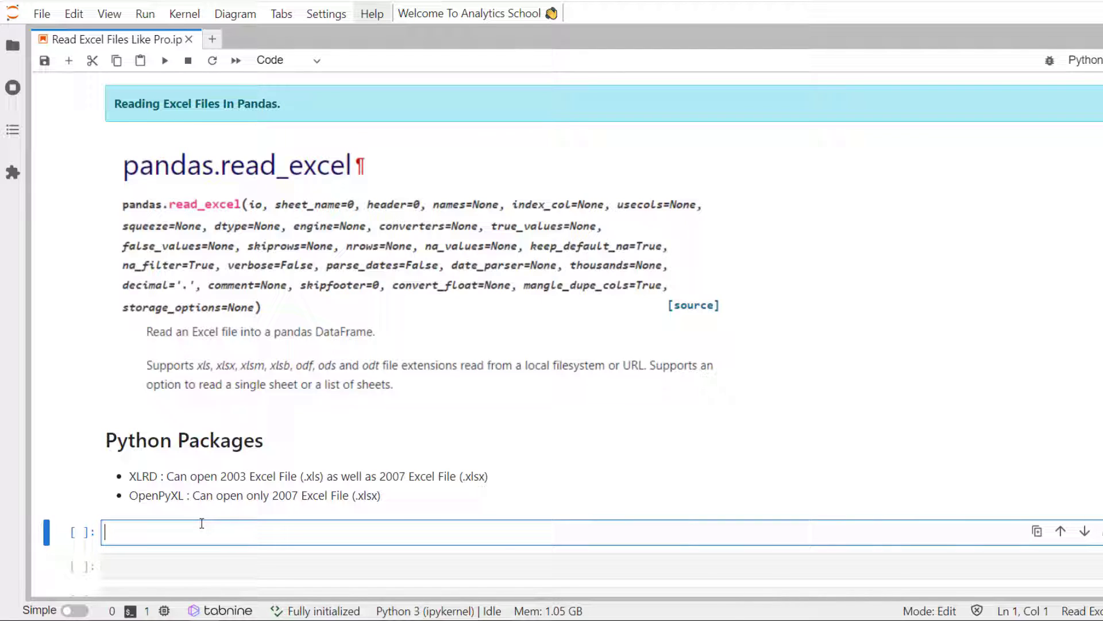
- Import pandas as pd and numpy as np in a code cell
{"action": "type", "text": "import"}
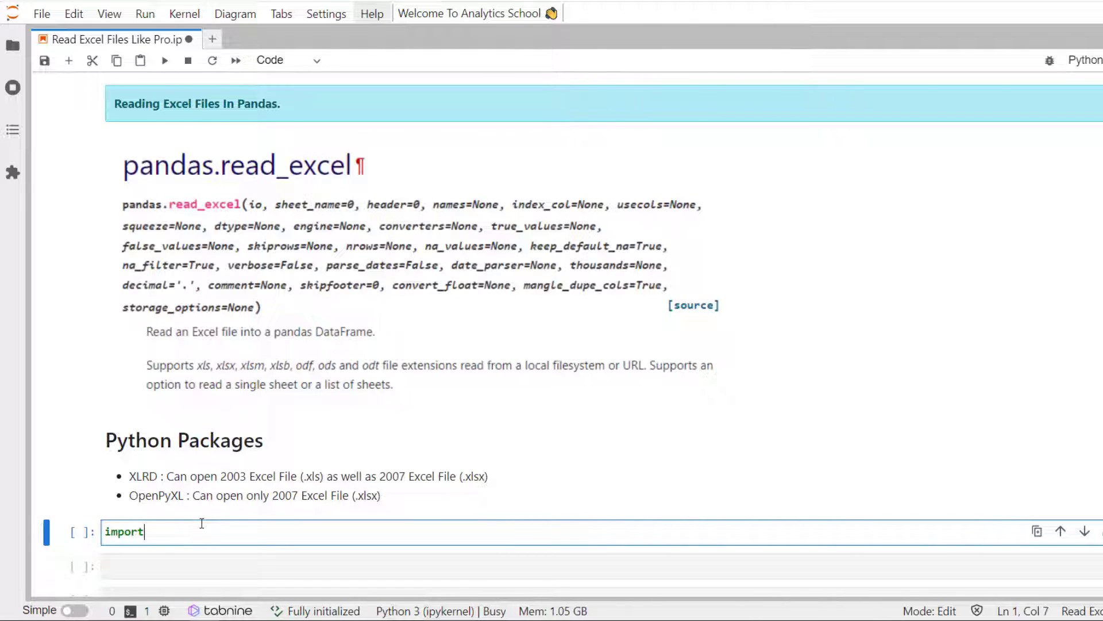
{"action": "type", "text": "pandas a"}
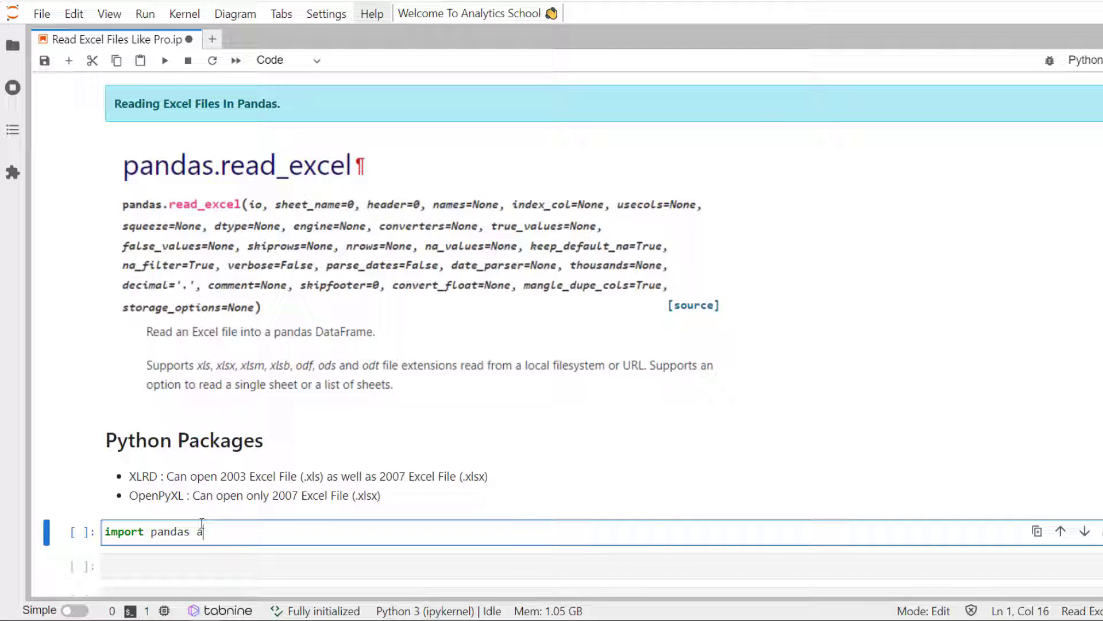
{"action": "type", "text": "s pd"}
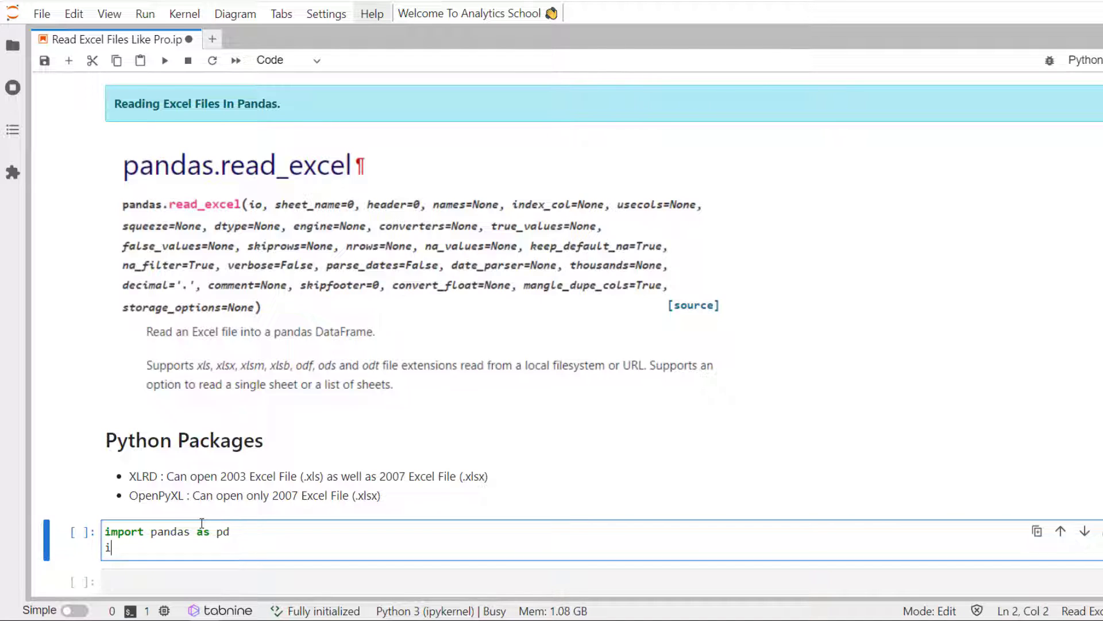
{"action": "type", "text": "import num"}
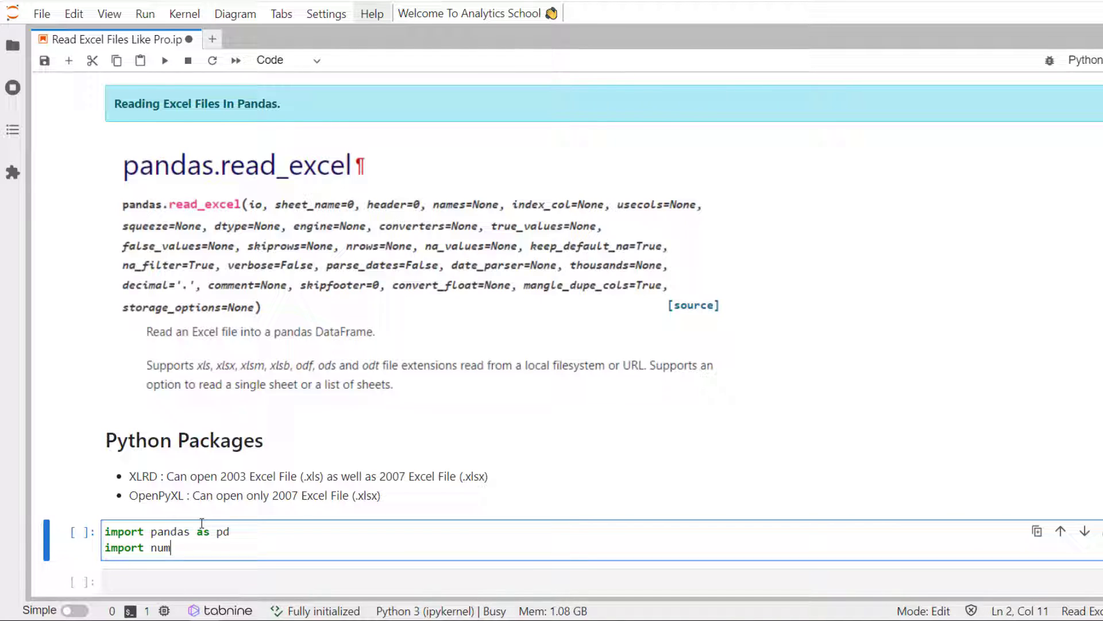
{"action": "type", "text": "py as n"}
{"action": "left_click", "coordinate": [603, 582]}
{"action": "type", "text": "df ="}
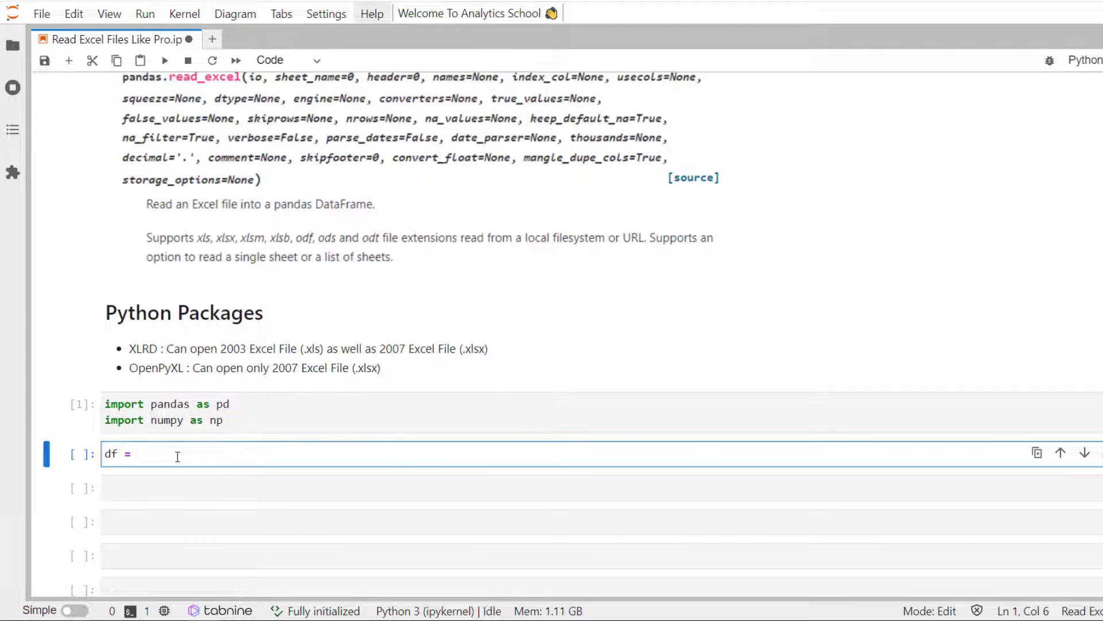
- Read 'Superstore.xls' with pd.read_excel into df and start a df.head() preview cell
{"action": "type", "text": "pd.read"}
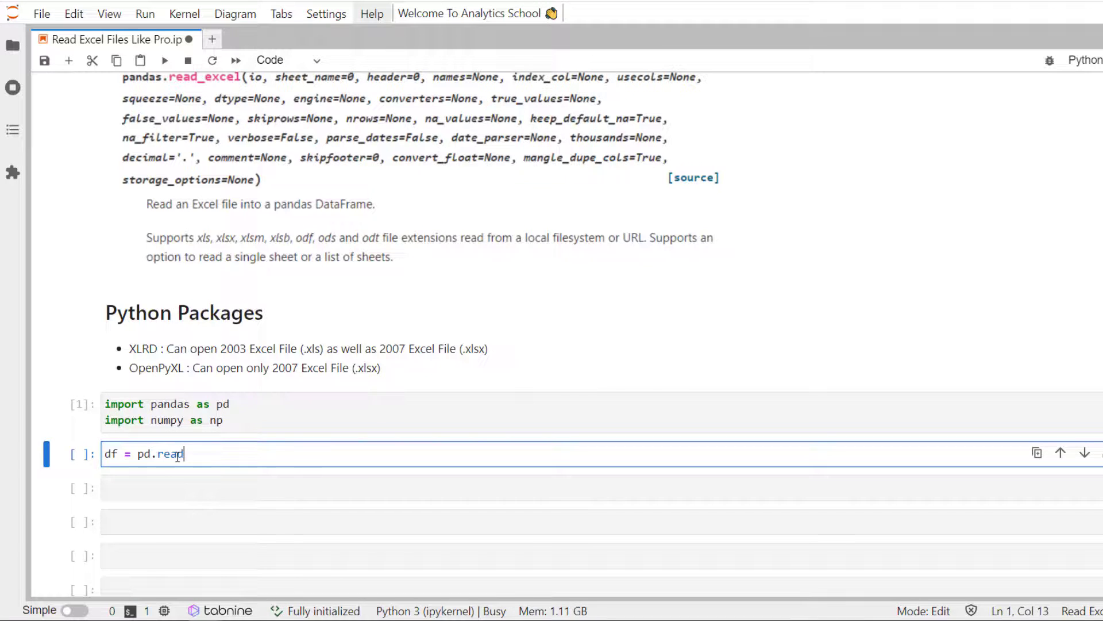
{"action": "type", "text": "_exce"}
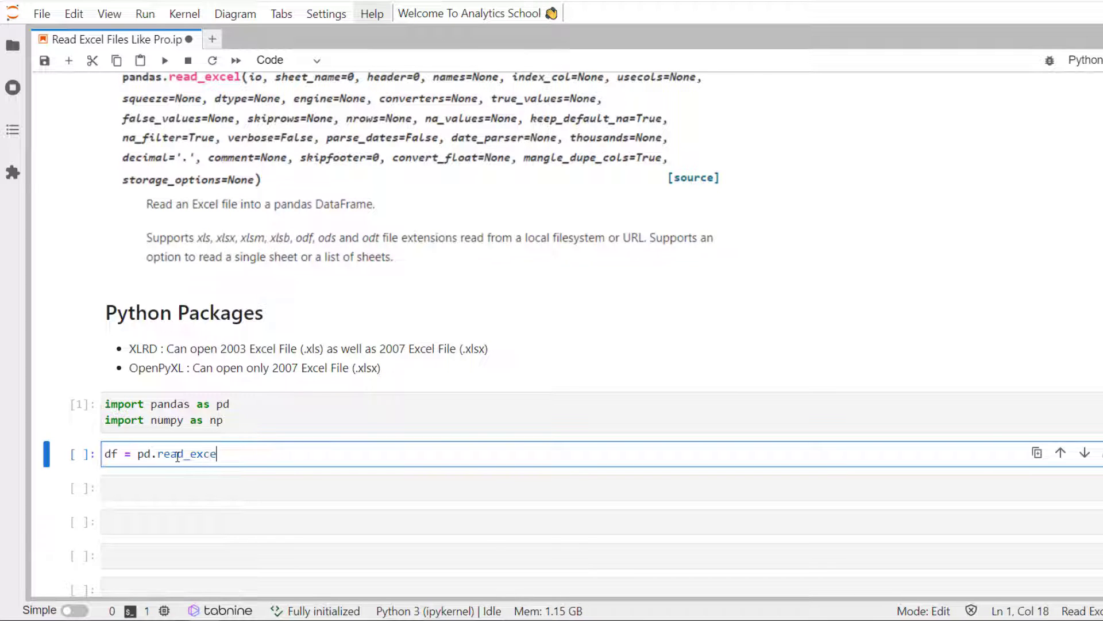
{"action": "type", "text": "()"}
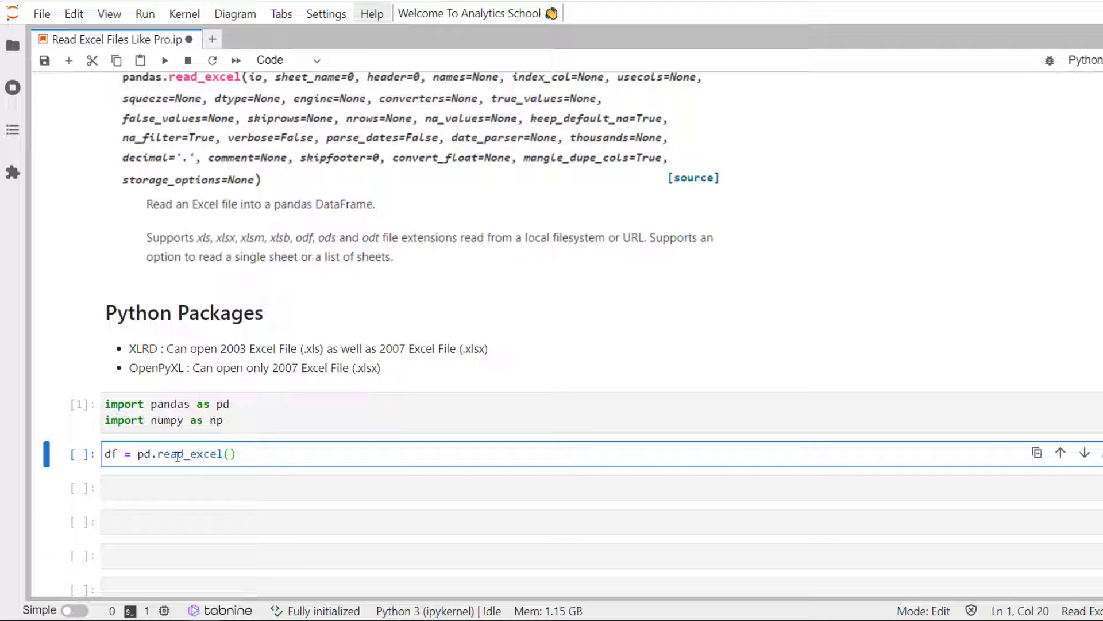
{"action": "type", "text": "'Supe'"}
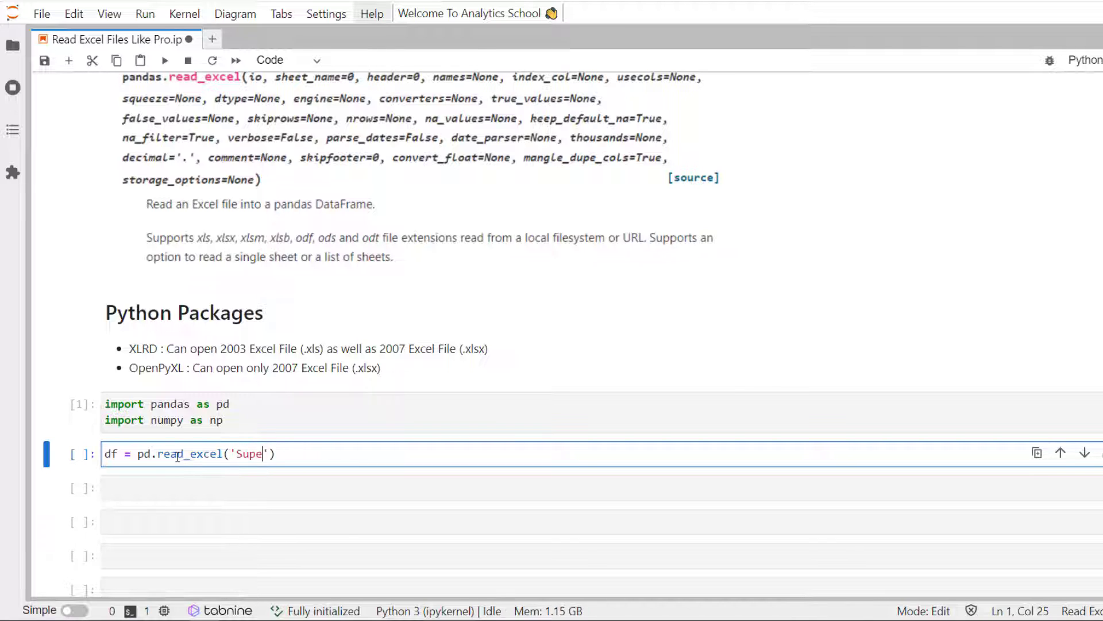
{"action": "type", "text": "rstore."}
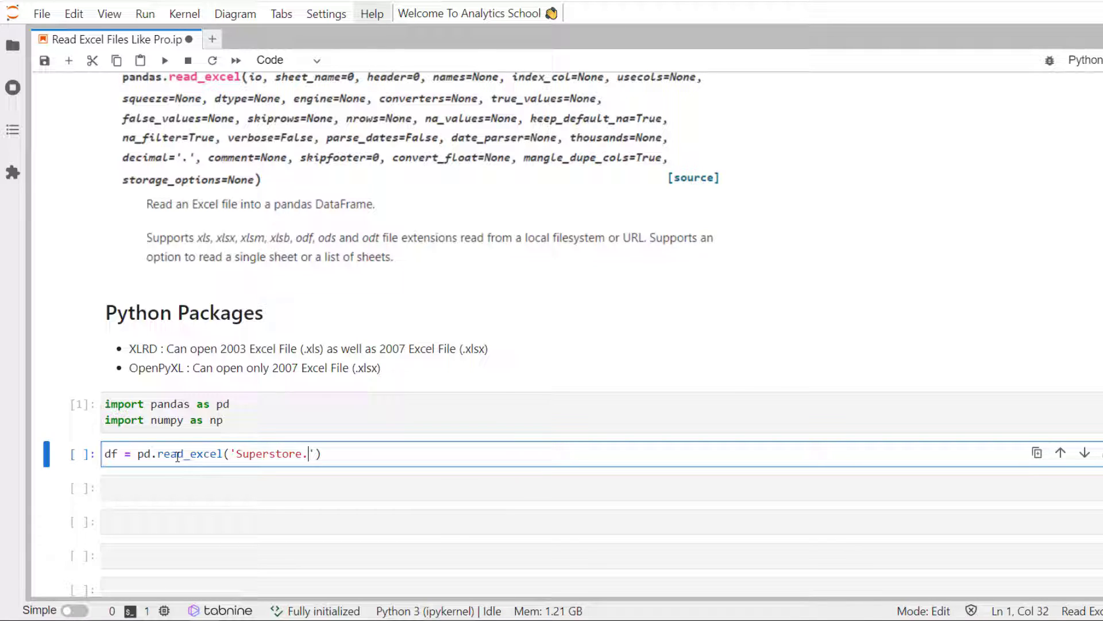
{"action": "type", "text": "xls"}
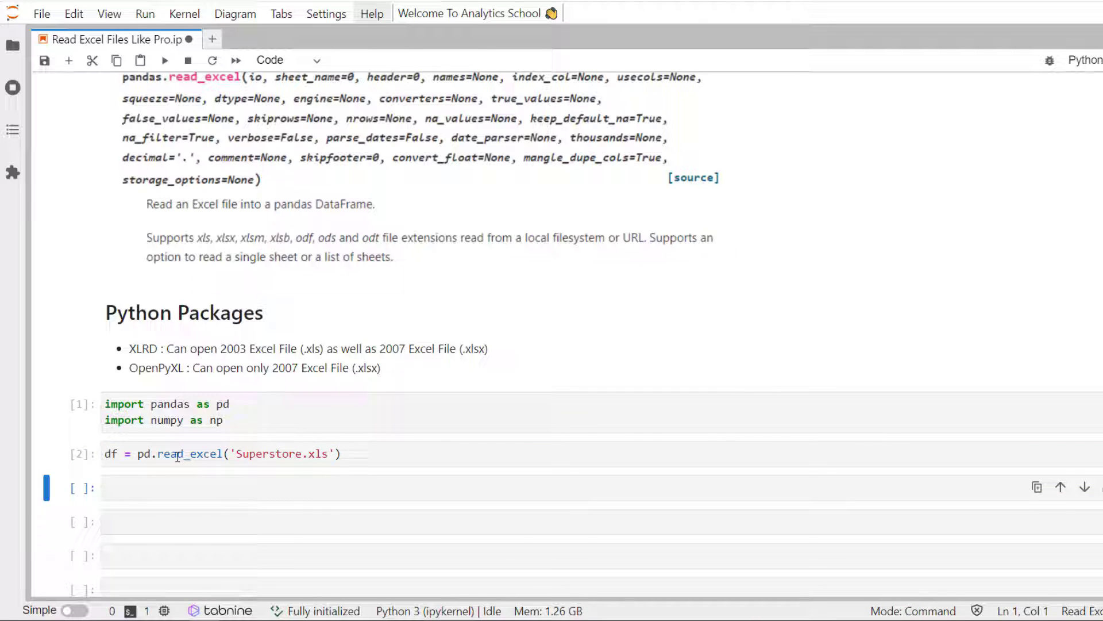
{"action": "type", "text": "sd"}
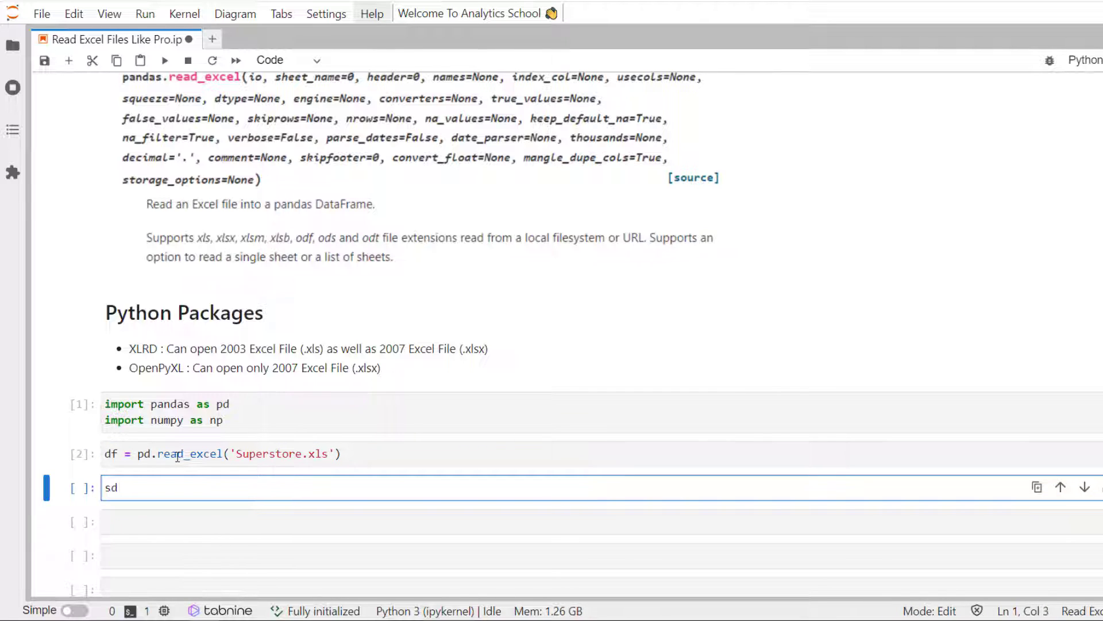
{"action": "type", "text": "df.head("}
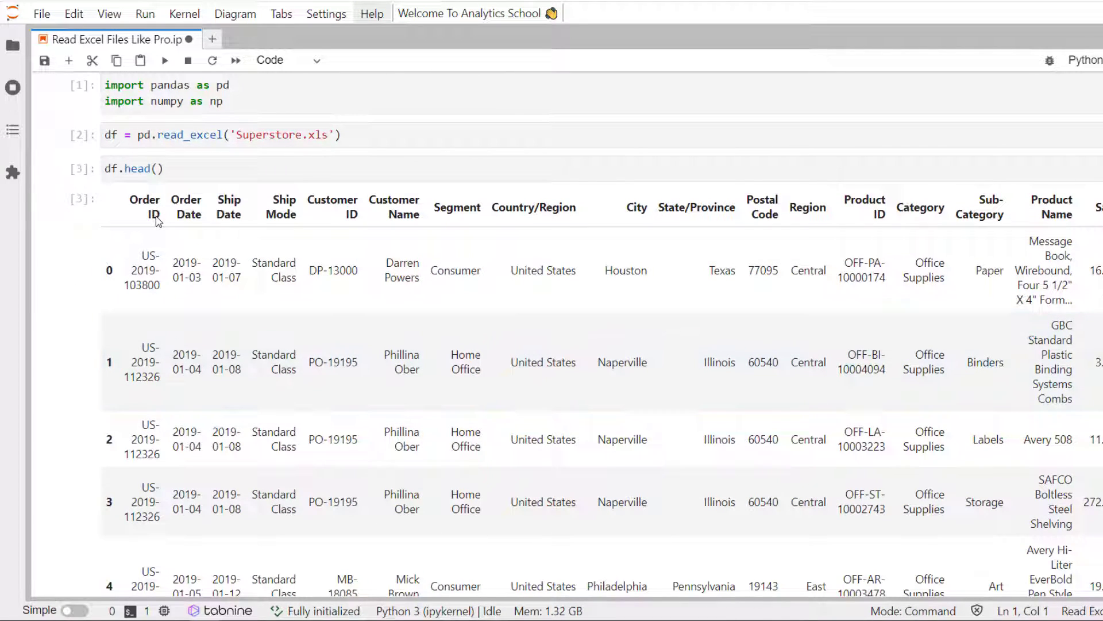
{"action": "mouse_move", "coordinate": [255, 218]}
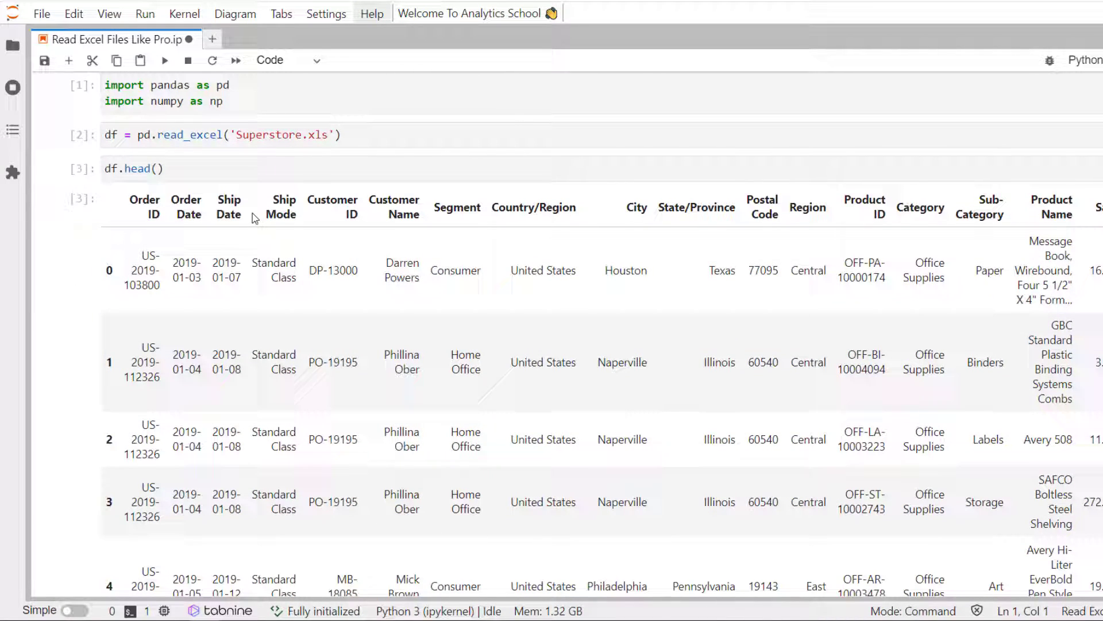
{"action": "mouse_move", "coordinate": [350, 215]}
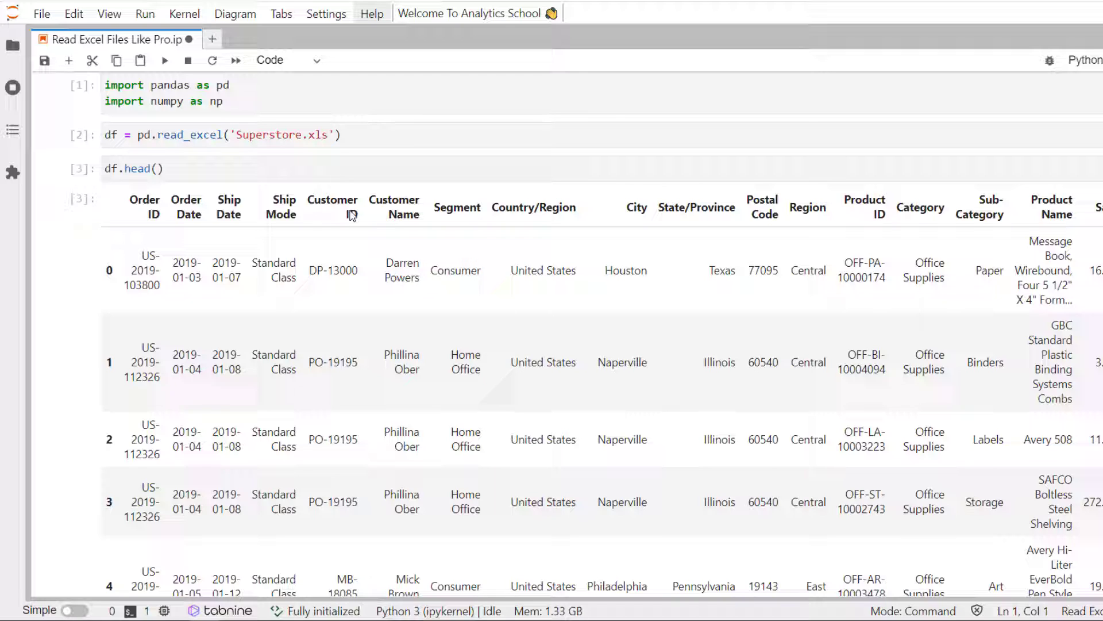
- Scroll down past the df.head() preview to the sheet_name heading and empty cell
{"action": "scroll", "scroll_direction": "down", "scroll_amount": 3}
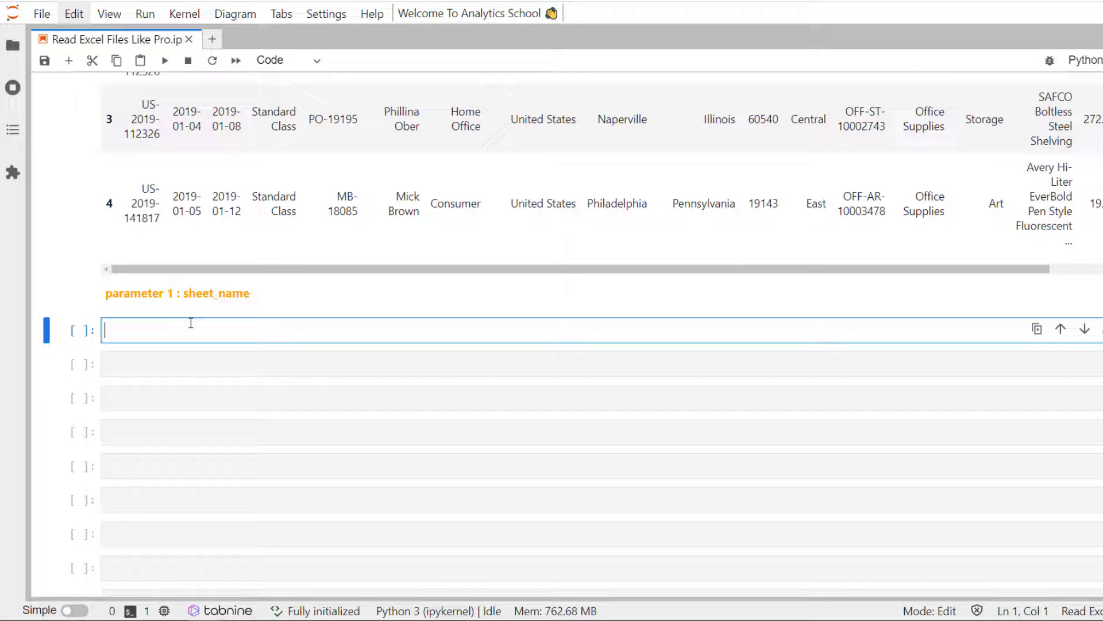
- Read 'Superstore.xls' with sheet_name='Returns' into df_return
{"action": "type", "text": "df_return"}
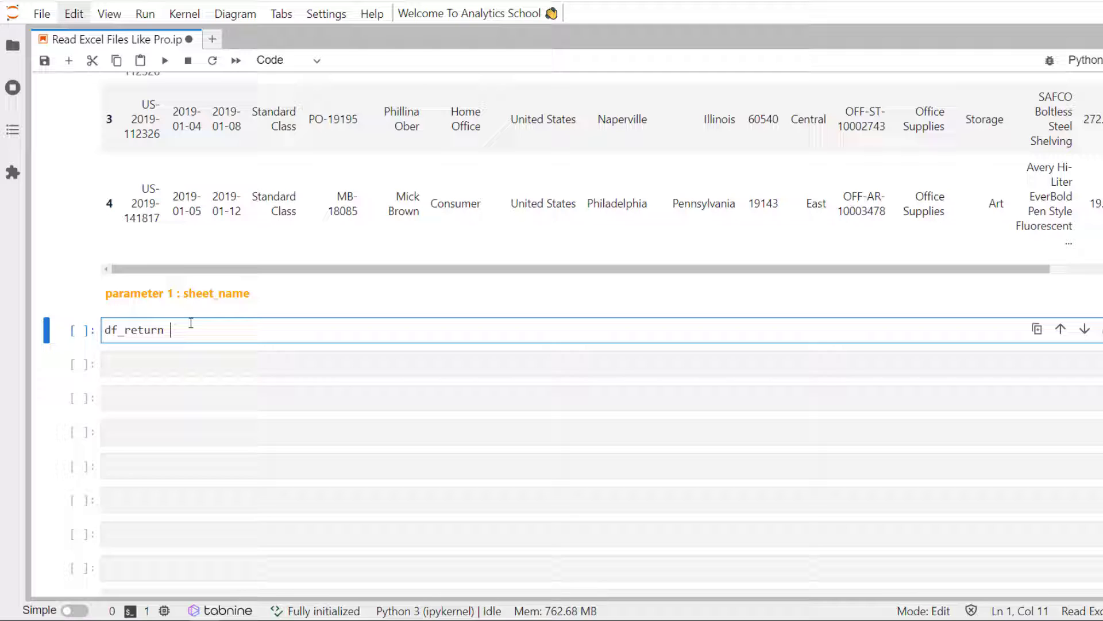
{"action": "type", "text": "= pd.rea"}
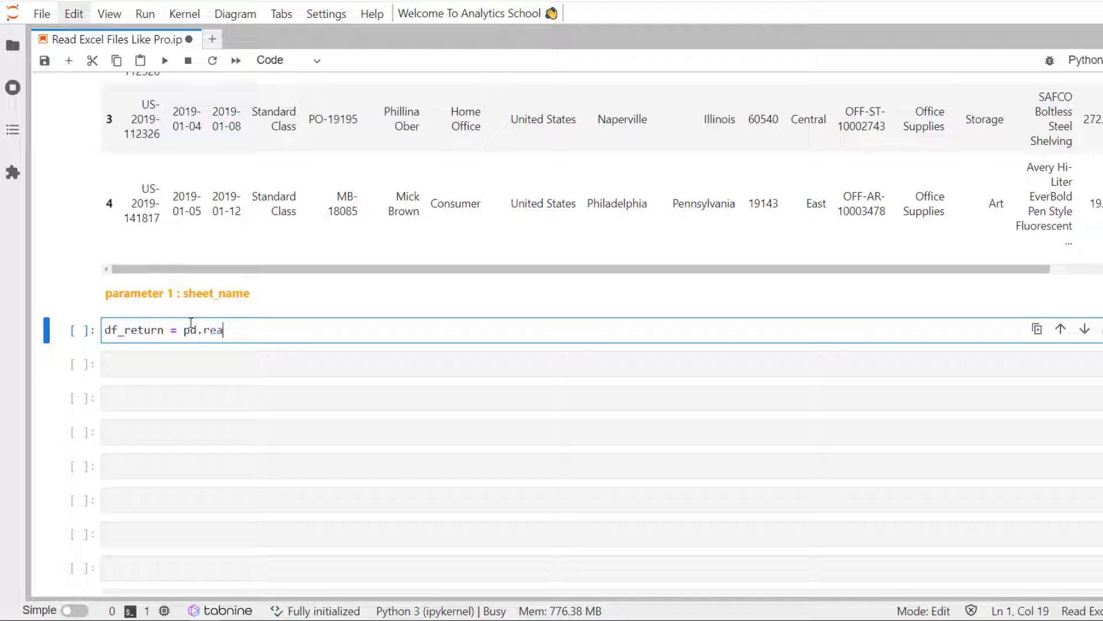
{"action": "type", "text": "d_"}
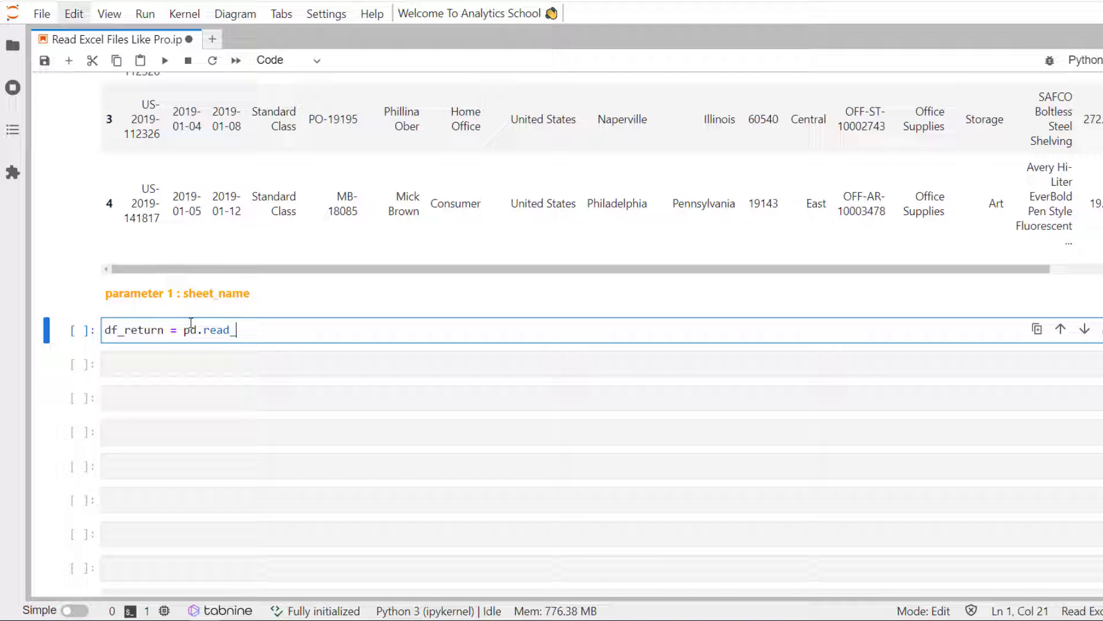
{"action": "type", "text": "excel"}
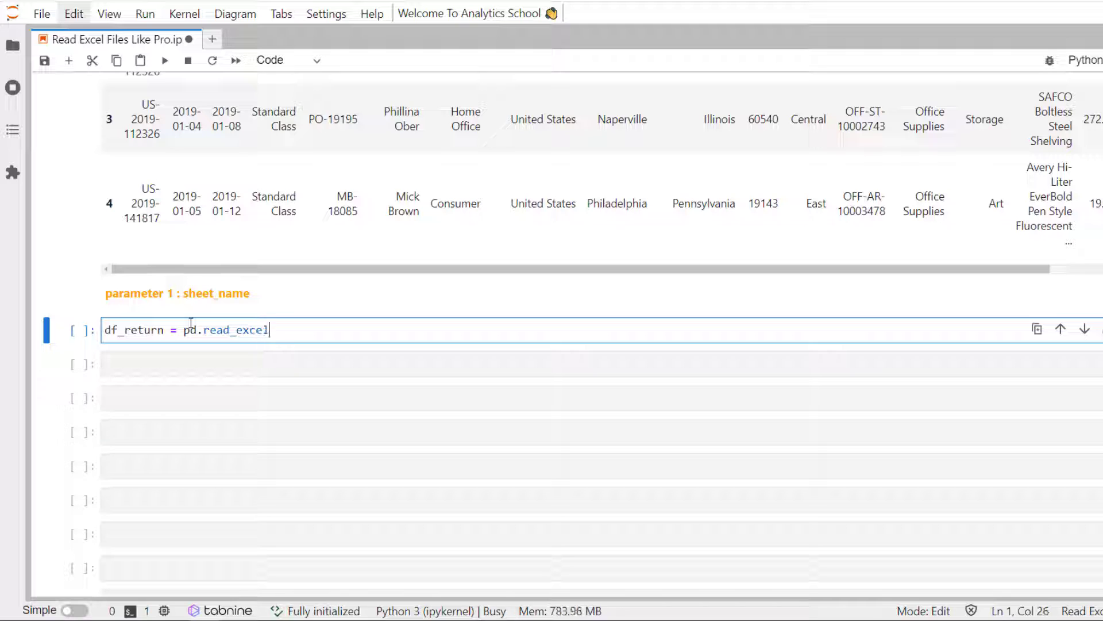
{"action": "type", "text": "('')"}
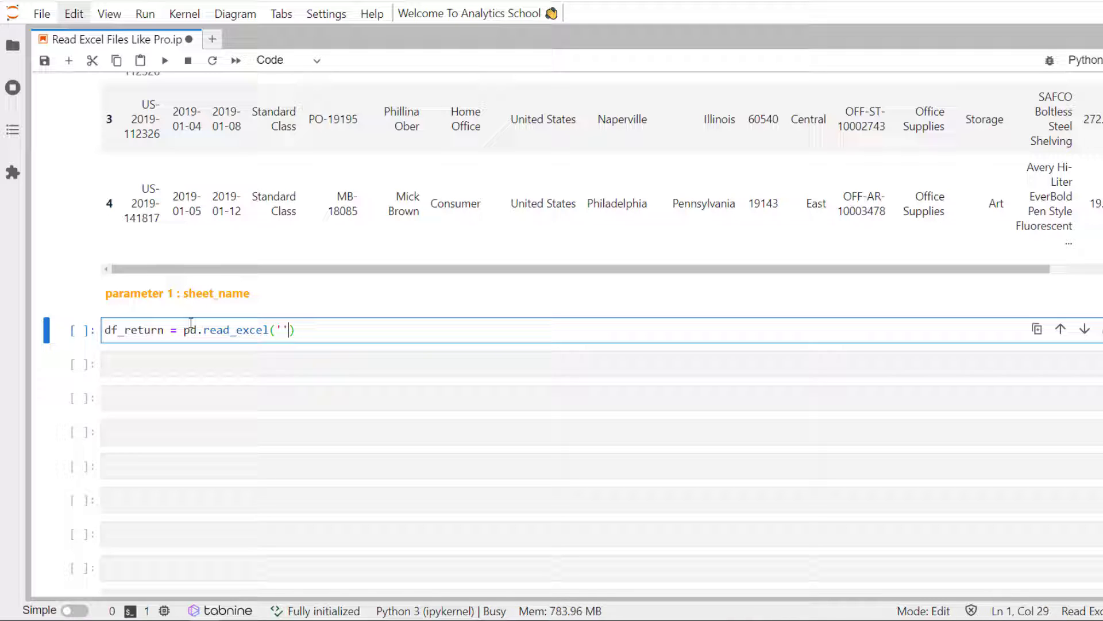
{"action": "type", "text": "Superstore"}
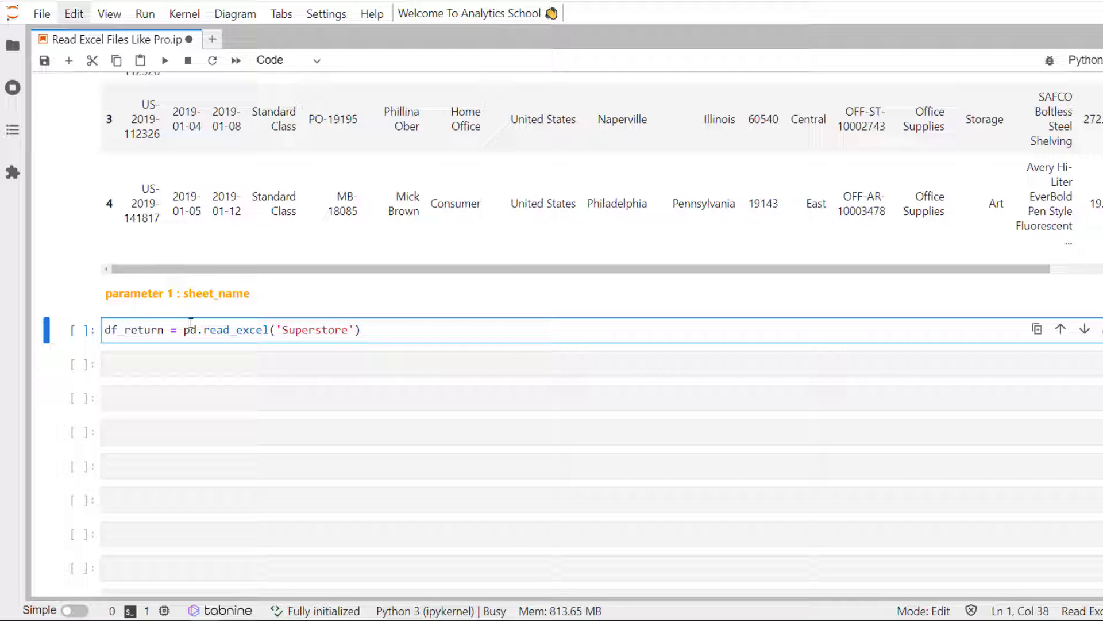
{"action": "type", "text": ".xls"}
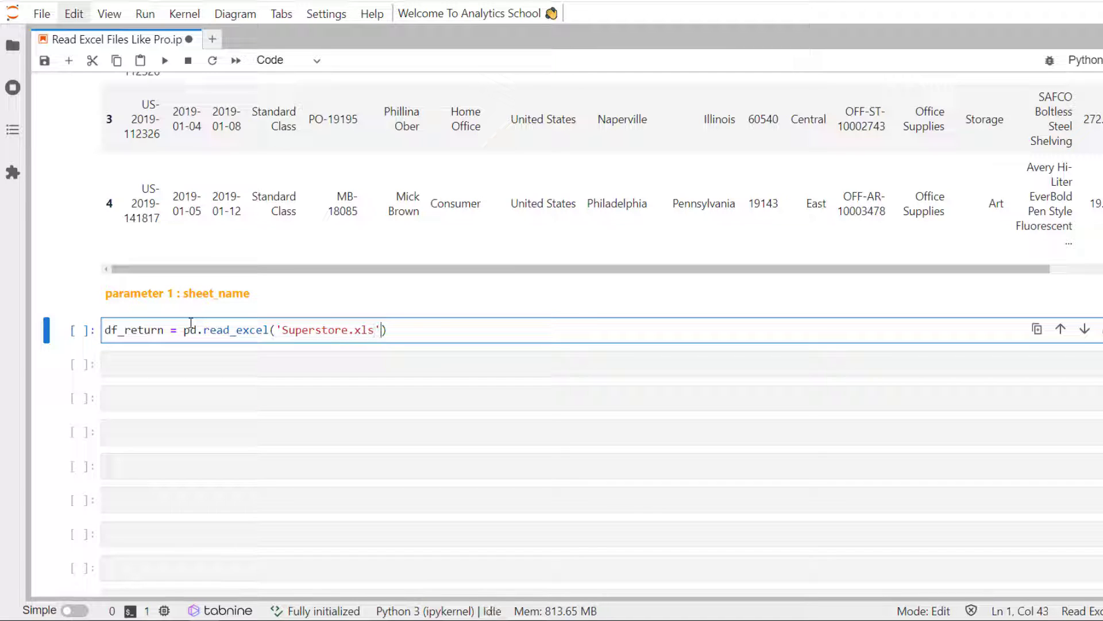
{"action": "type", "text": ", sheet"}
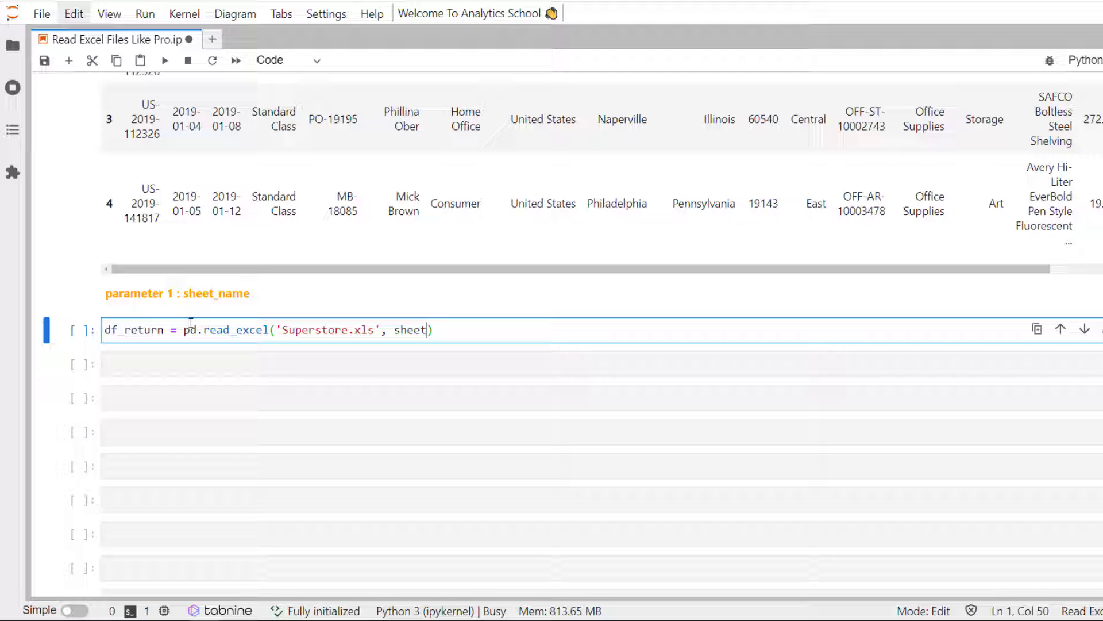
{"action": "type", "text": "_name"}
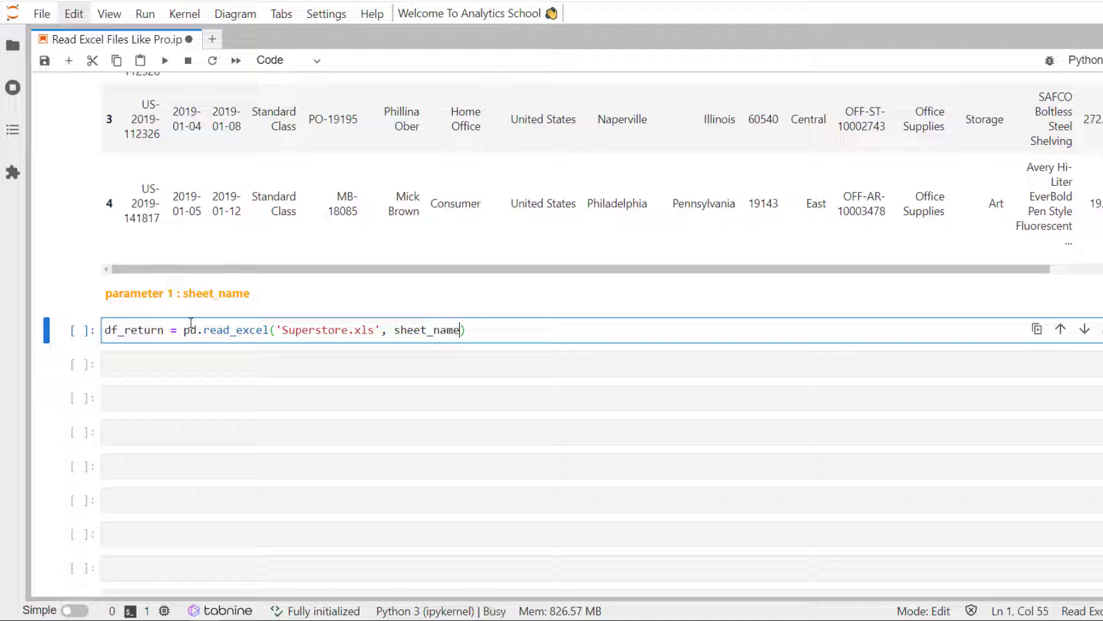
{"action": "type", "text": "=''"}
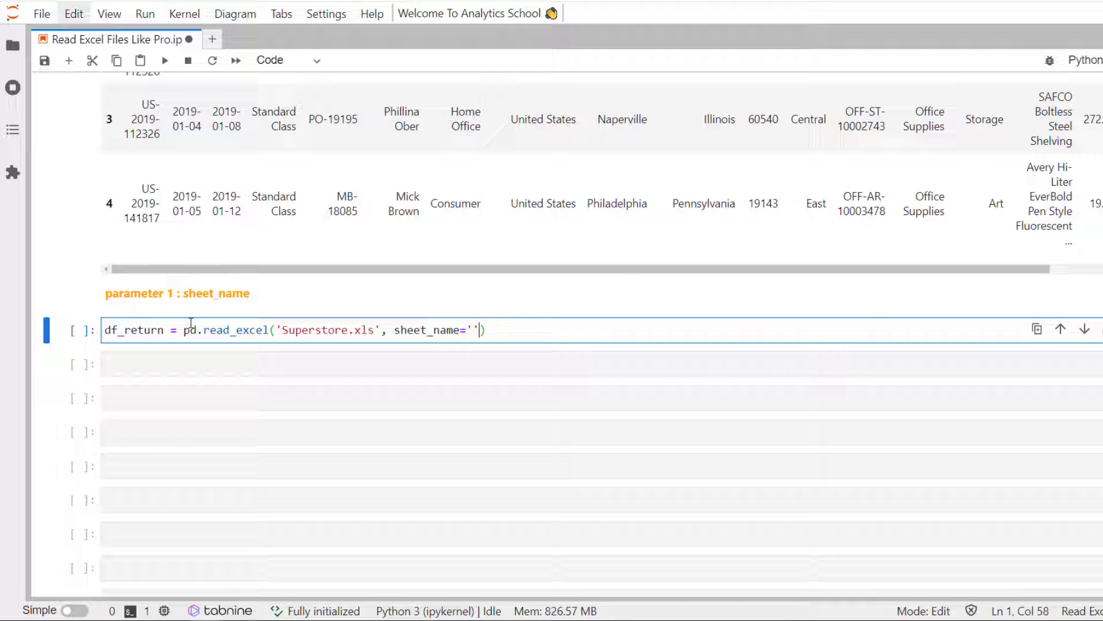
{"action": "type", "text": "Returns"}
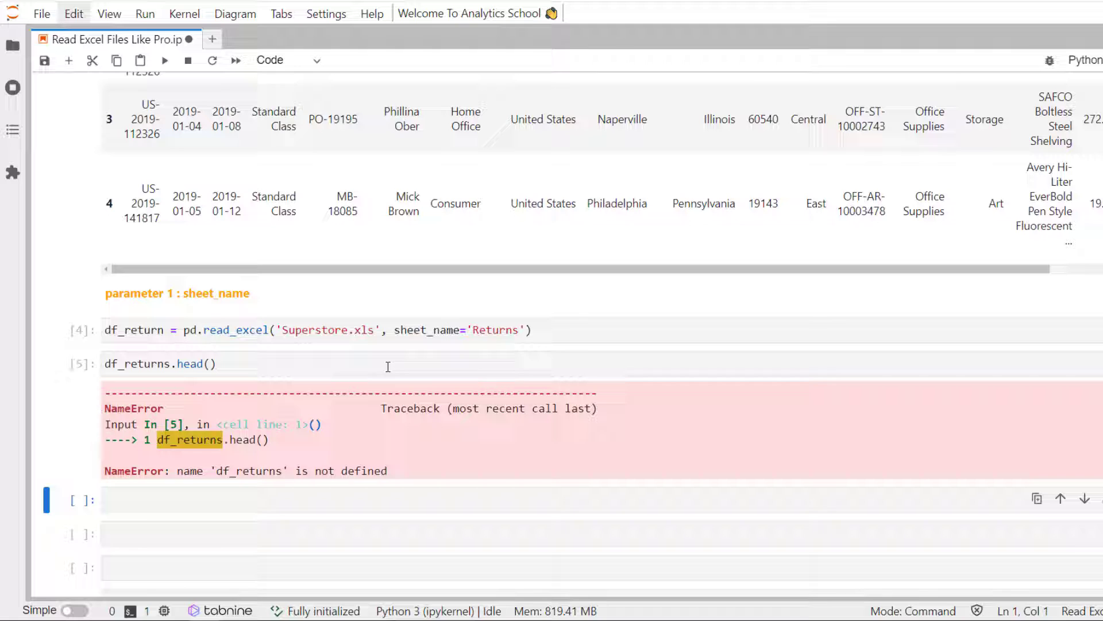
- Correct the misspelled df_returns name in the head() preview cell
{"action": "left_click", "coordinate": [171, 363]}
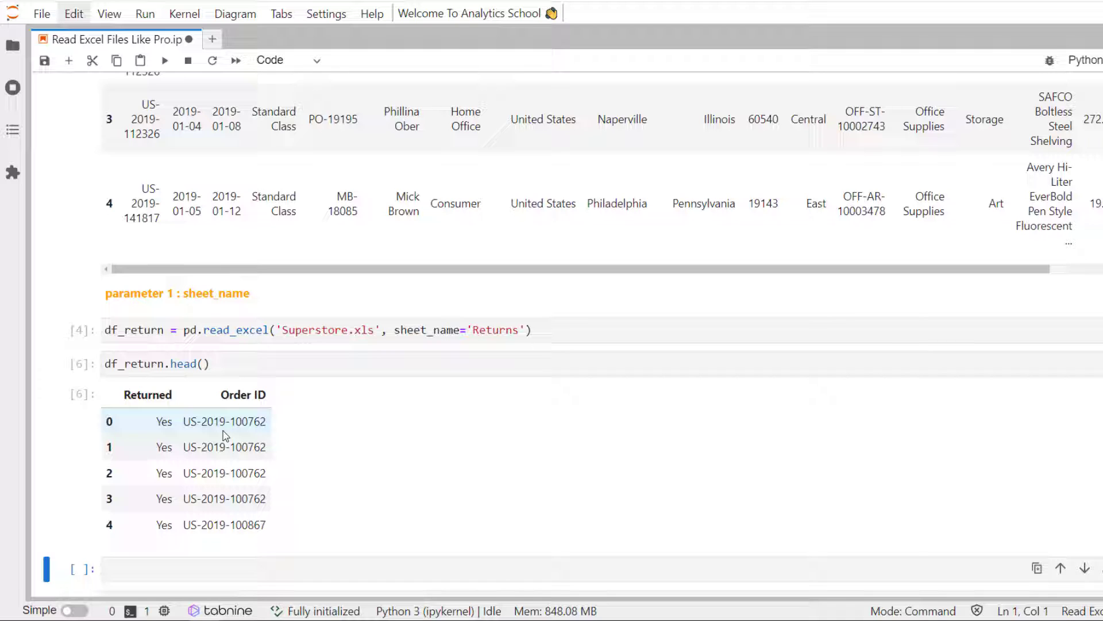
- Read 'Superstore.xls' with sheet_name=2 into df_ret, run it and preview with df_ret.head()
{"action": "type", "text": "df_ret ="}
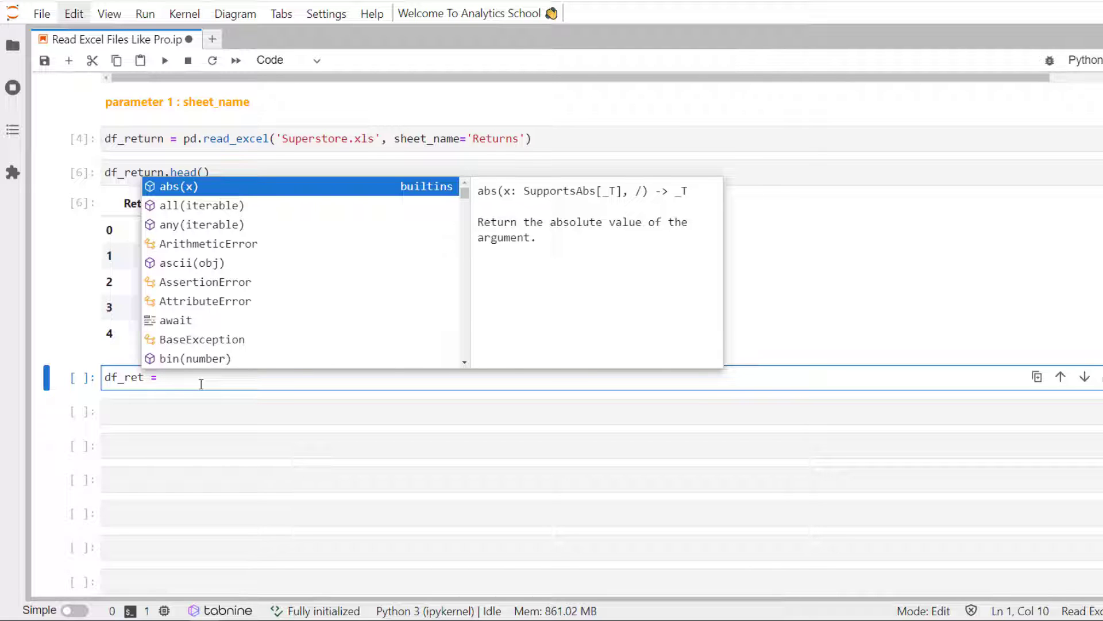
{"action": "type", "text": "pd.read"}
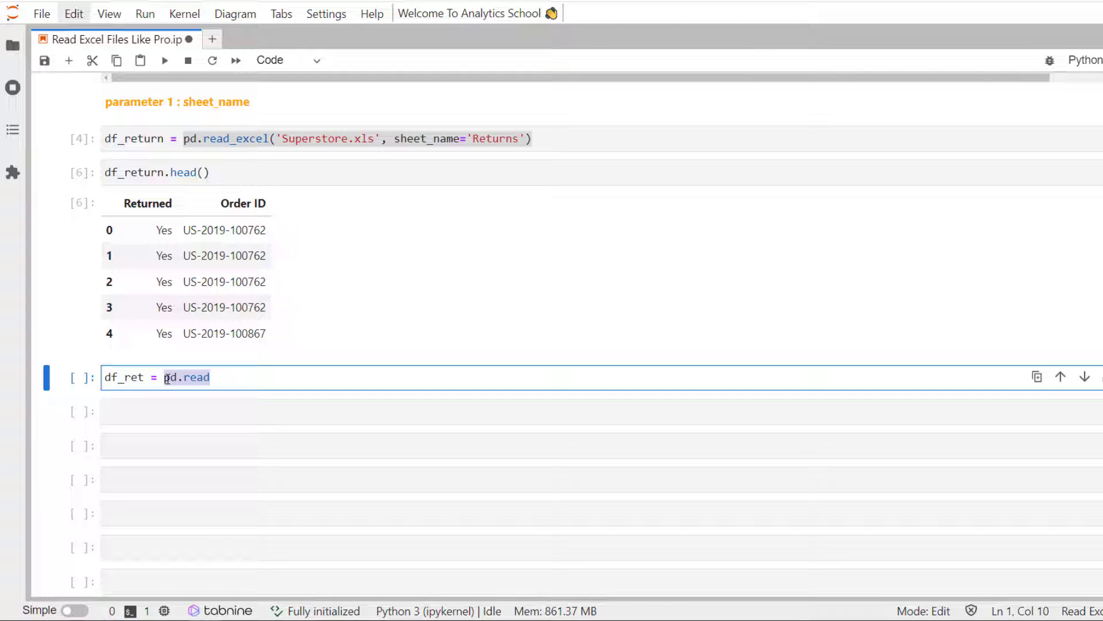
{"action": "type", "text": "_excel('Superstore.xls', sheet_name='Returns')"}
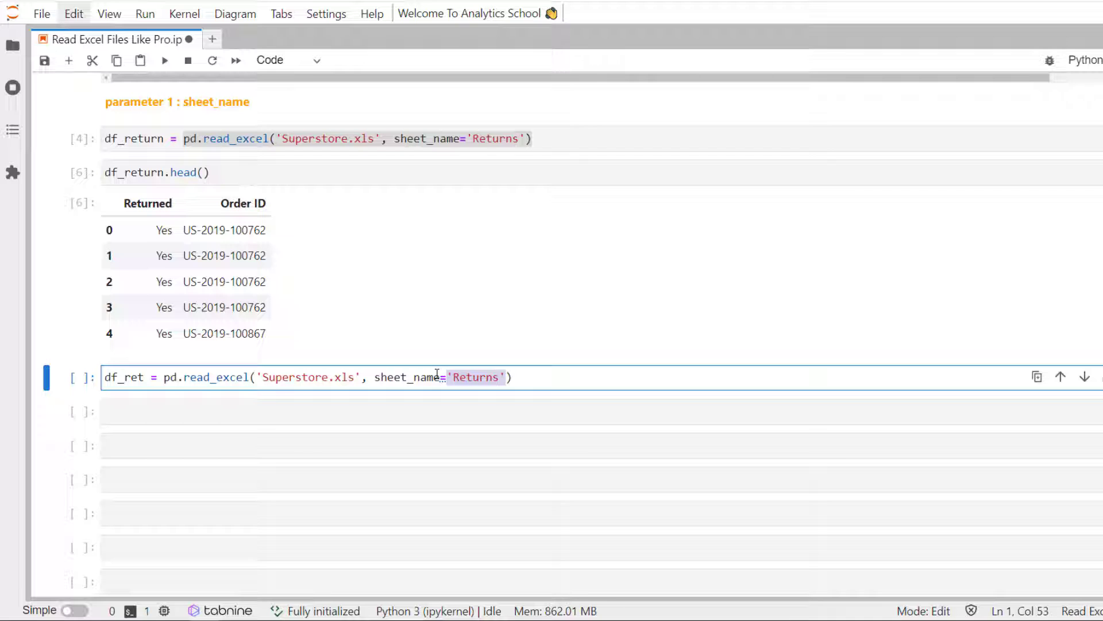
{"action": "type", "text": "2"}
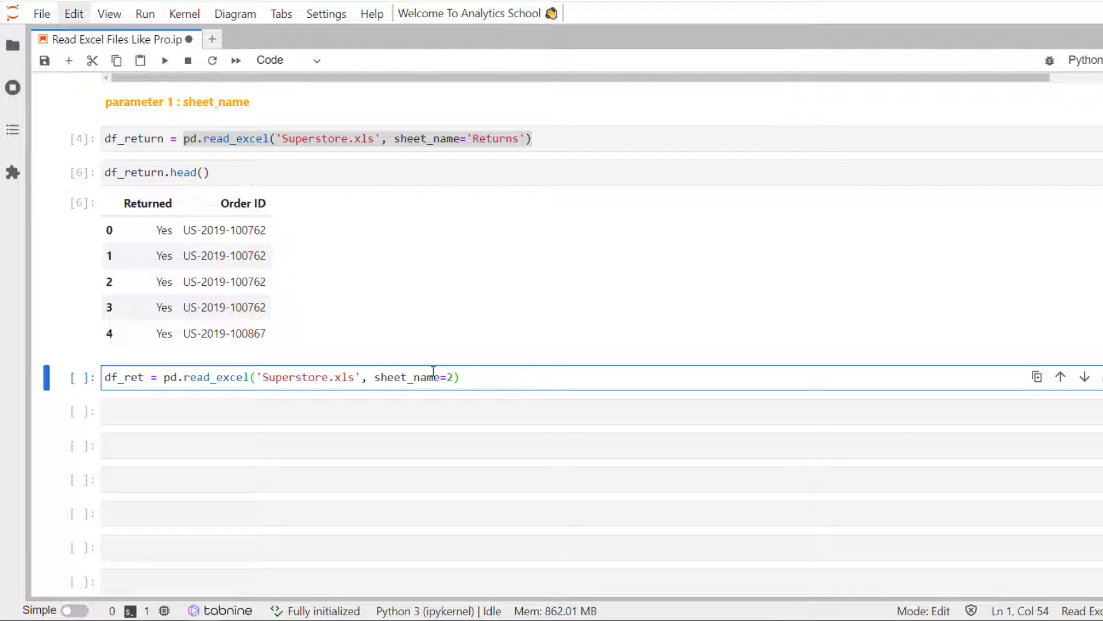
{"action": "key", "text": "shift+enter"}
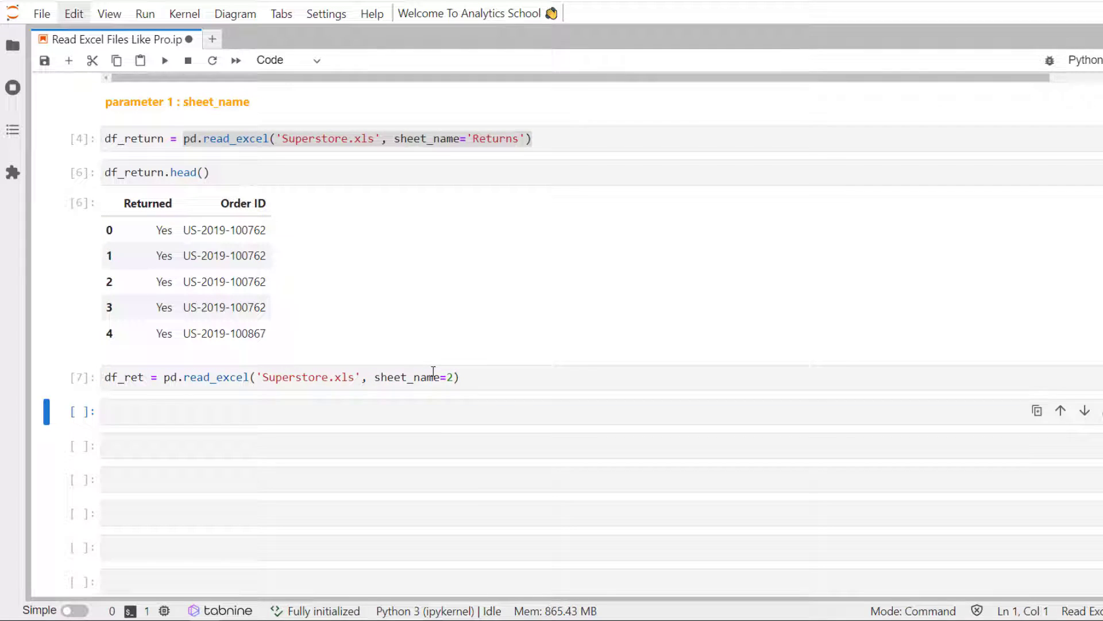
{"action": "type", "text": "df_ret"}
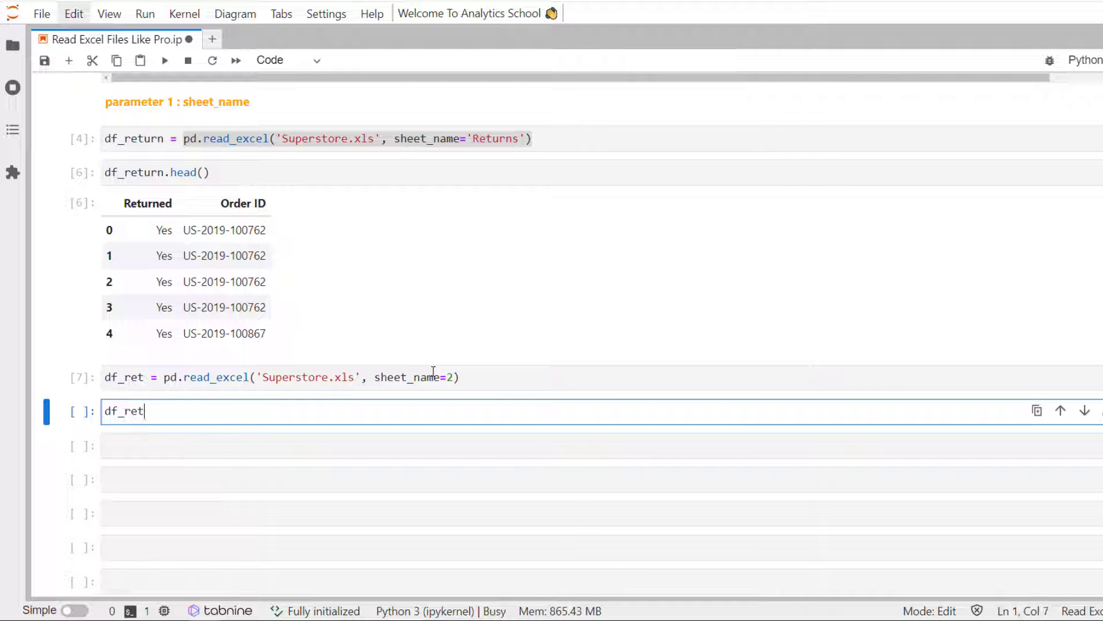
{"action": "type", "text": ".head("}
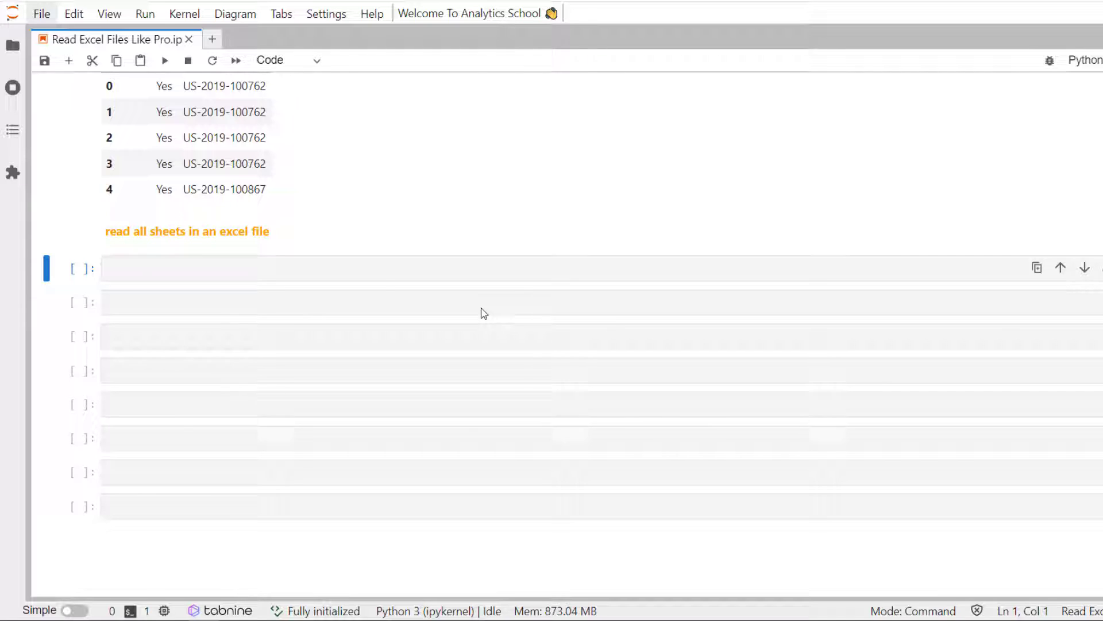
- Read all sheets of 'Superstore.xls' into df_all with sheet_name=None and print type(df_all)
{"action": "type", "text": "df_all = pd.read_excel("}
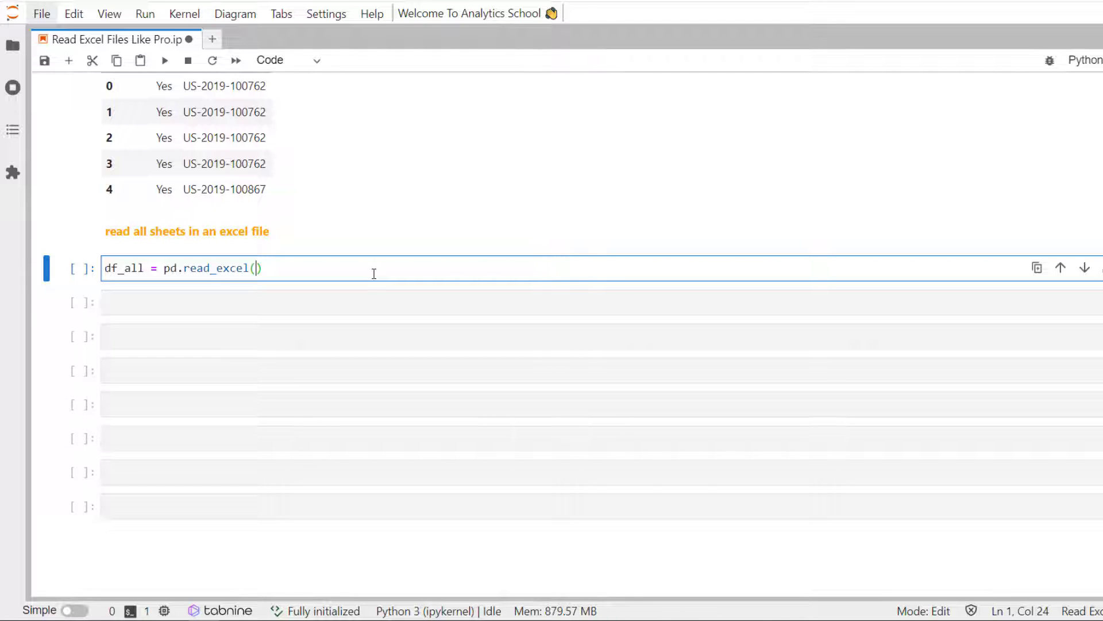
{"action": "type", "text": "'"}
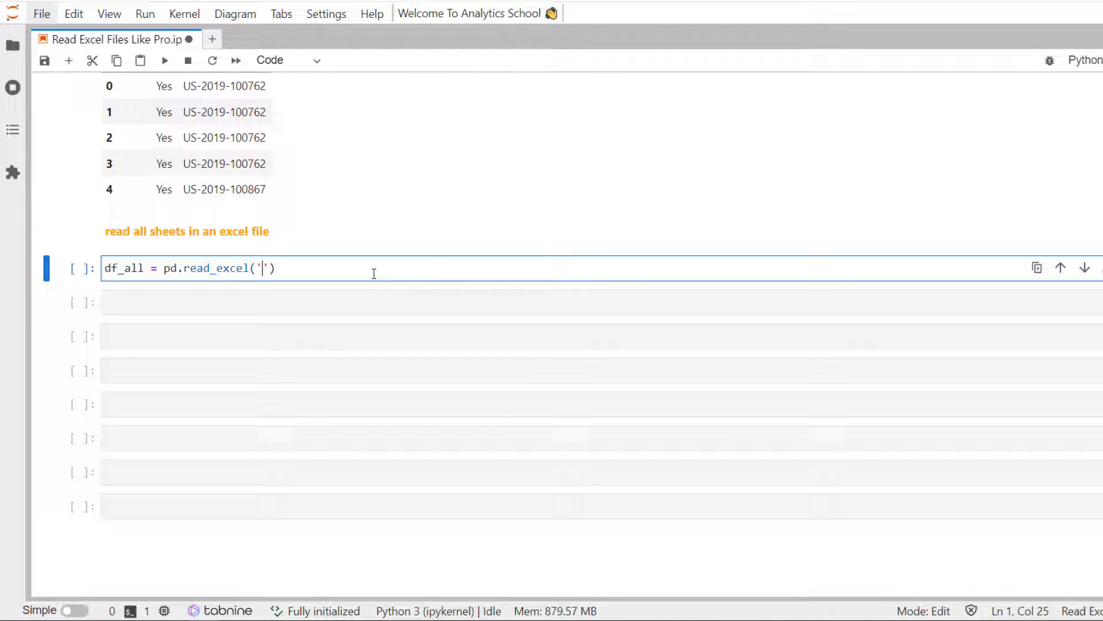
{"action": "type", "text": "Superstore.xls"}
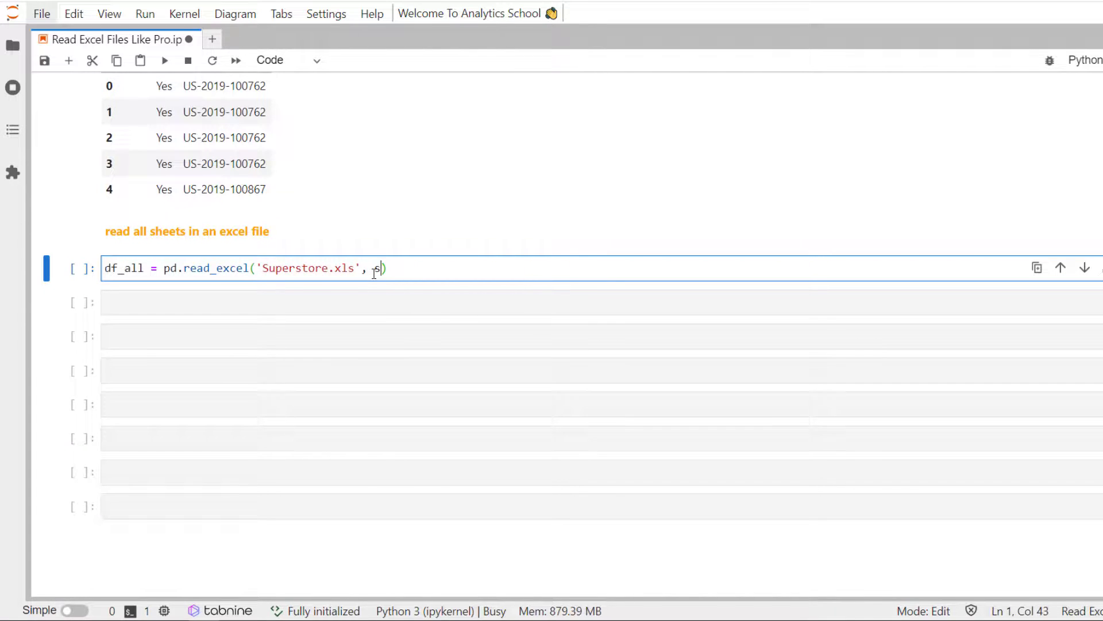
{"action": "type", "text": "heet_name=No"}
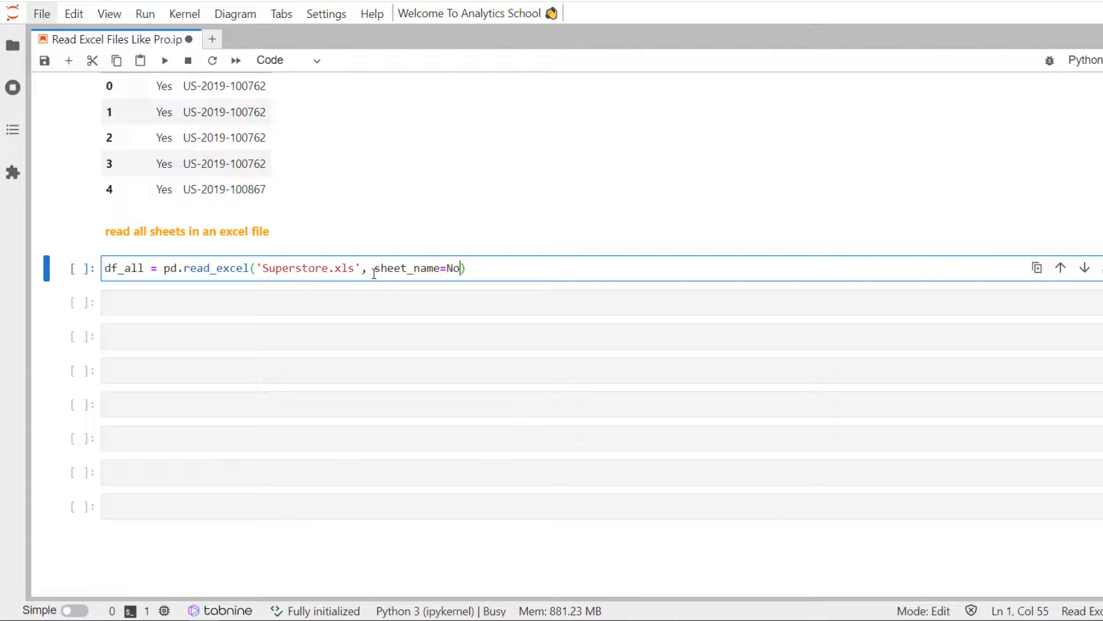
{"action": "type", "text": "ne"}
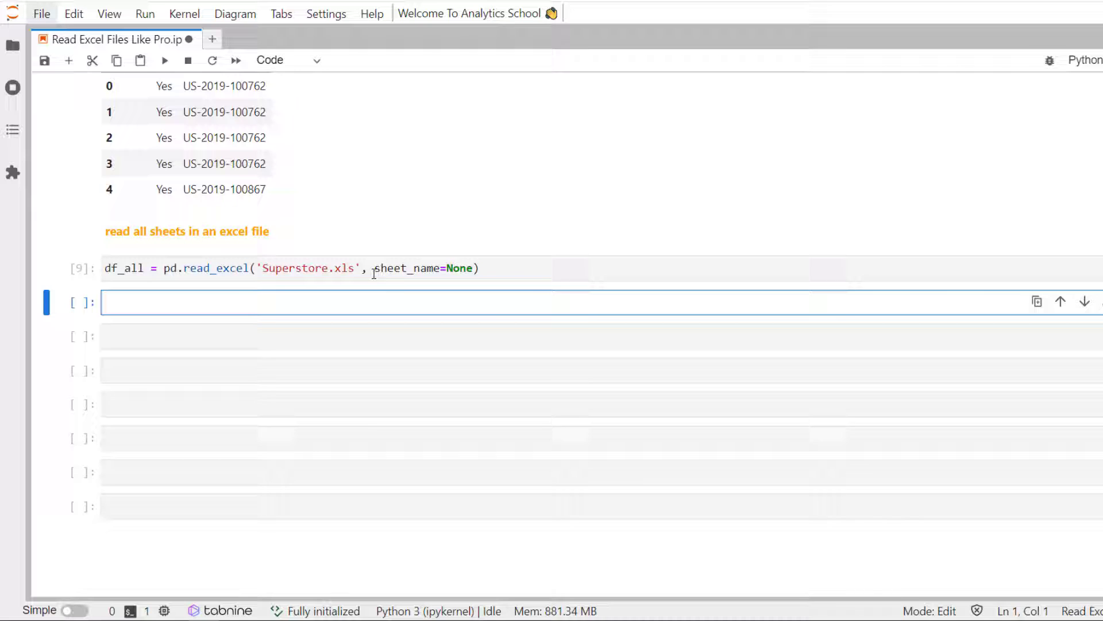
{"action": "type", "text": "print"}
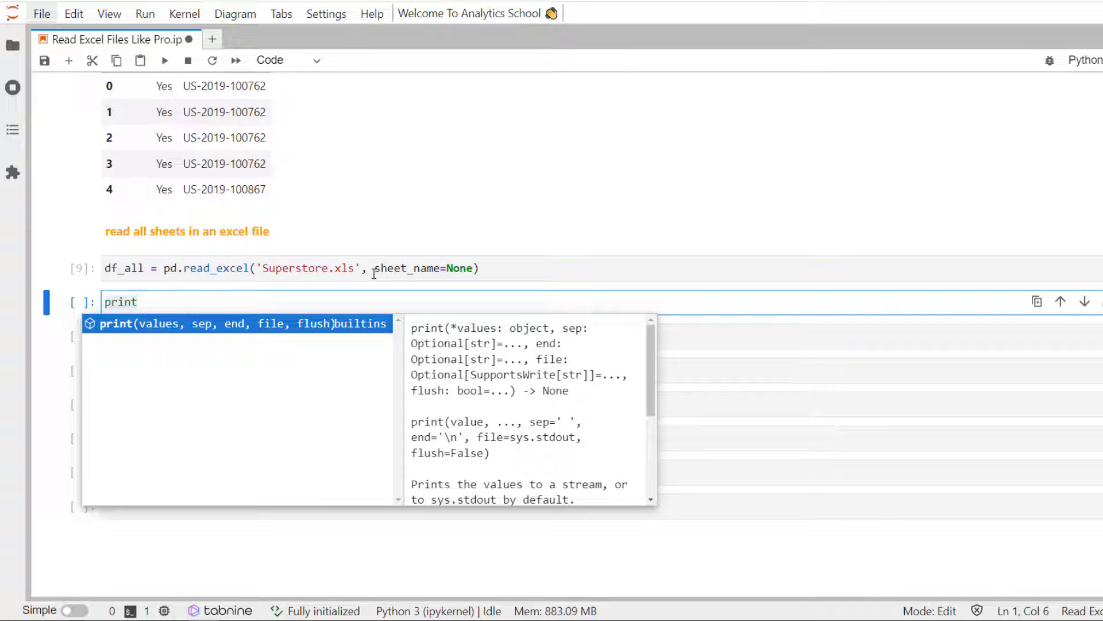
{"action": "type", "text": "("}
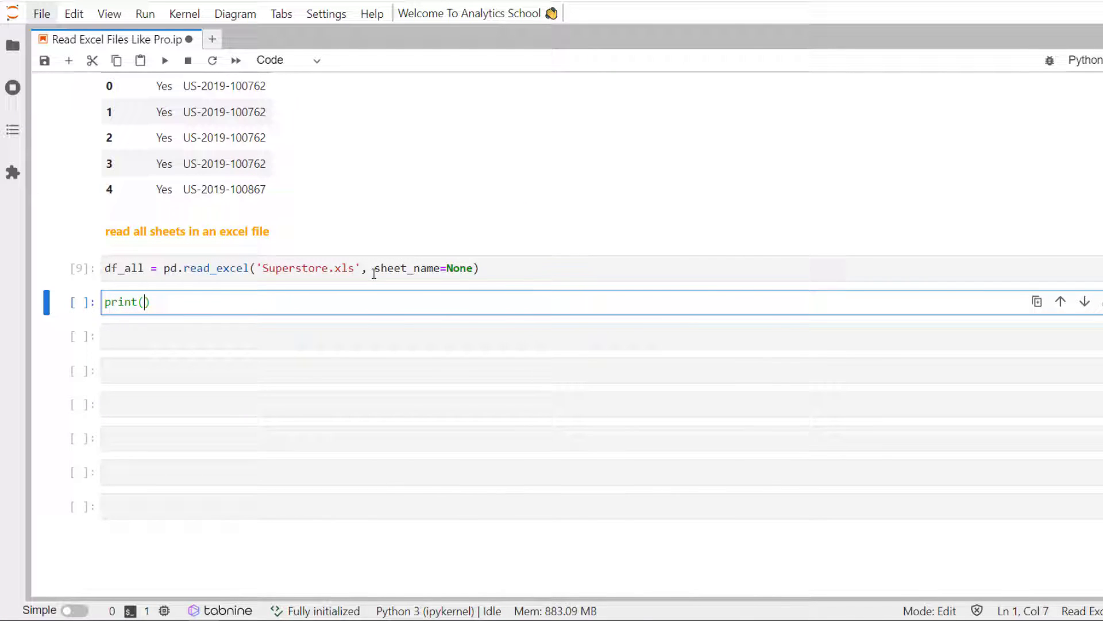
{"action": "type", "text": "type("}
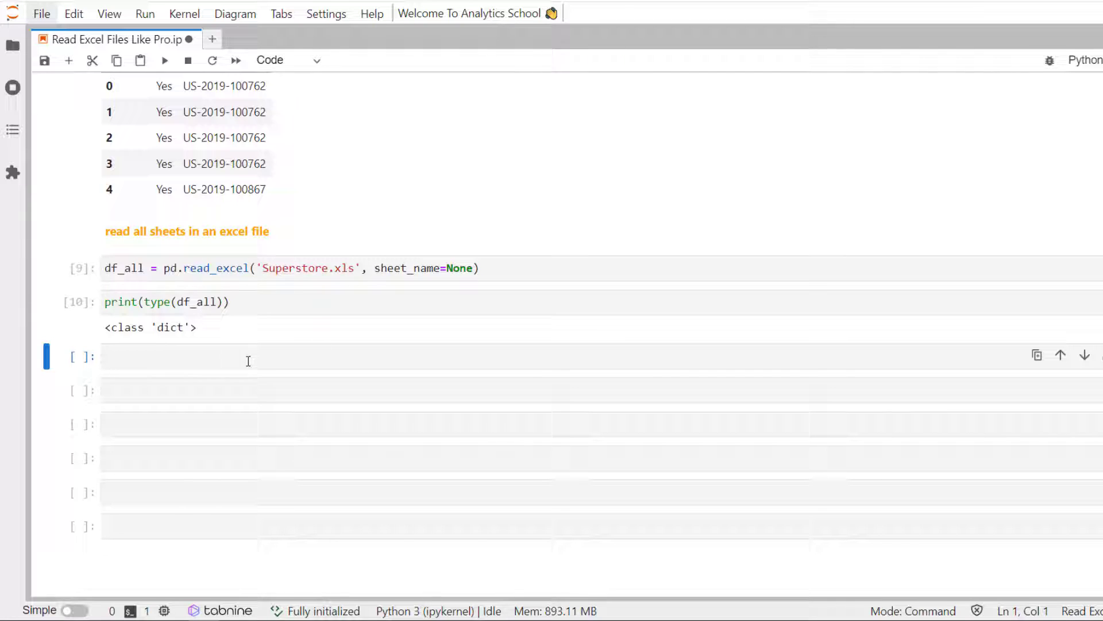
- Assign df_all['Orders'] to orders, run it and begin the orders.head() preview
{"action": "type", "text": "df_"}
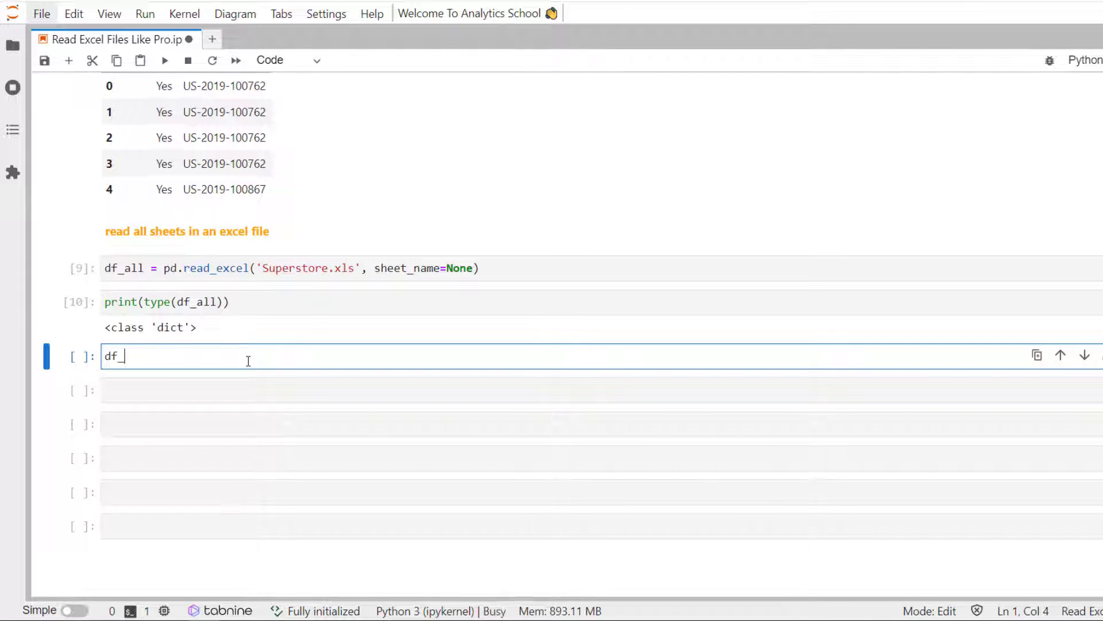
{"action": "type", "text": "all[]"}
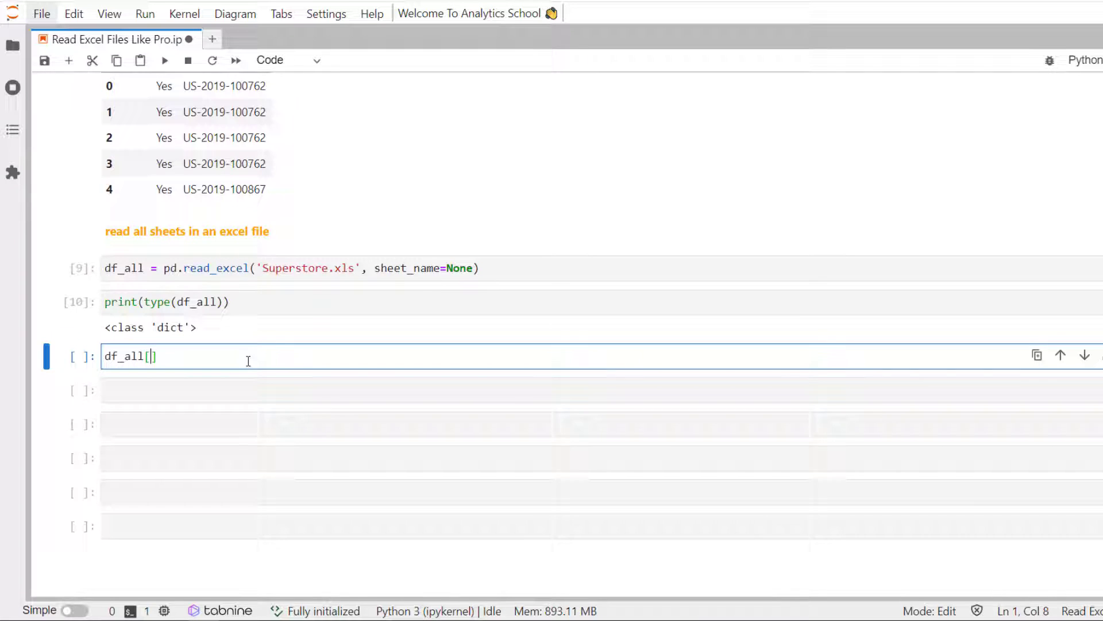
{"action": "type", "text": "'0'"}
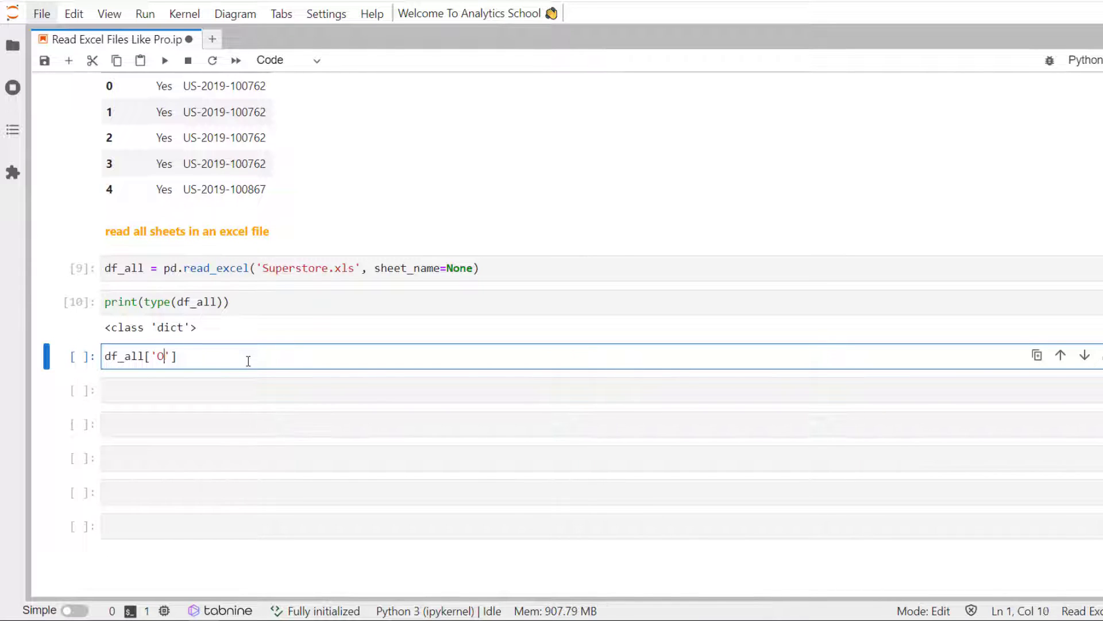
{"action": "type", "text": "rders"}
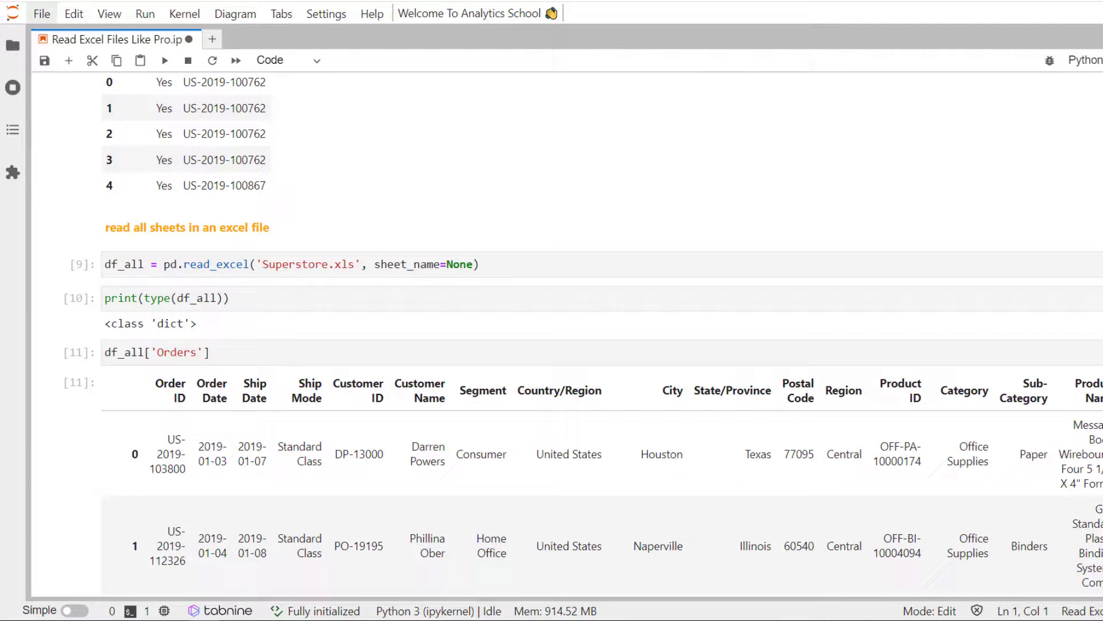
{"action": "scroll", "scroll_direction": "down", "scroll_amount": 3}
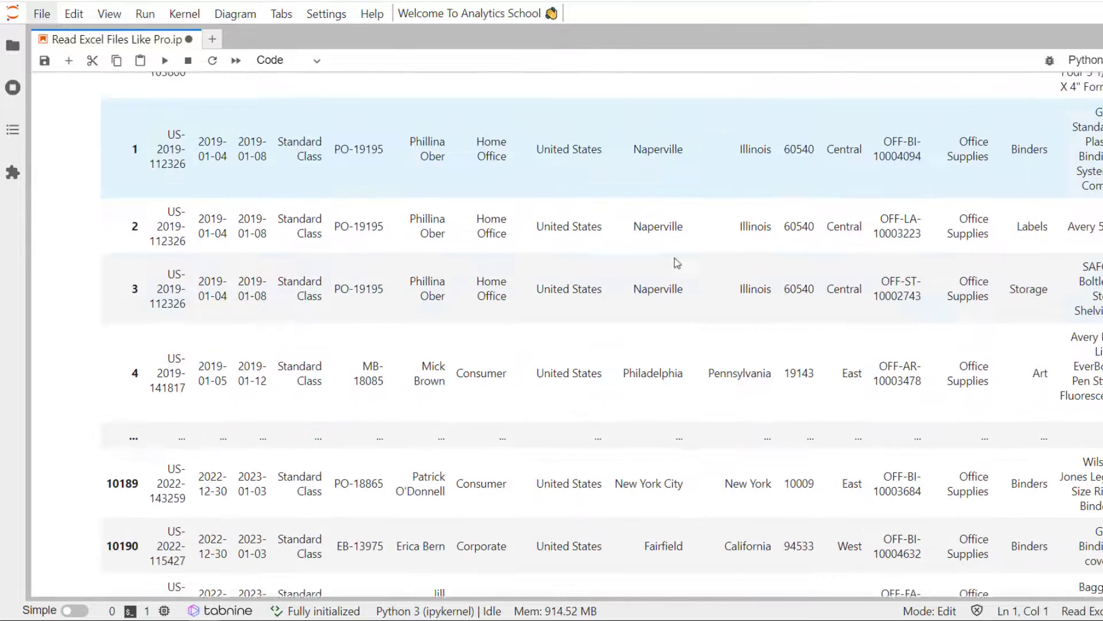
{"action": "scroll", "scroll_direction": "down", "scroll_amount": 3}
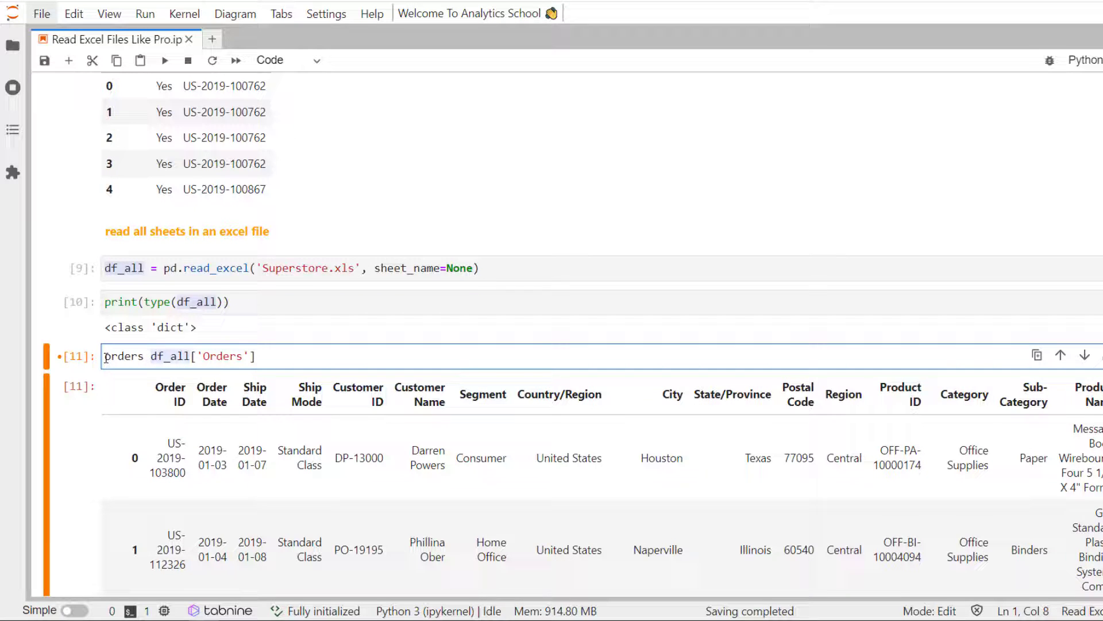
{"action": "key", "text": "Shift+Enter"}
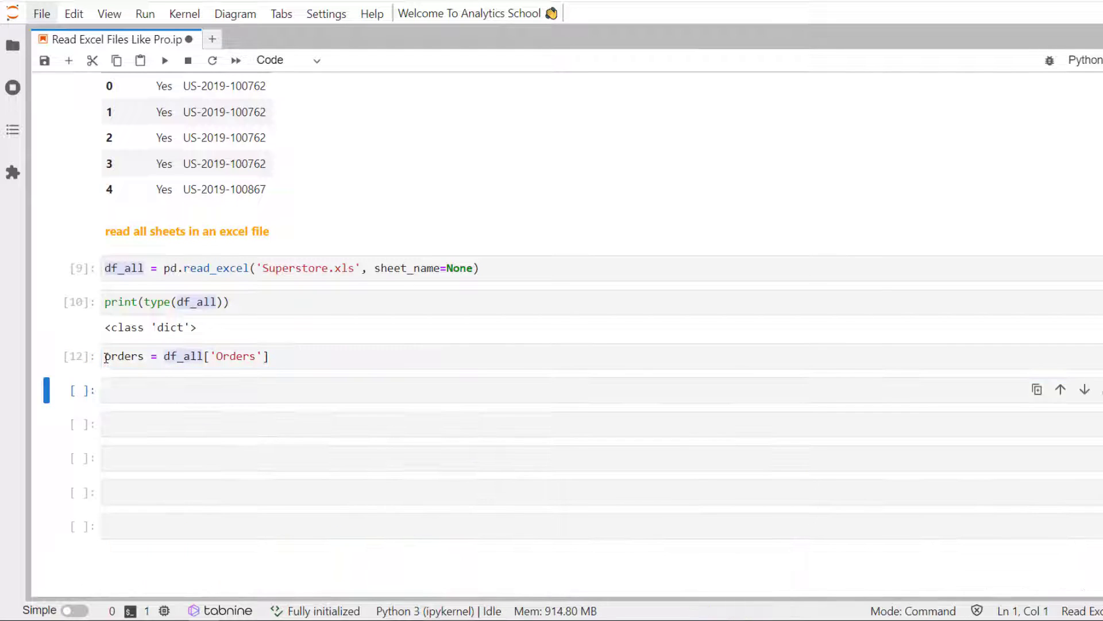
{"action": "type", "text": "or"}
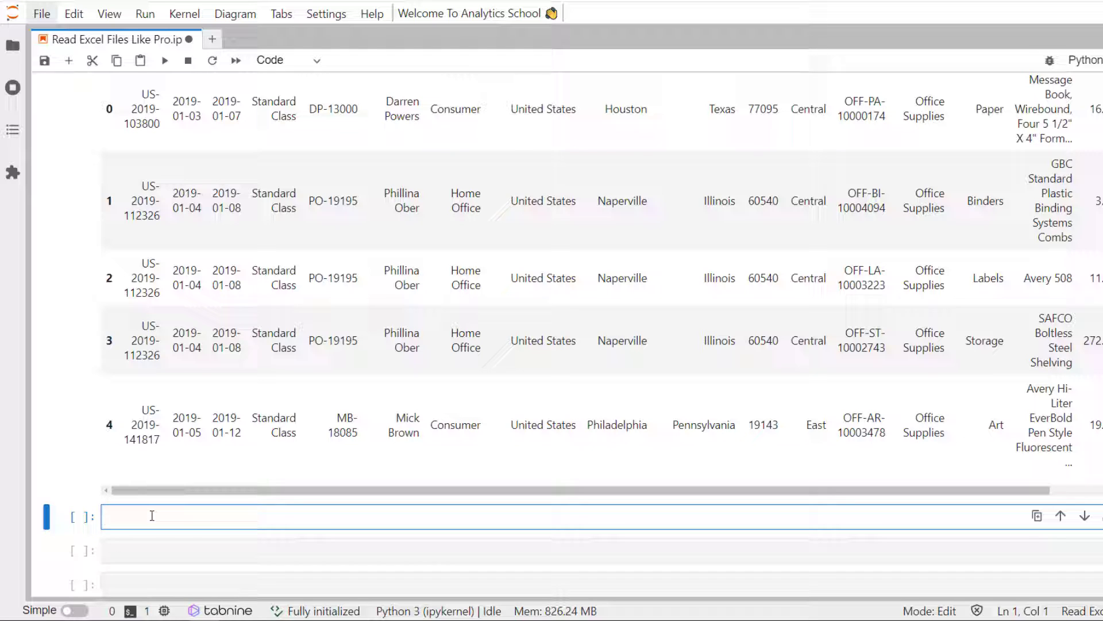
- Assign df_all['Returns'] to returns and preview it with returns.head()
{"action": "type", "text": "returns"}
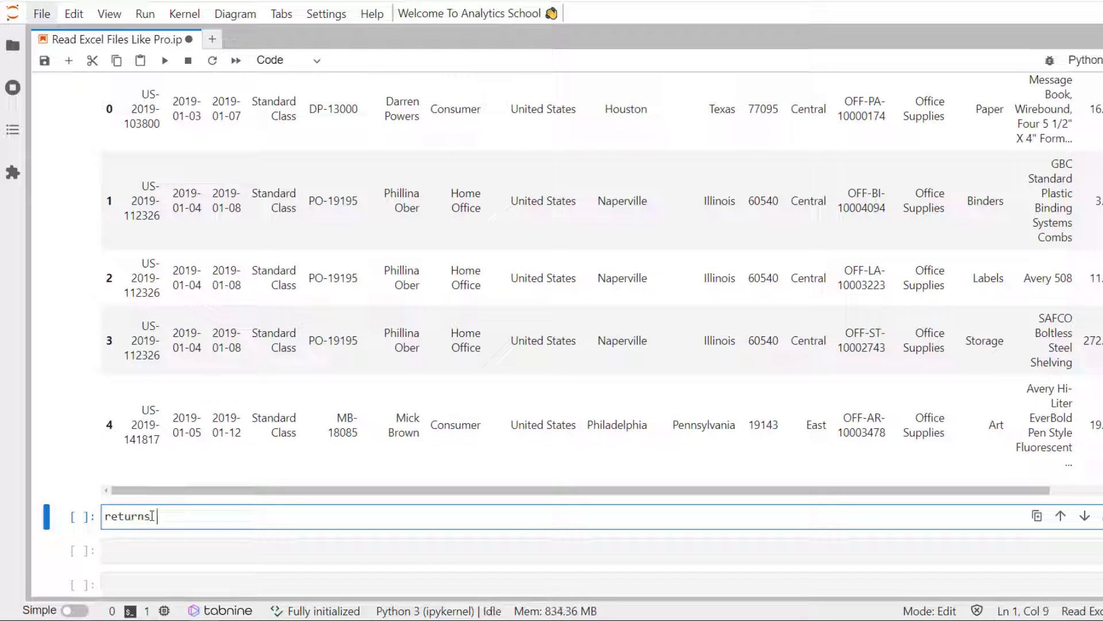
{"action": "type", "text": "="}
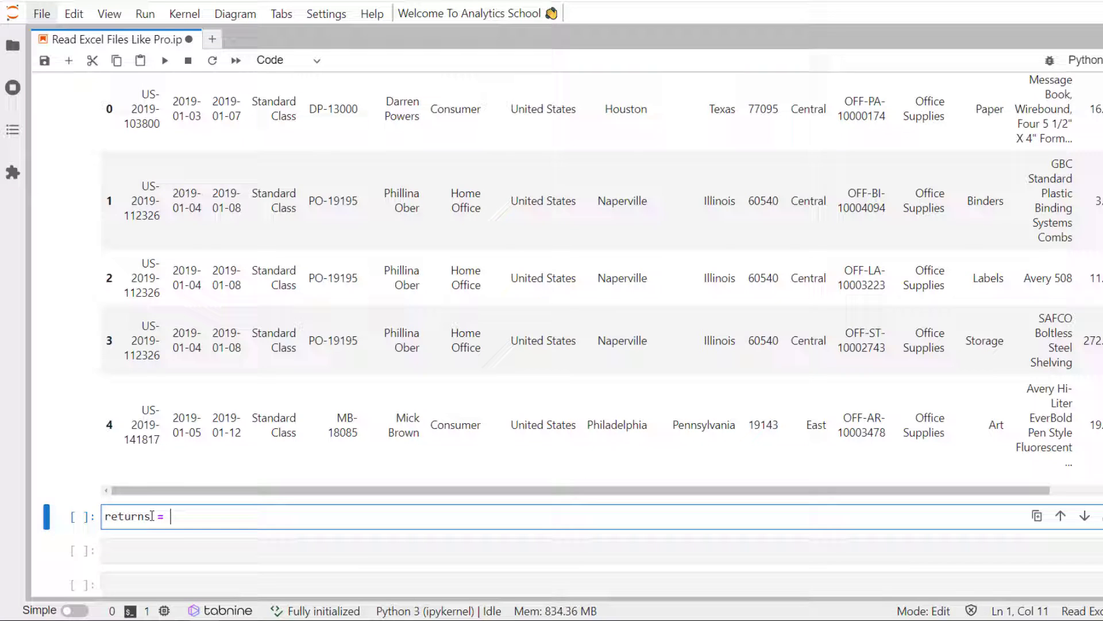
{"action": "type", "text": "df_all["}
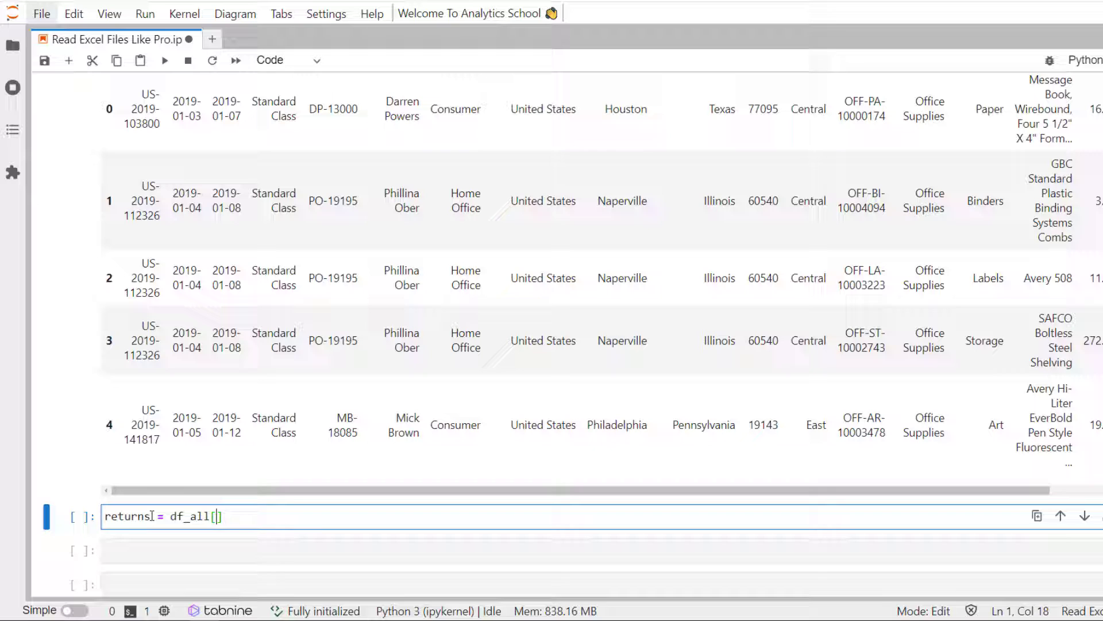
{"action": "type", "text": "'Ret'"}
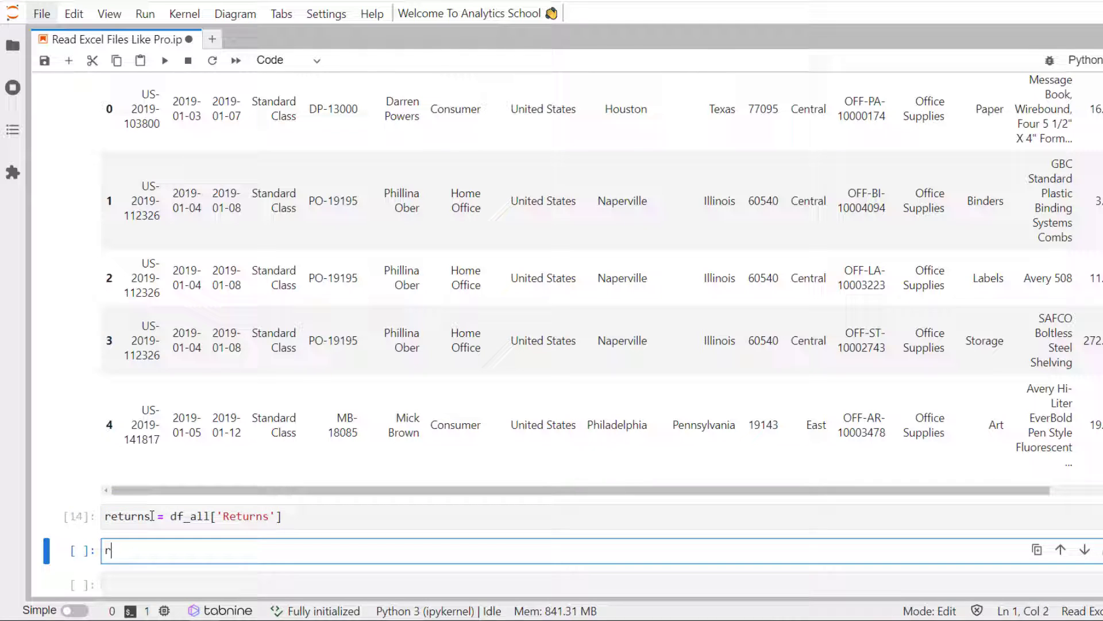
{"action": "type", "text": "eturns."}
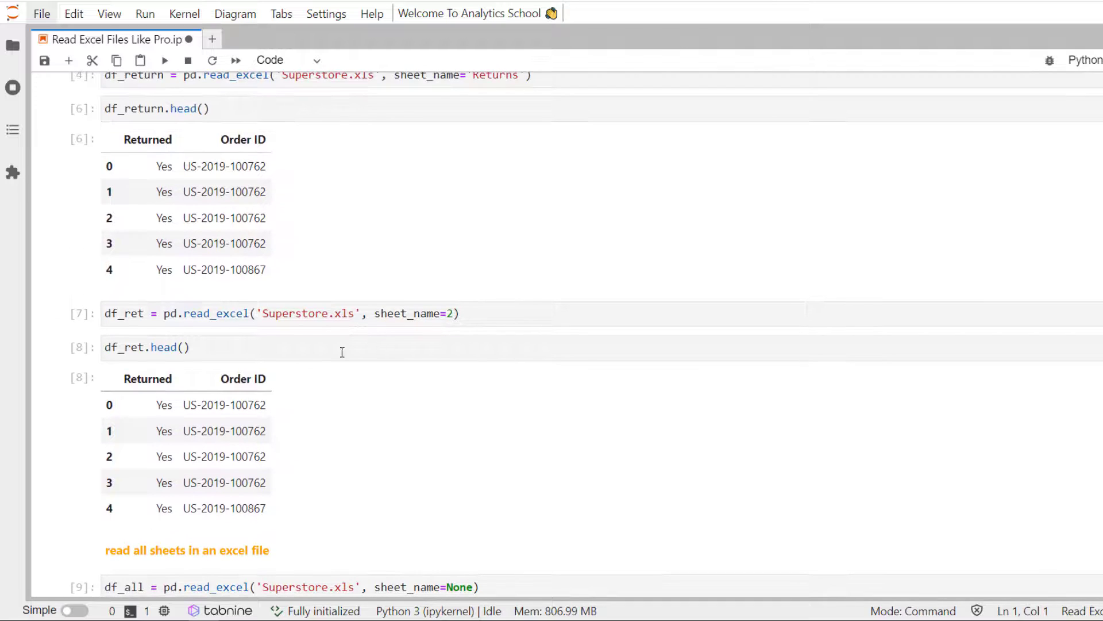
{"action": "scroll", "scroll_direction": "down", "scroll_amount": 3}
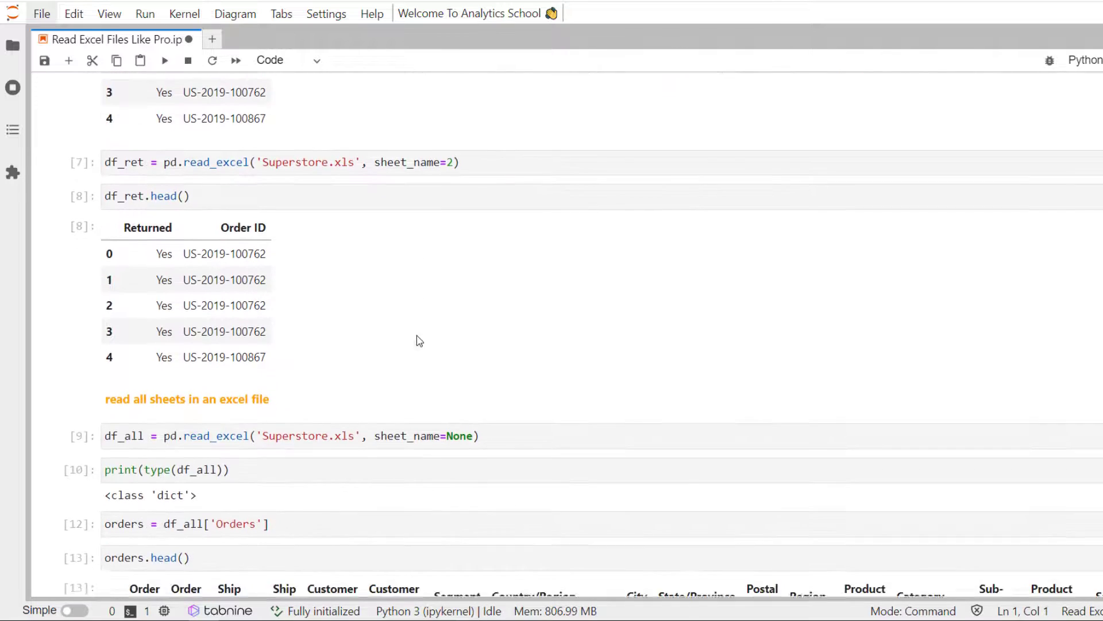
{"action": "scroll", "scroll_direction": "down", "scroll_amount": 3}
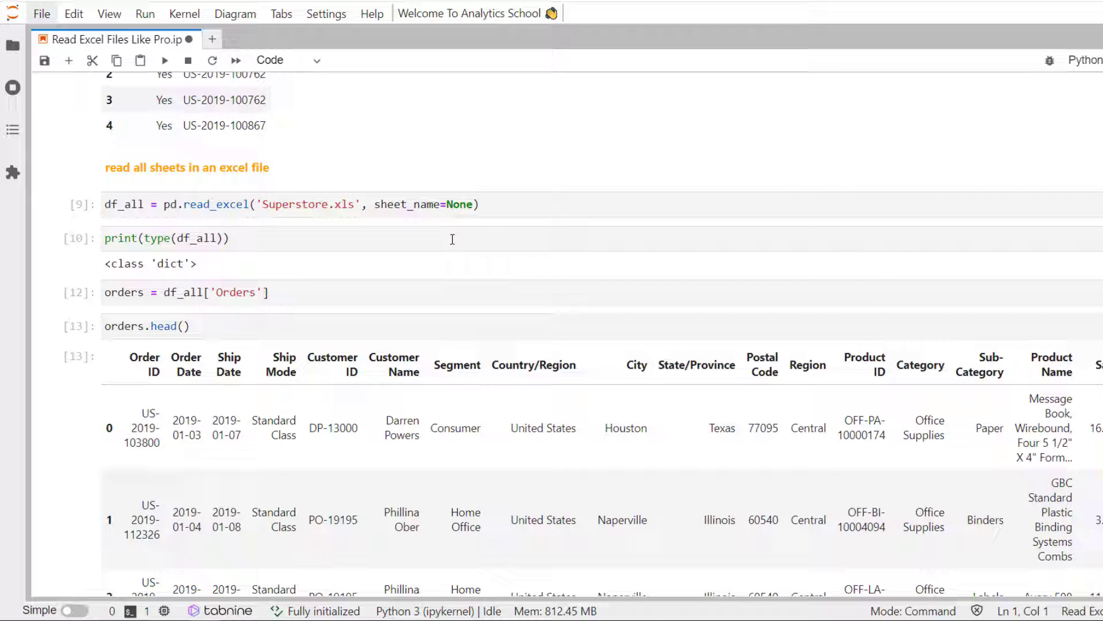
{"action": "scroll", "scroll_direction": "down", "scroll_amount": 3}
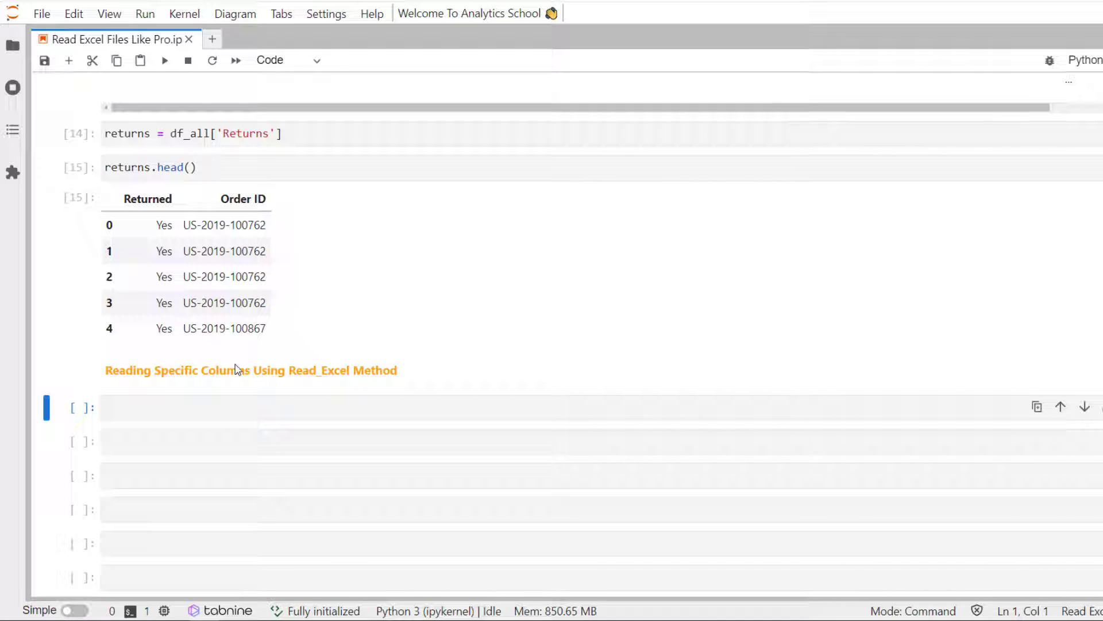
- Begin df_sel = pd.read_excel('Superstore.xls', usecols=...) in the empty cell
{"action": "left_click", "coordinate": [222, 407]}
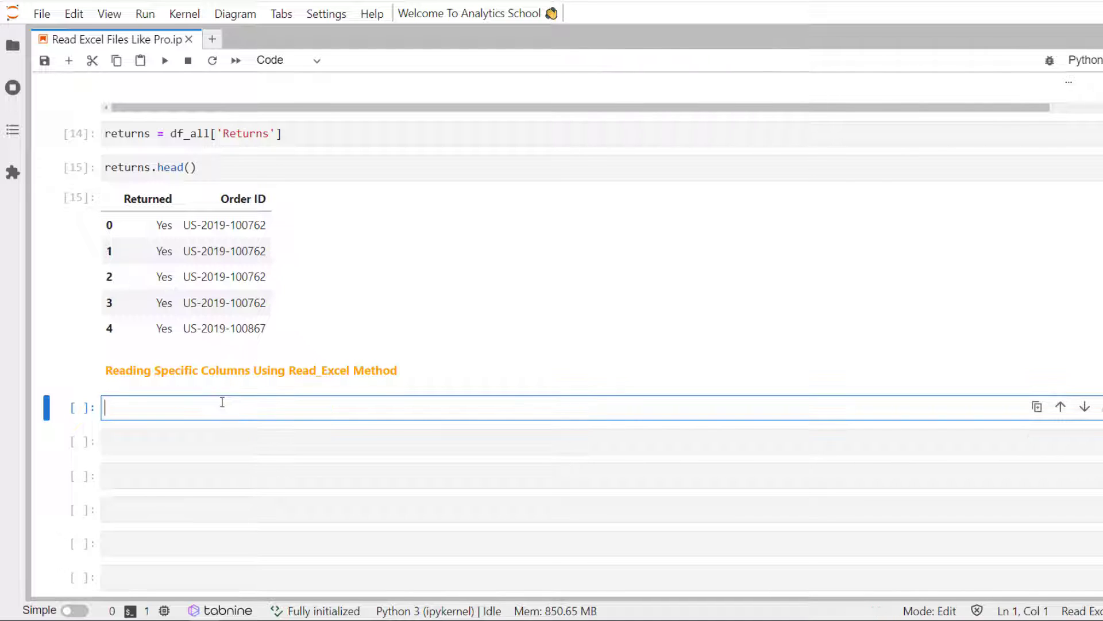
{"action": "type", "text": "df_"}
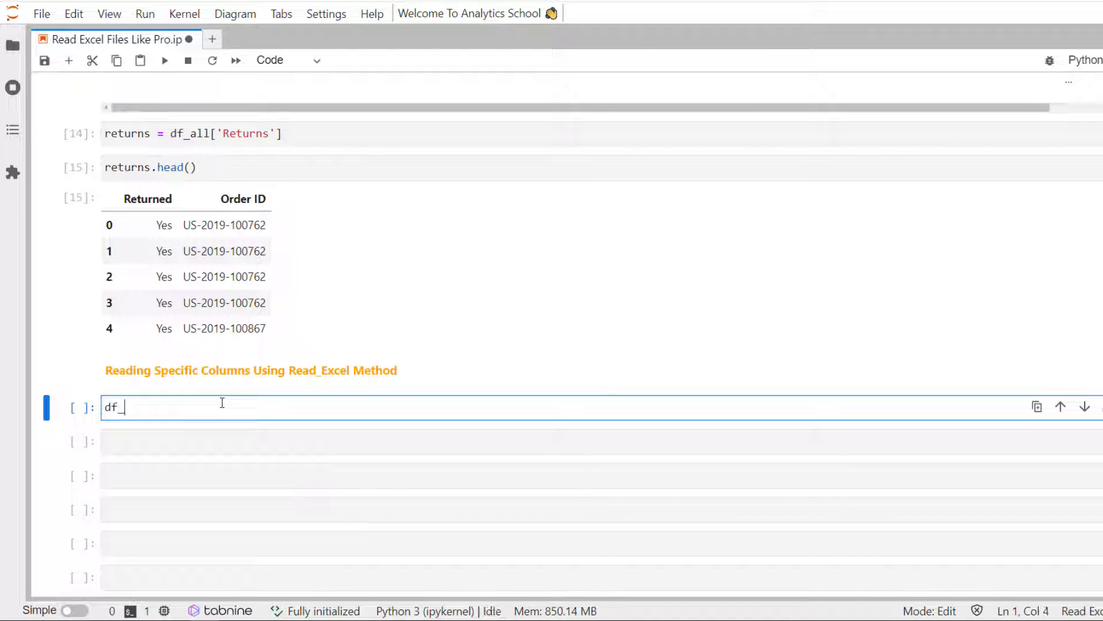
{"action": "type", "text": "sel ="}
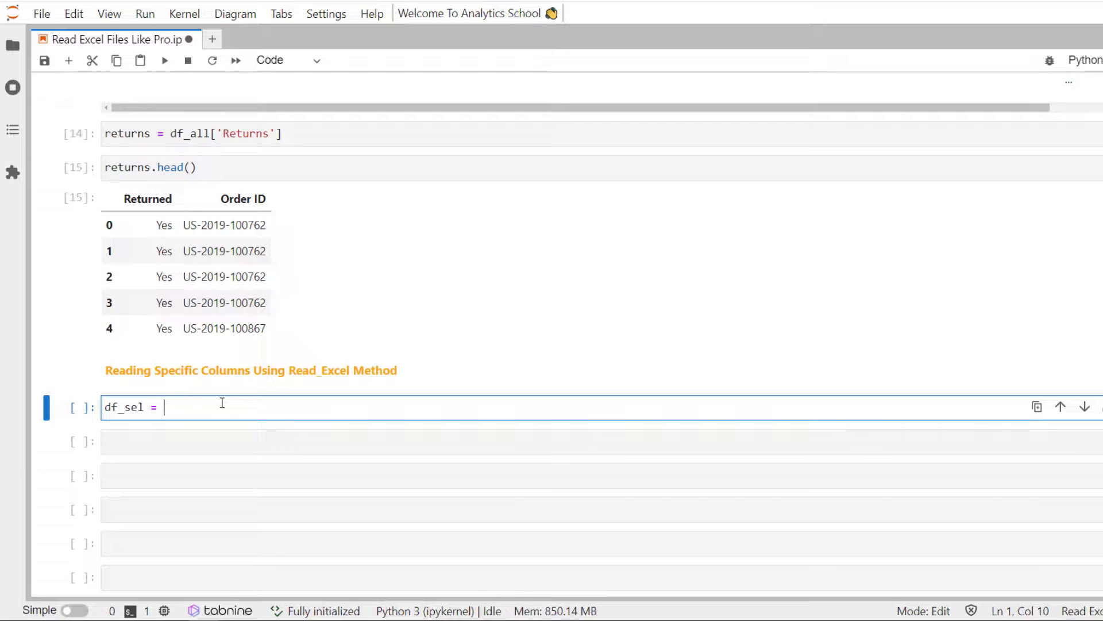
{"action": "type", "text": "pd.read_e"}
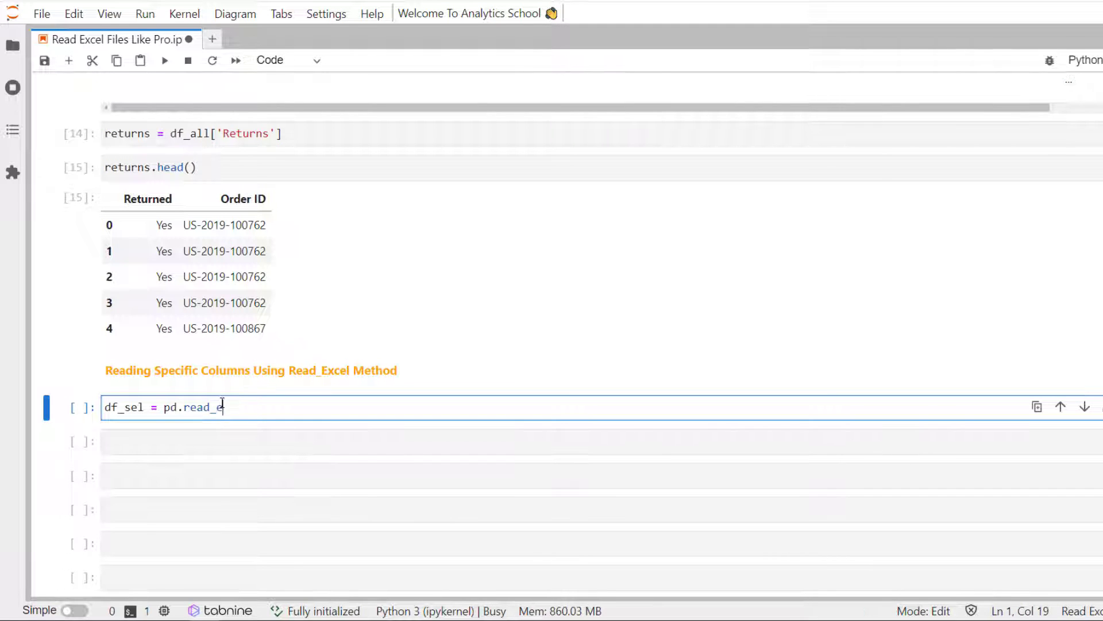
{"action": "type", "text": "xcel()"}
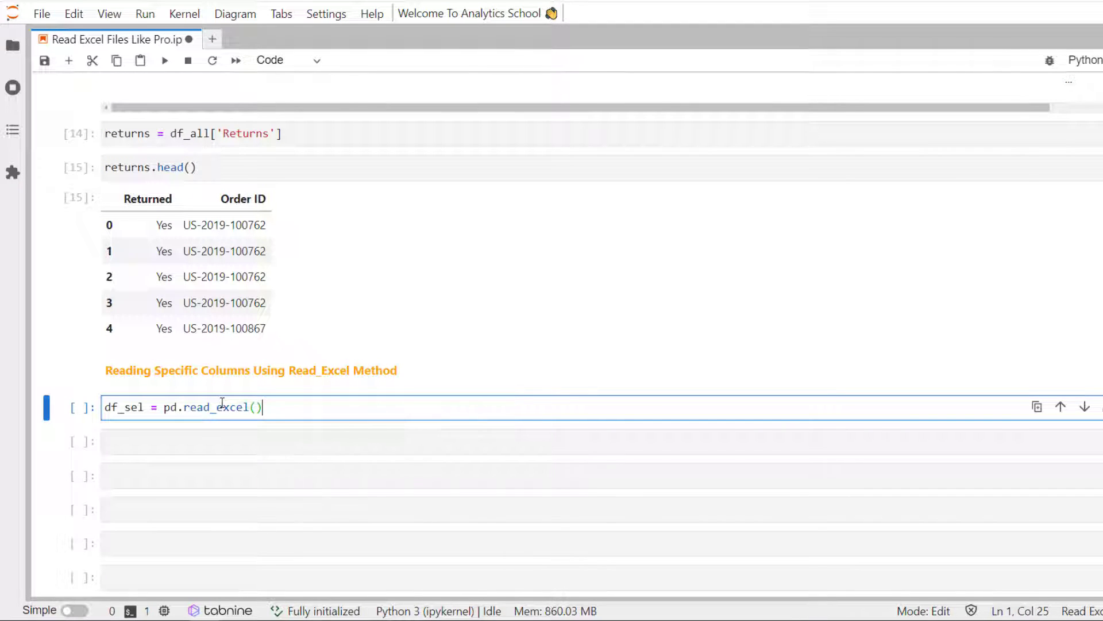
{"action": "type", "text": "'Su'"}
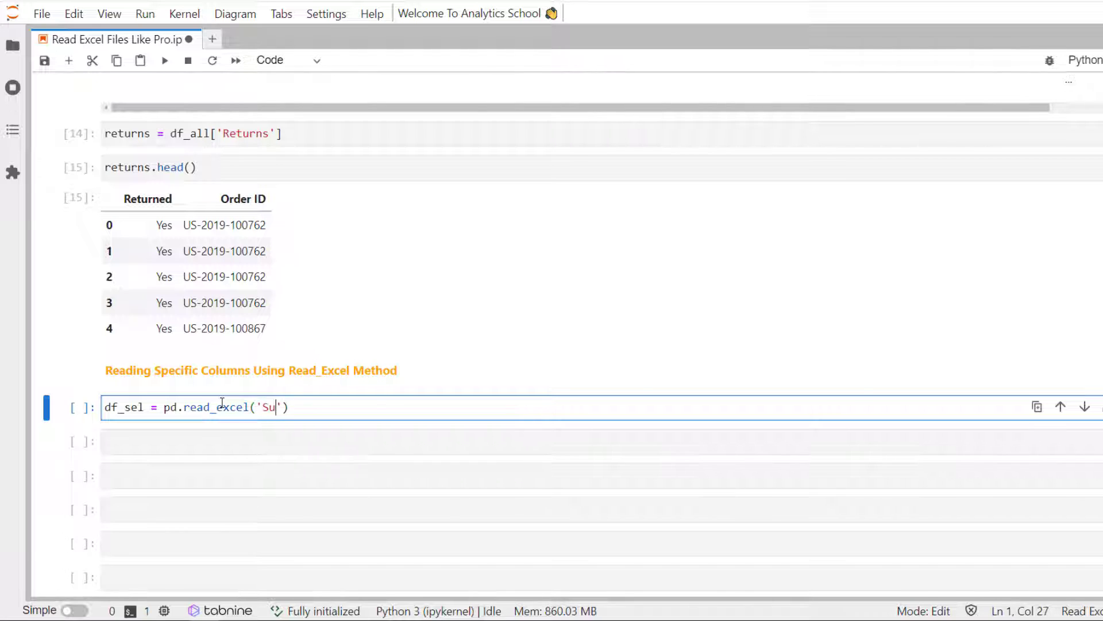
{"action": "type", "text": "perstore"}
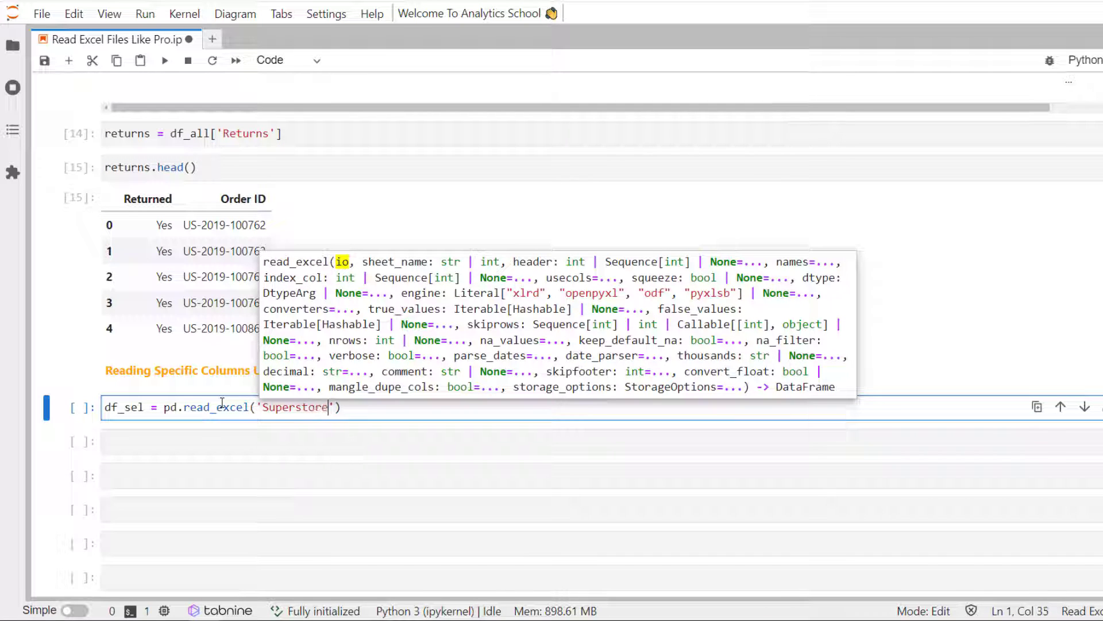
{"action": "type", "text": ".xls"}
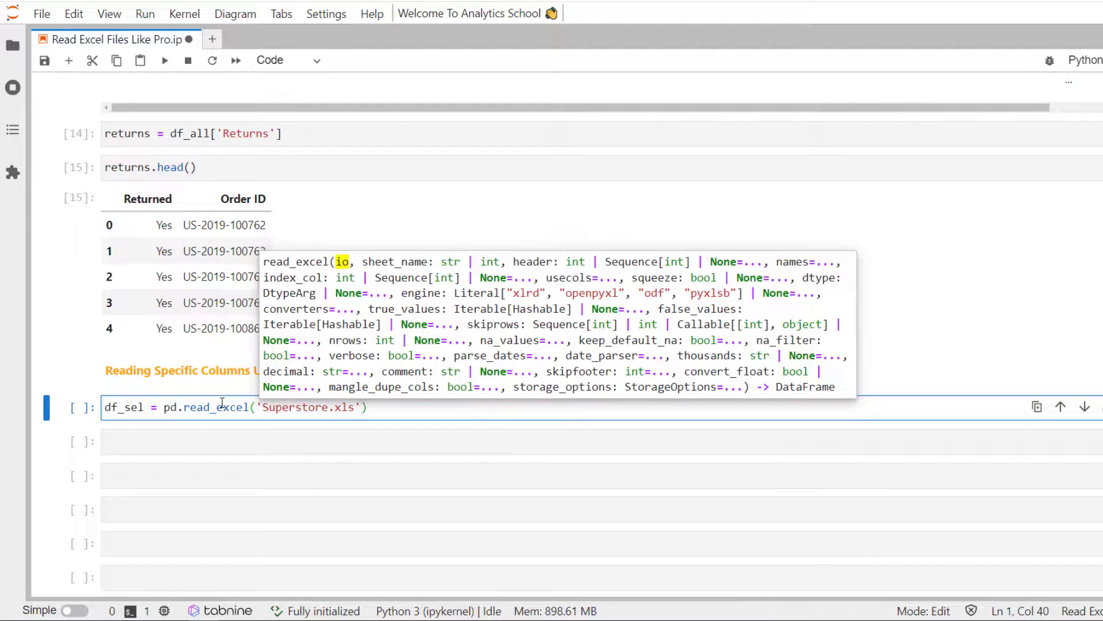
{"action": "type", "text": ", usecols"}
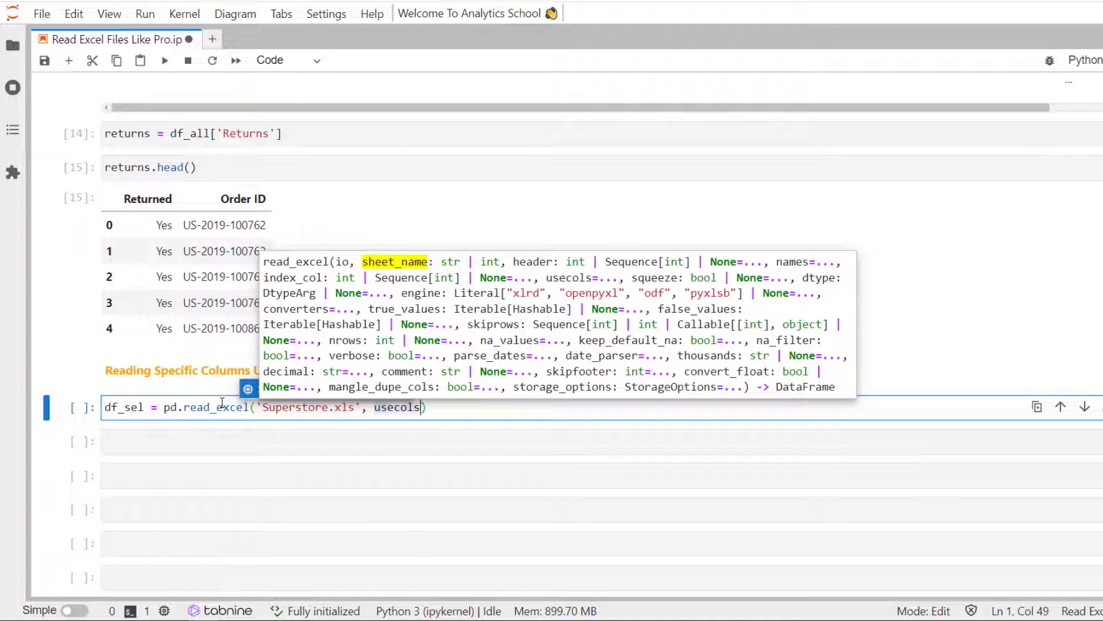
- Fill the usecols list with 'Customer', 'Sales' and 'Profit'
{"action": "type", "text": "["}
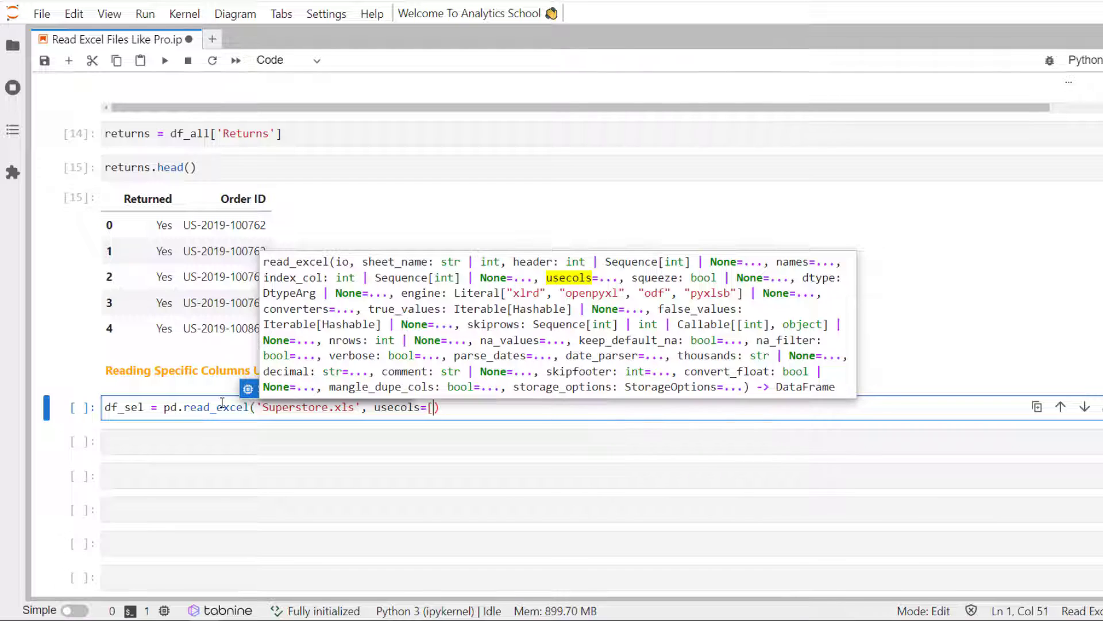
{"action": "type", "text": "''"}
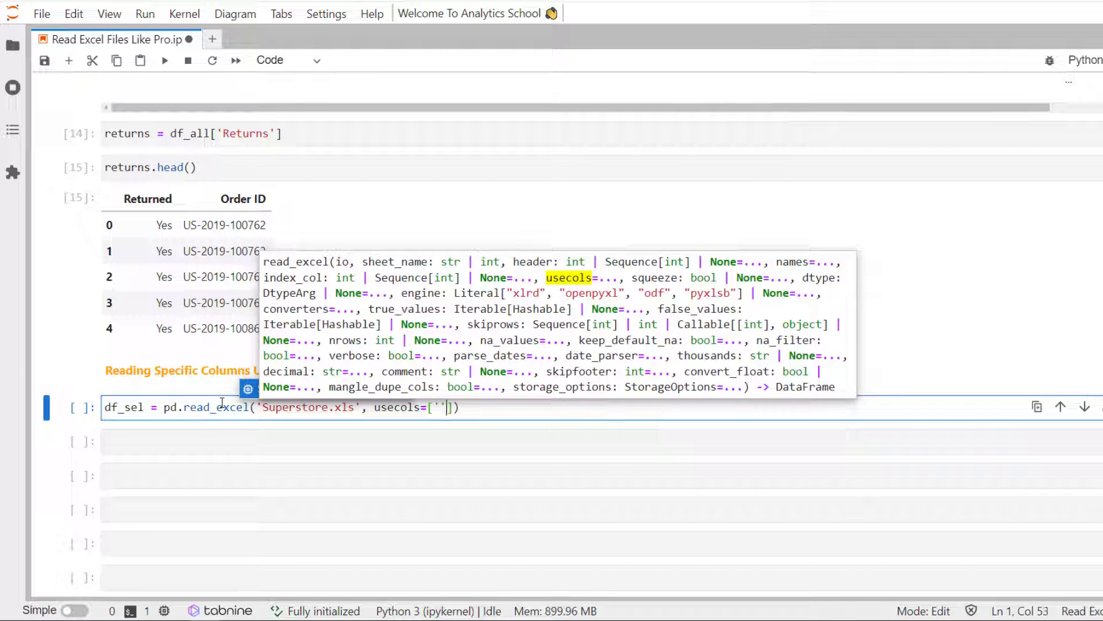
{"action": "type", "text": "Customer"}
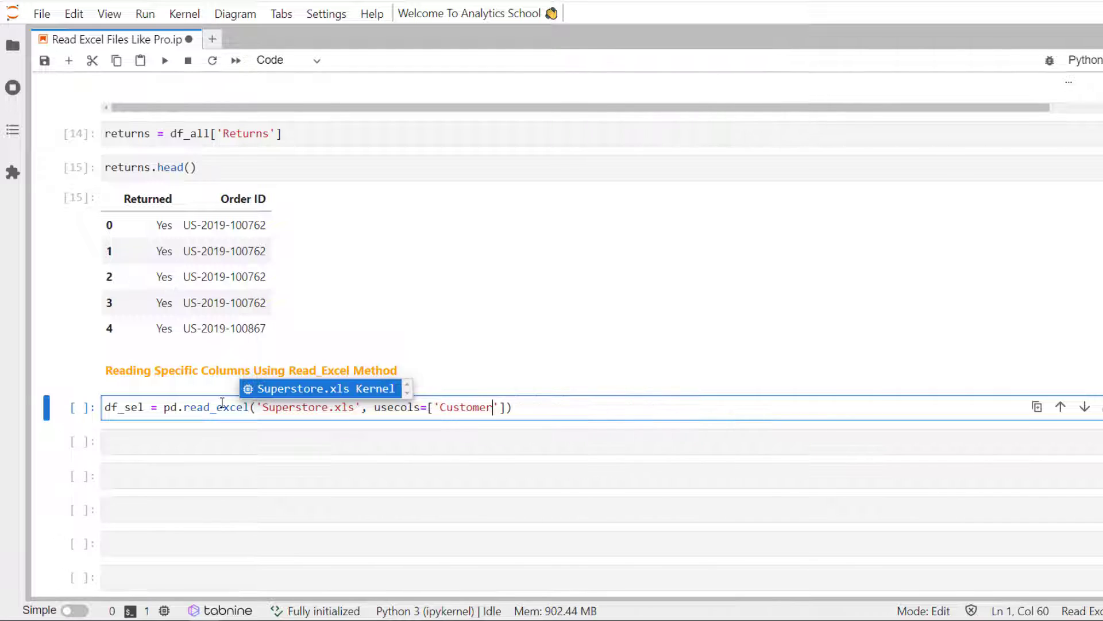
{"action": "type", "text": ","}
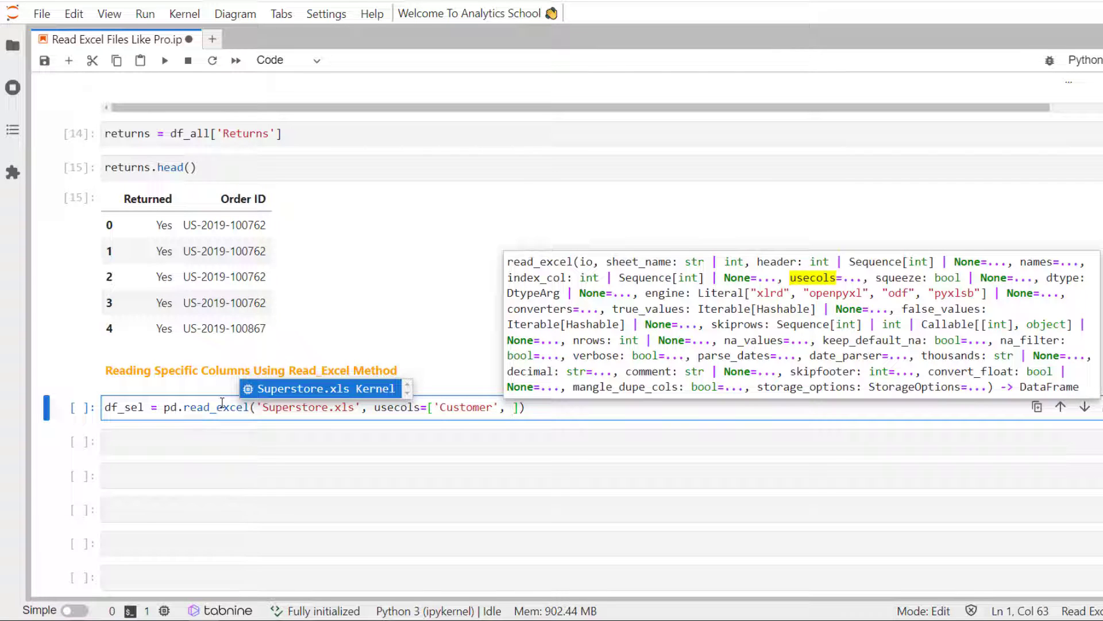
{"action": "type", "text": "'"}
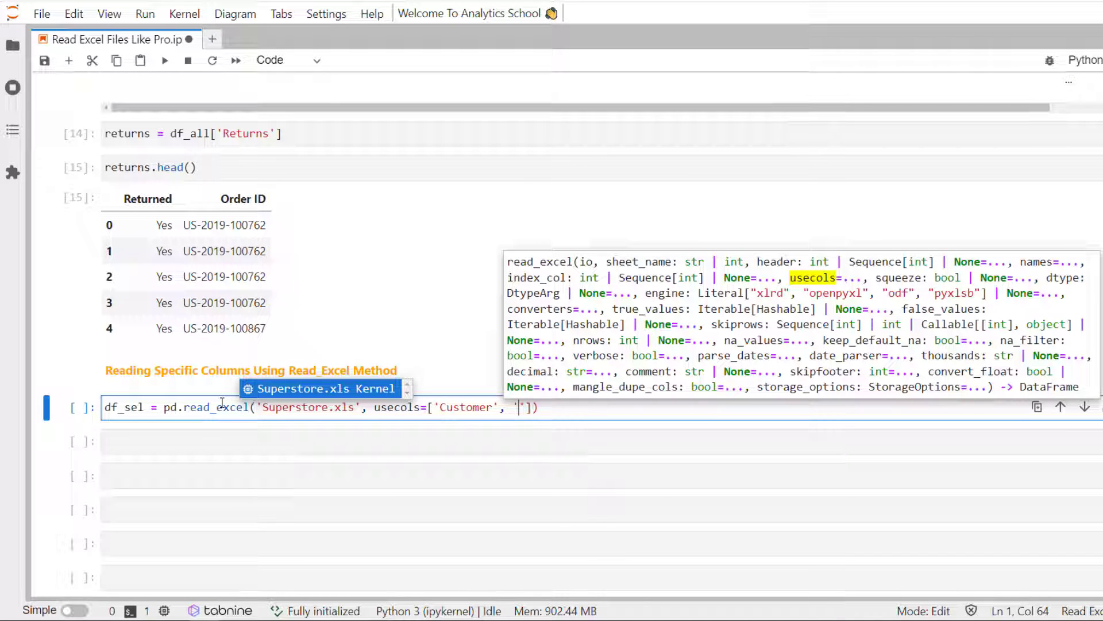
{"action": "type", "text": "Sales"}
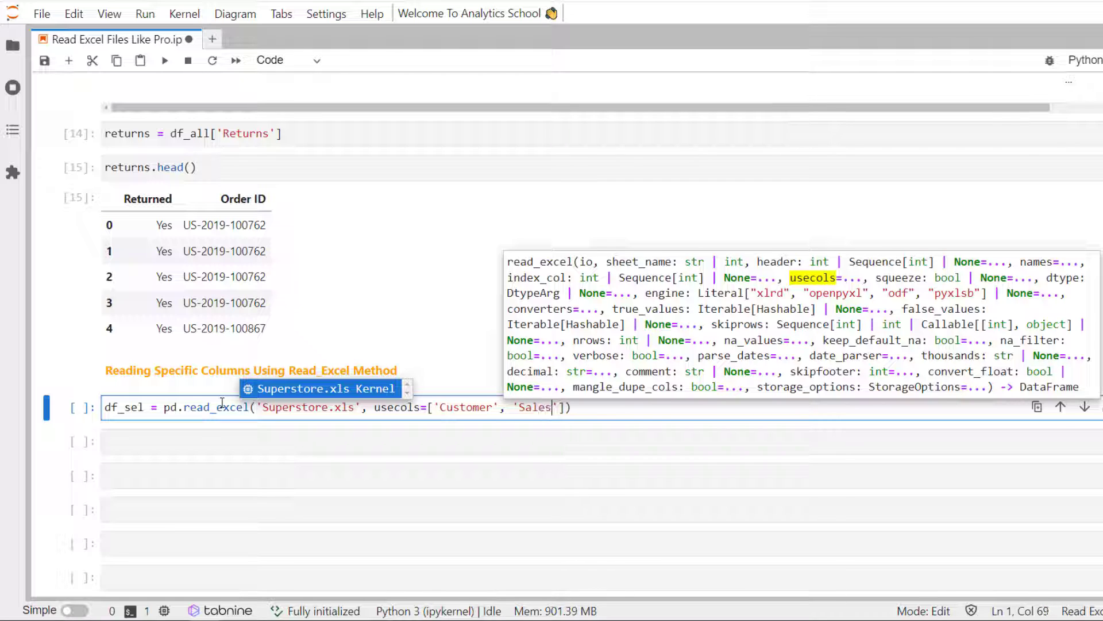
{"action": "type", "text": ", ''"}
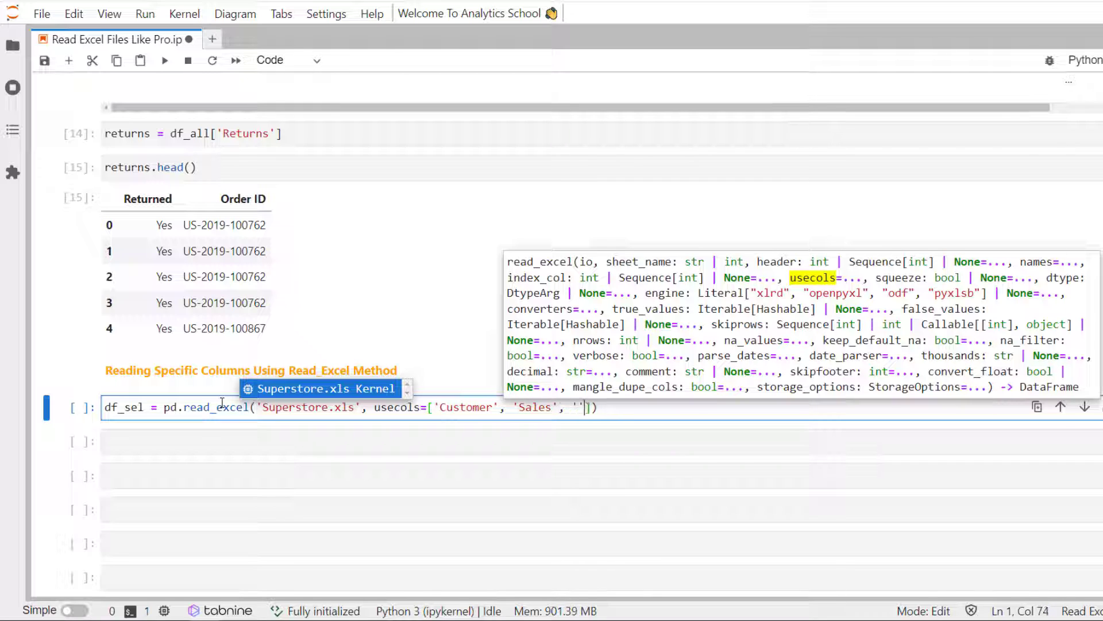
{"action": "type", "text": "Profit"}
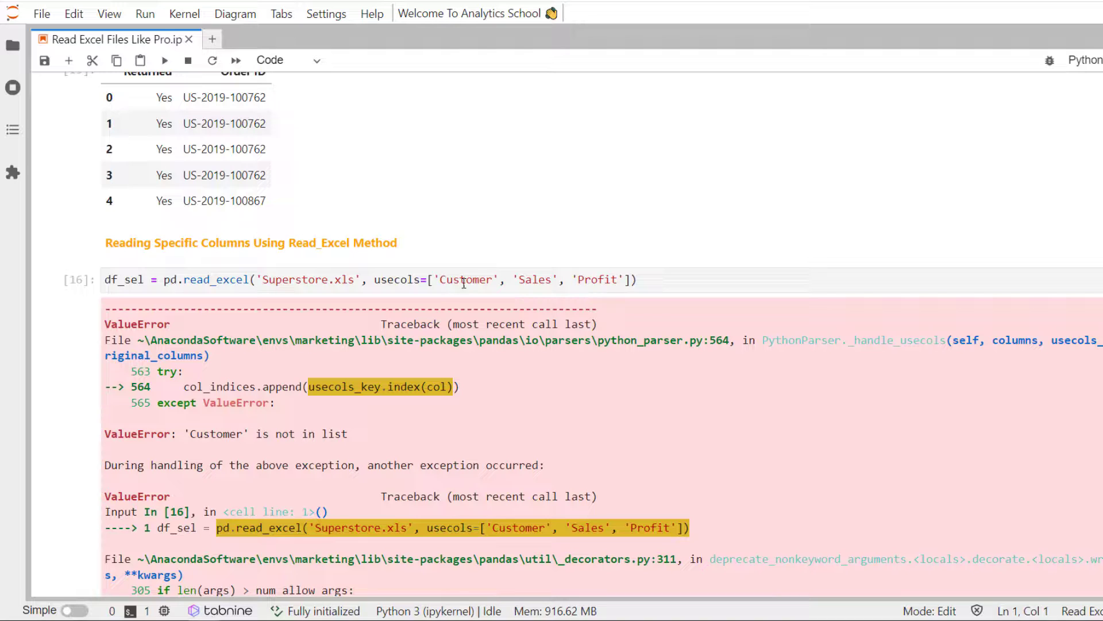
- Change 'Customer' to 'Customer ID' in the usecols list and preview df_sel.head()
{"action": "left_click", "coordinate": [496, 280]}
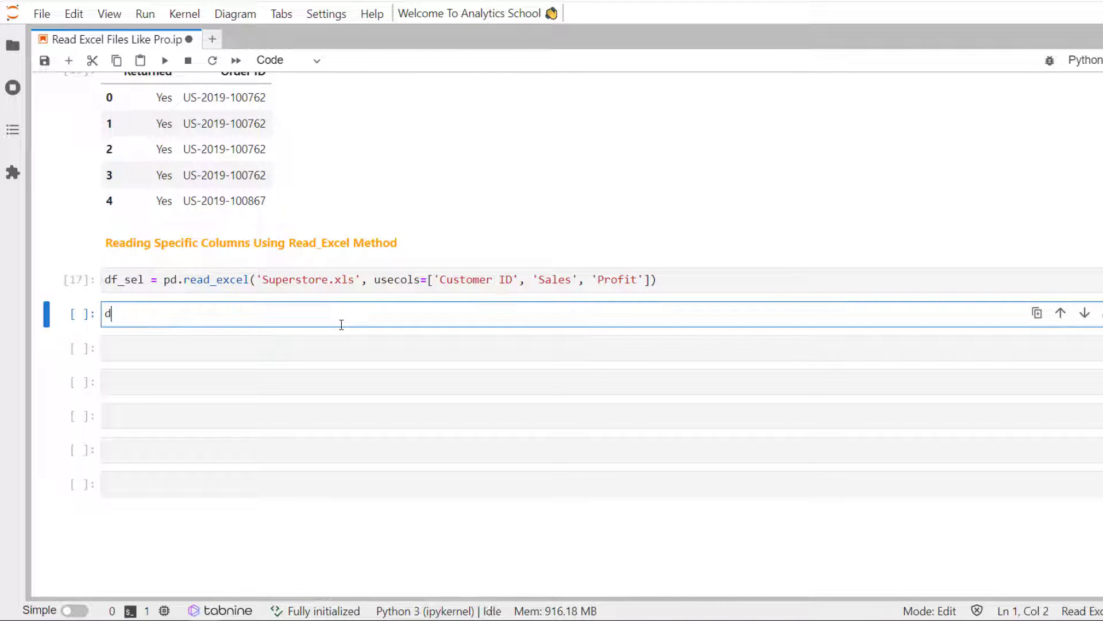
{"action": "type", "text": "f_sw"}
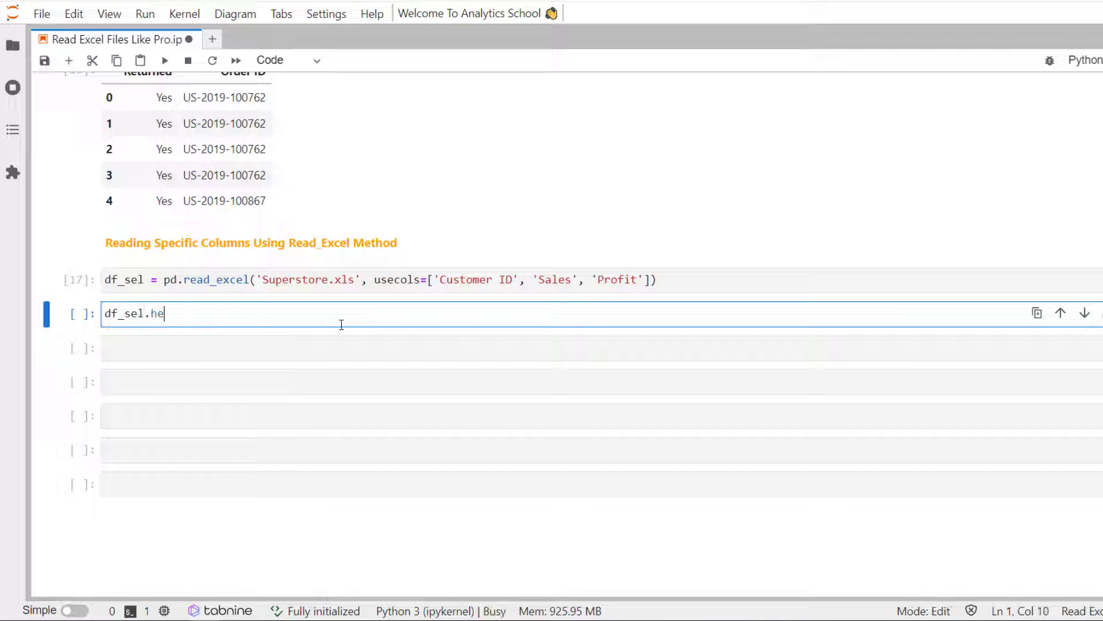
{"action": "type", "text": "ad("}
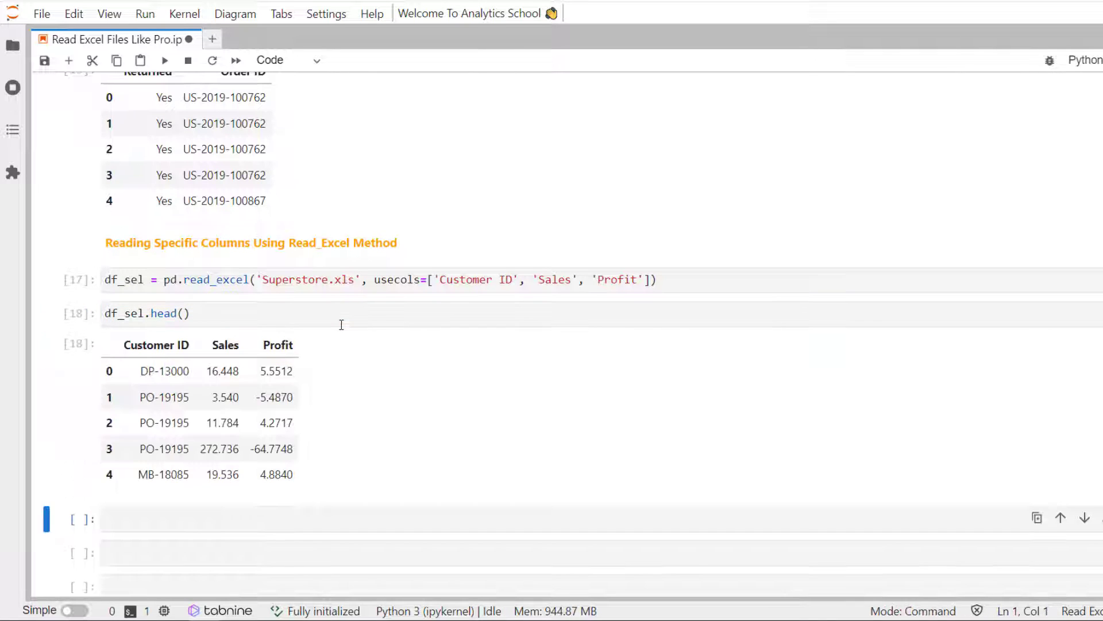
{"action": "mouse_move", "coordinate": [159, 359]}
{"action": "type", "text": "Specify Data Types In Read_Excel"}
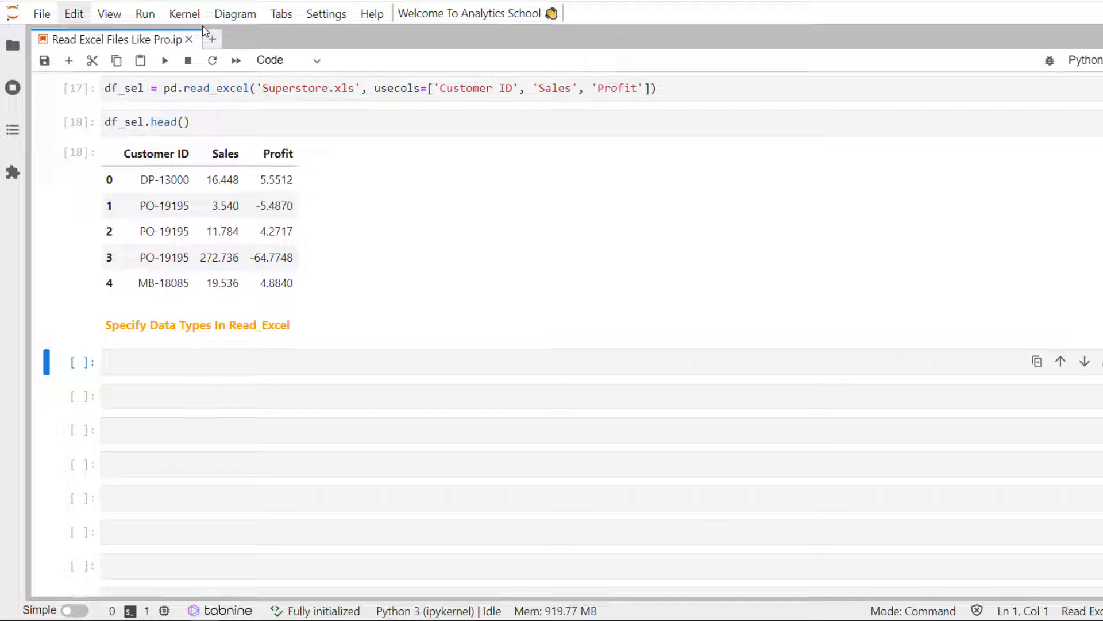
- Start df_data_type = pd.read_excel('Superstore.xls', dtype= ...) in a new cell
{"action": "type", "text": "df"}
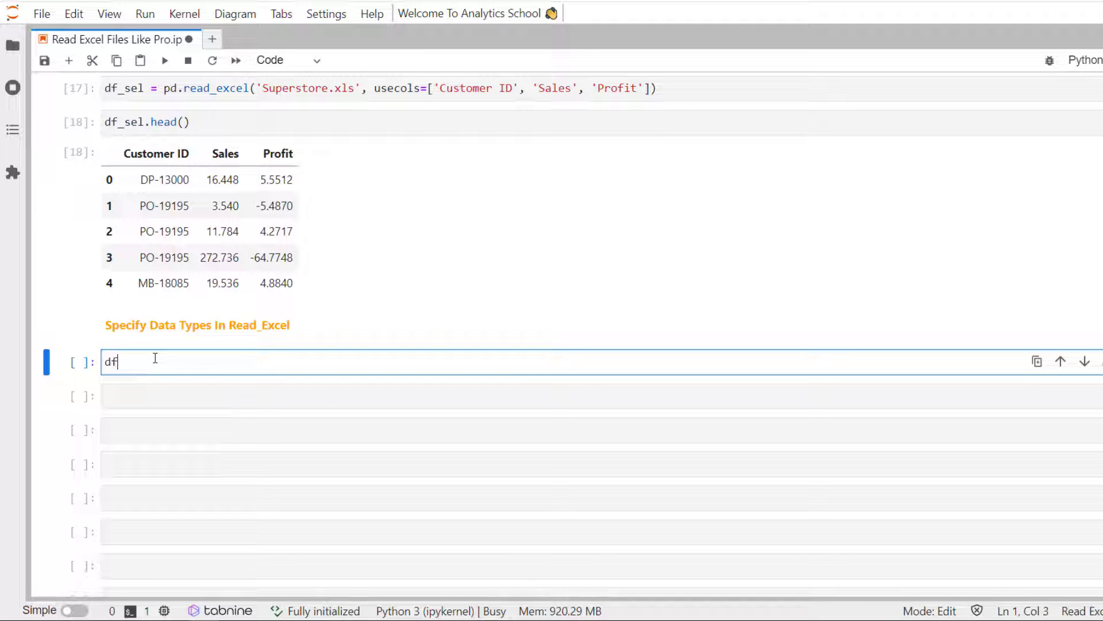
{"action": "type", "text": "_data_"}
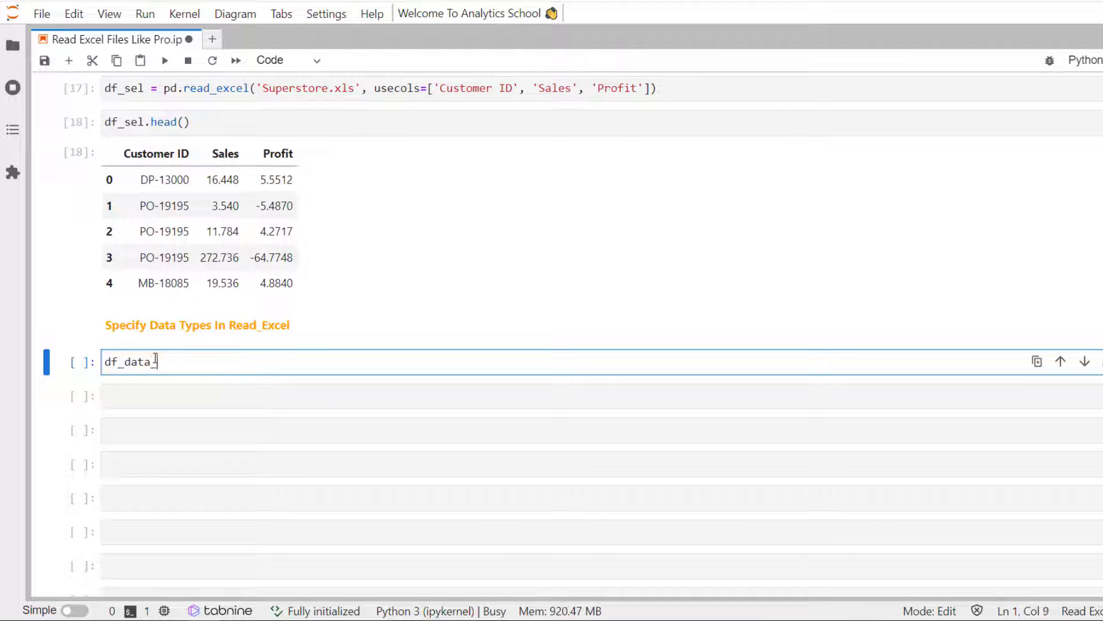
{"action": "type", "text": "_type ="}
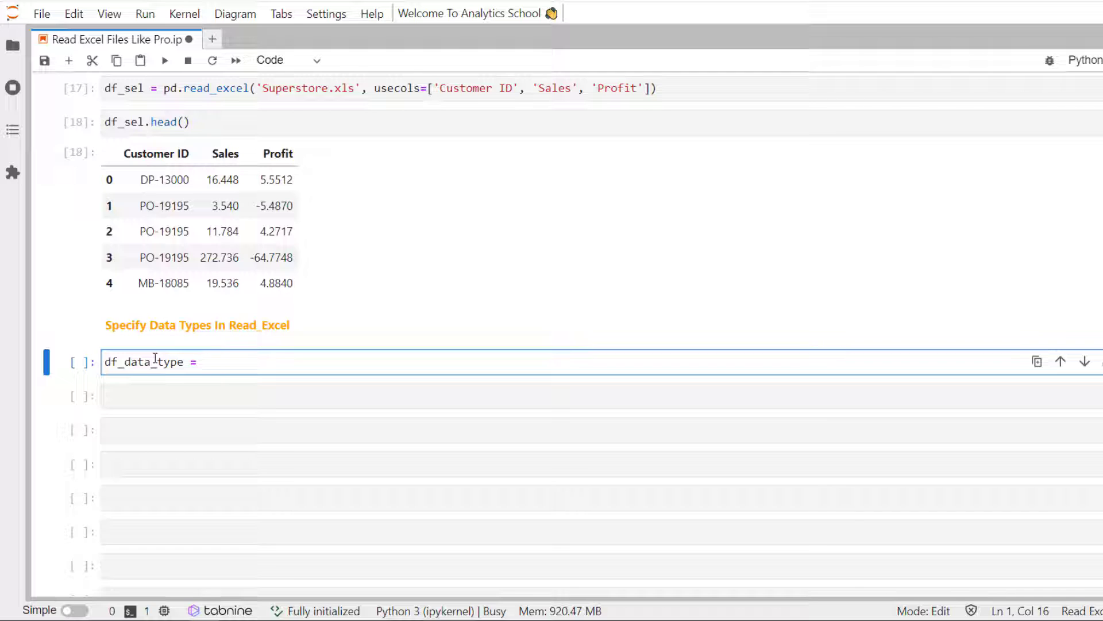
{"action": "type", "text": "pd.rw"}
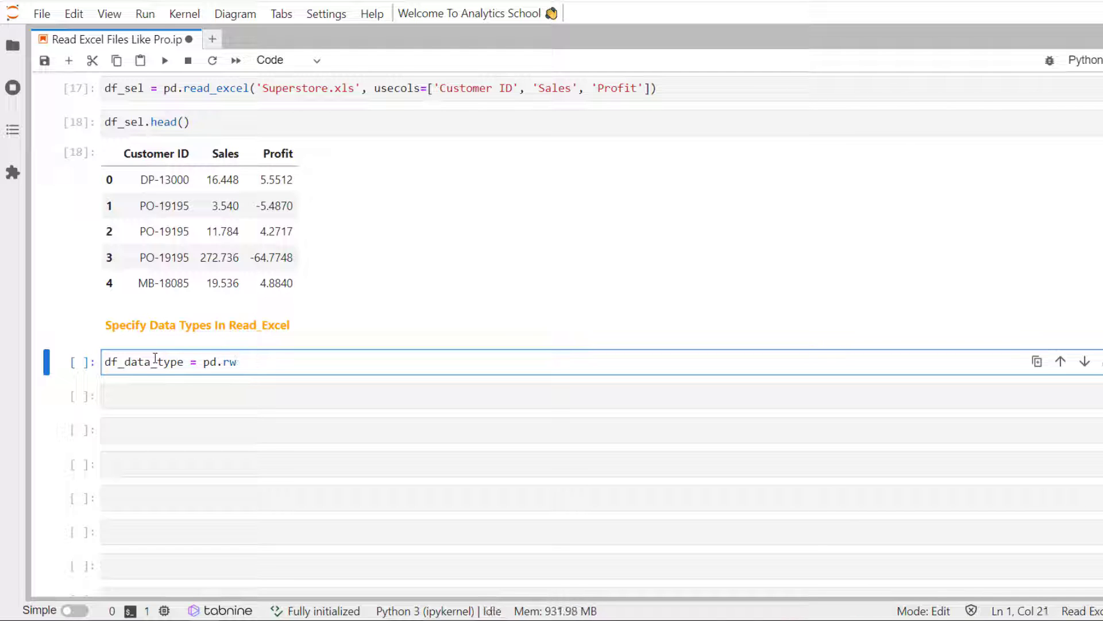
{"action": "type", "text": "ead_exce"}
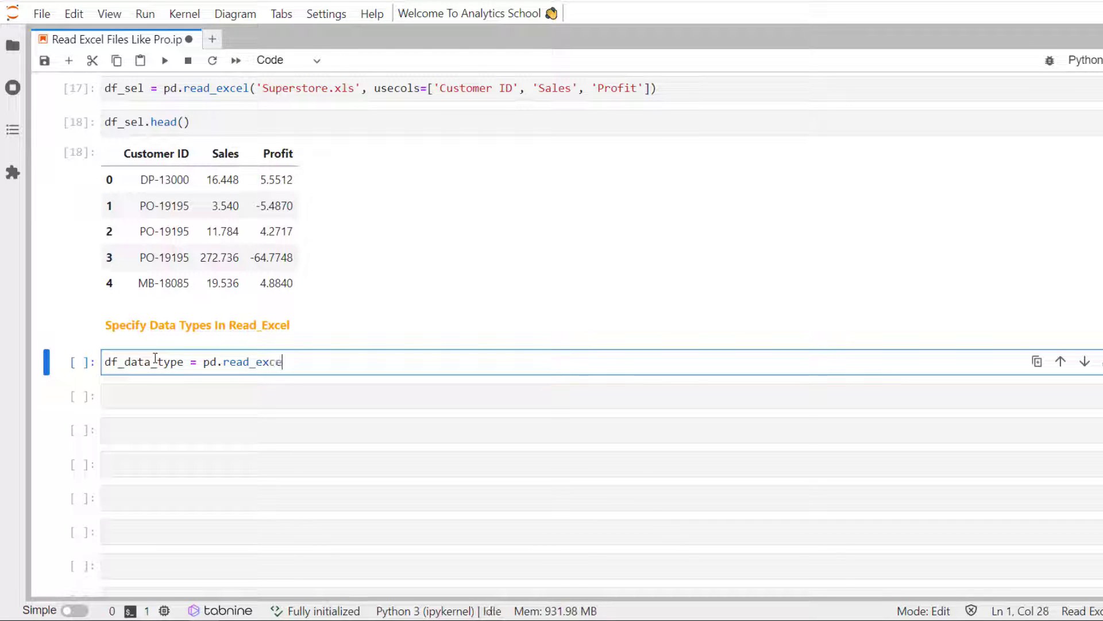
{"action": "type", "text": "l()"}
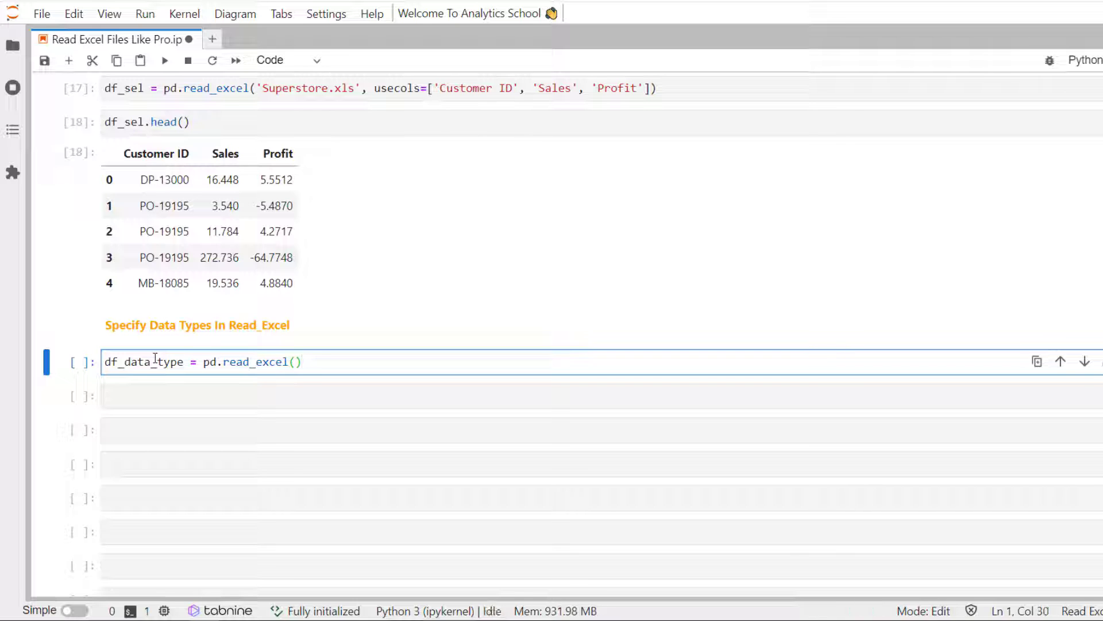
{"action": "type", "text": "'Supe'"}
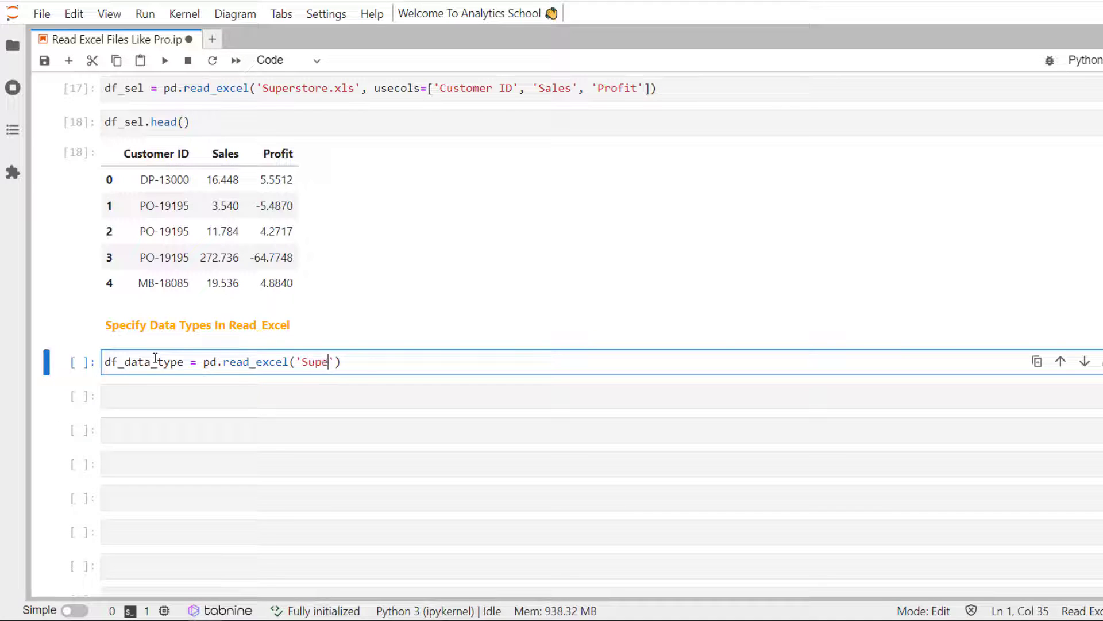
{"action": "type", "text": "rstore"}
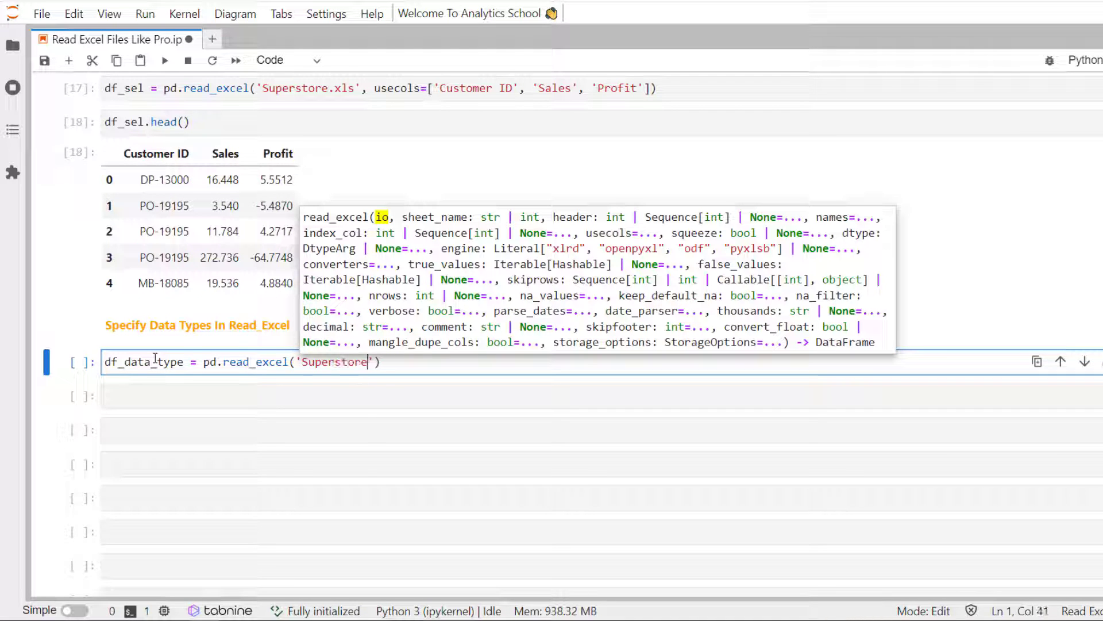
{"action": "type", "text": ".xls"}
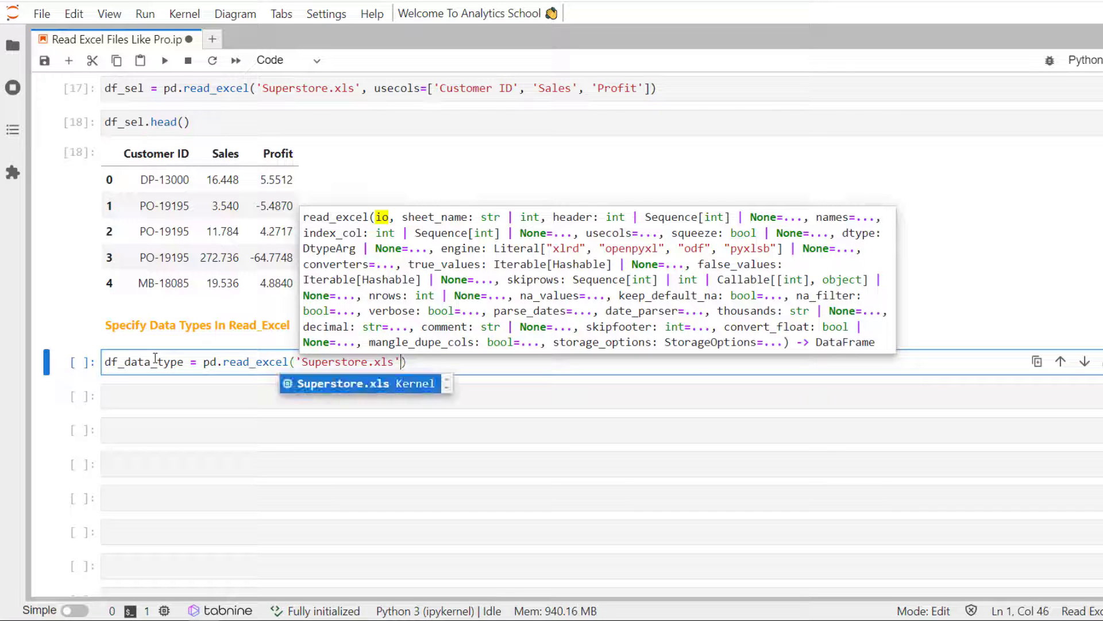
{"action": "type", "text": ","}
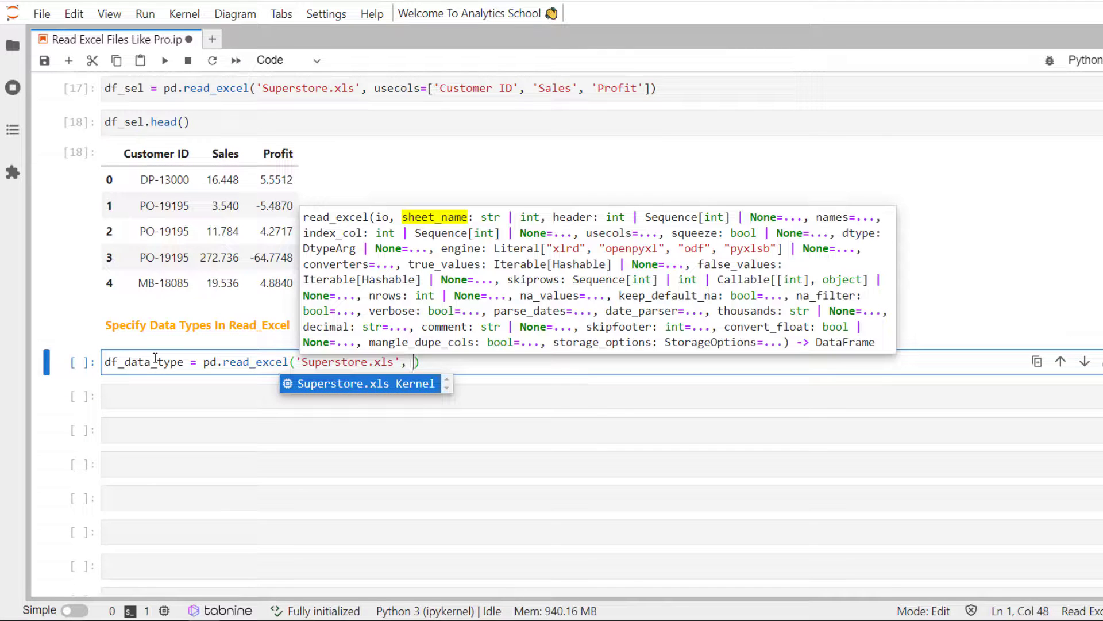
{"action": "type", "text": "d"}
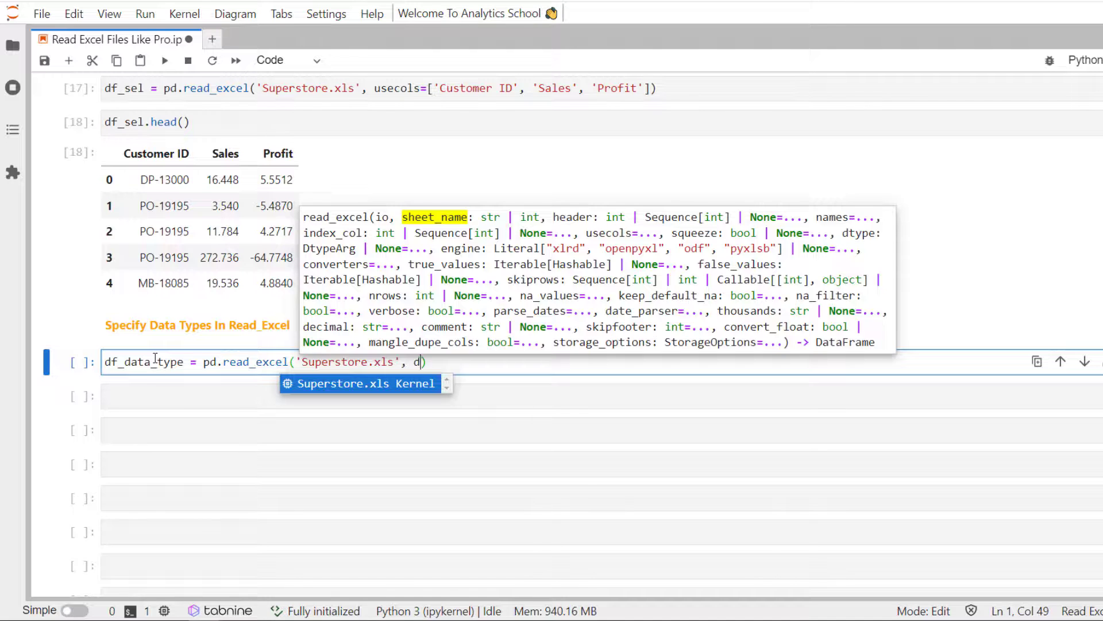
{"action": "type", "text": "ty"}
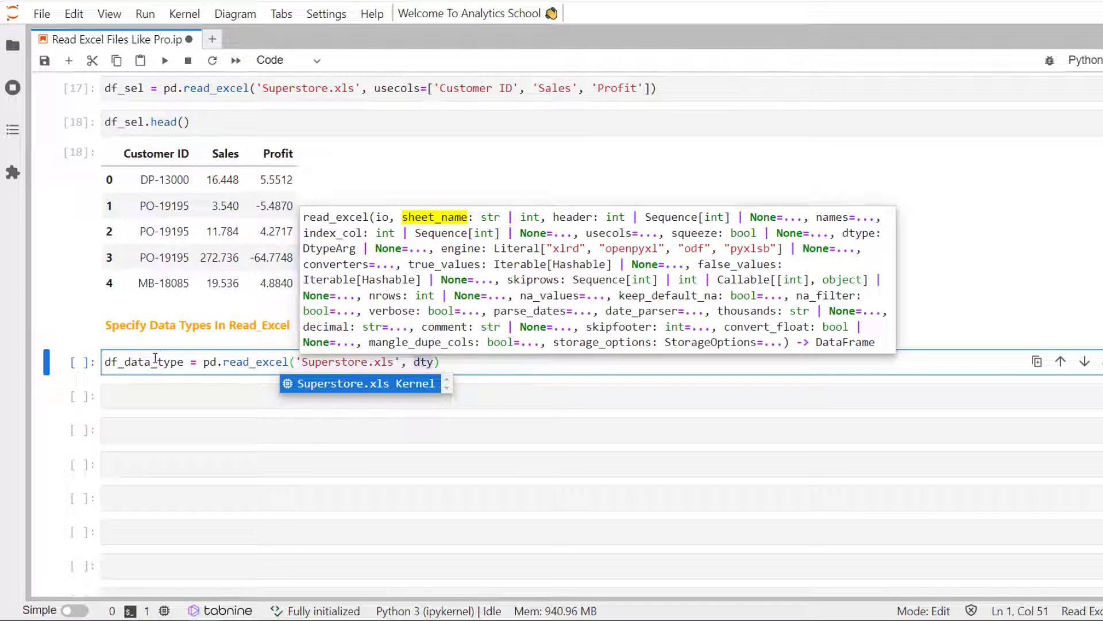
{"action": "type", "text": "pe ="}
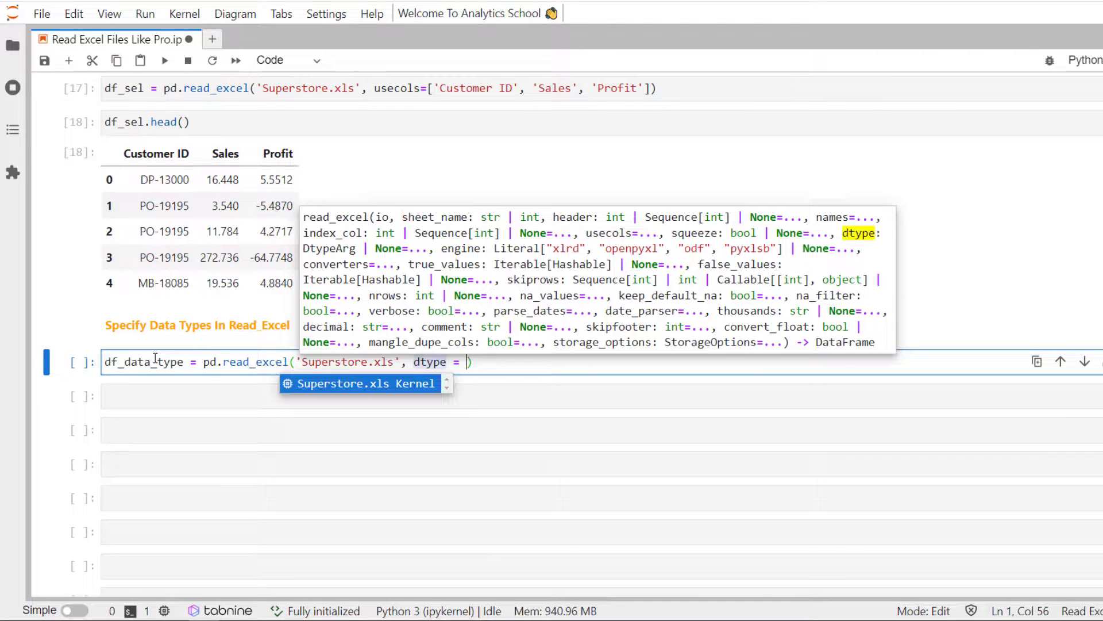
- Fill the dtype dict mapping Customer ID to object, Sales to float and Ship Date to datetime, then run it
{"action": "type", "text": "{"}
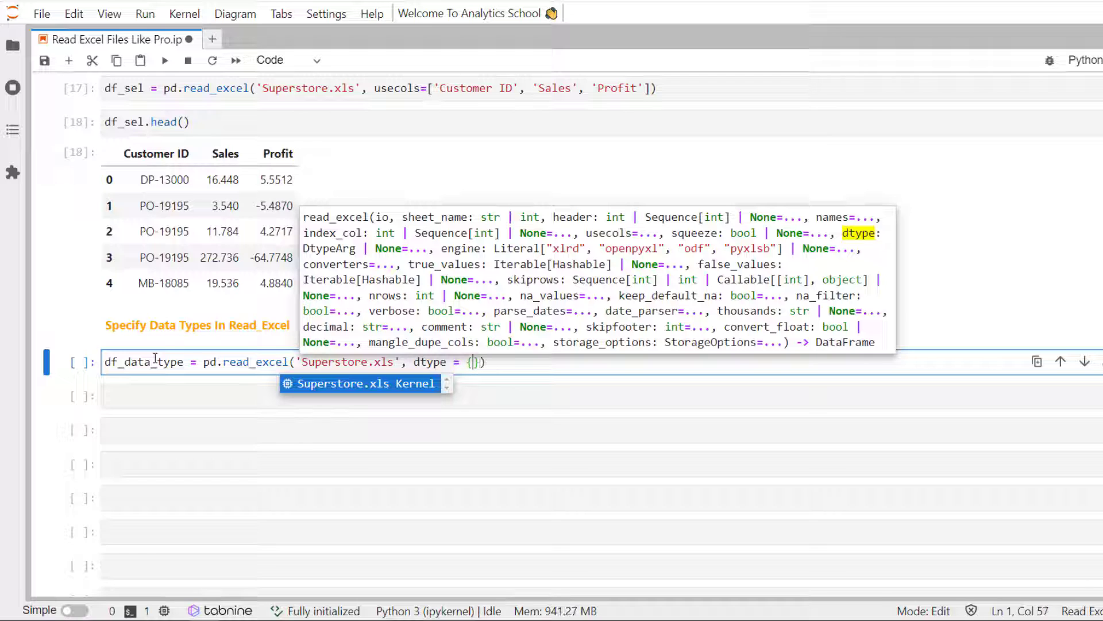
{"action": "type", "text": "'"}
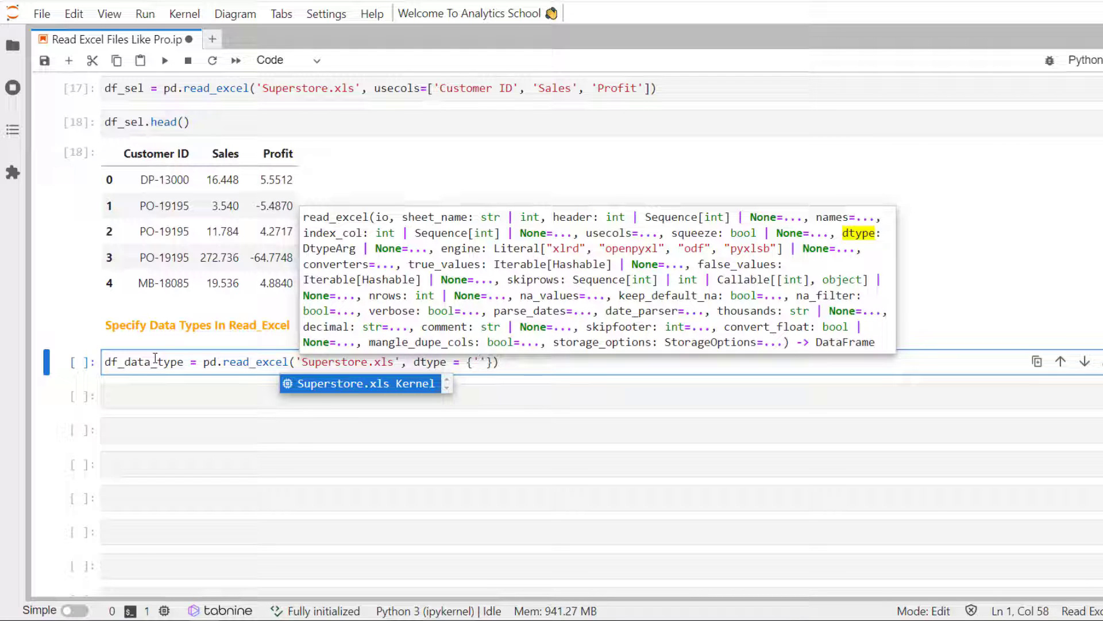
{"action": "type", "text": "C"}
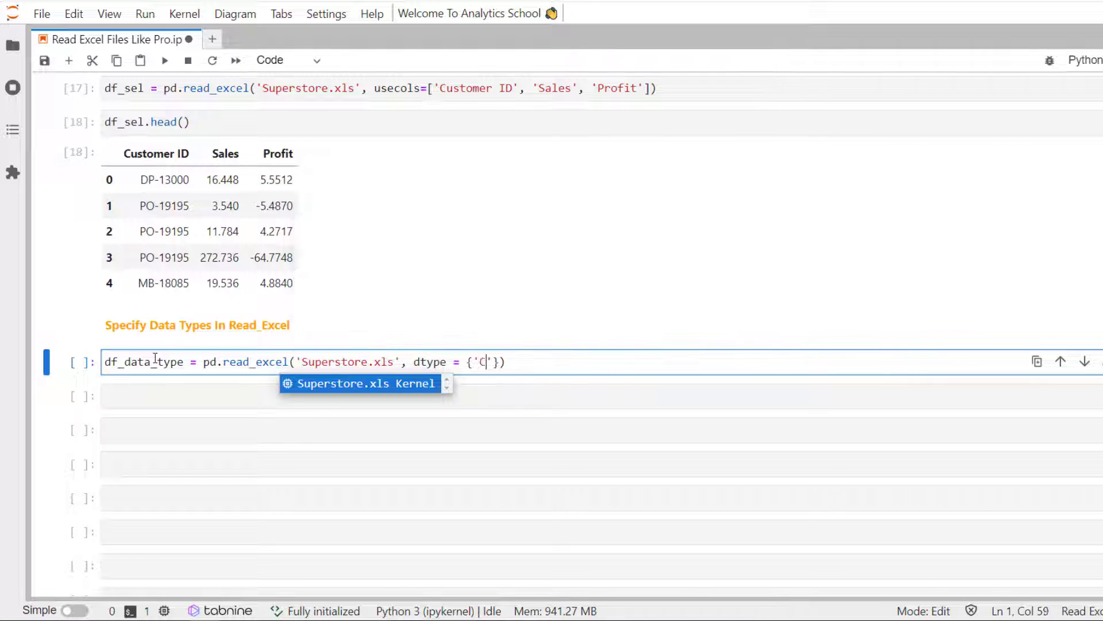
{"action": "type", "text": "ustomer ID' : '"}
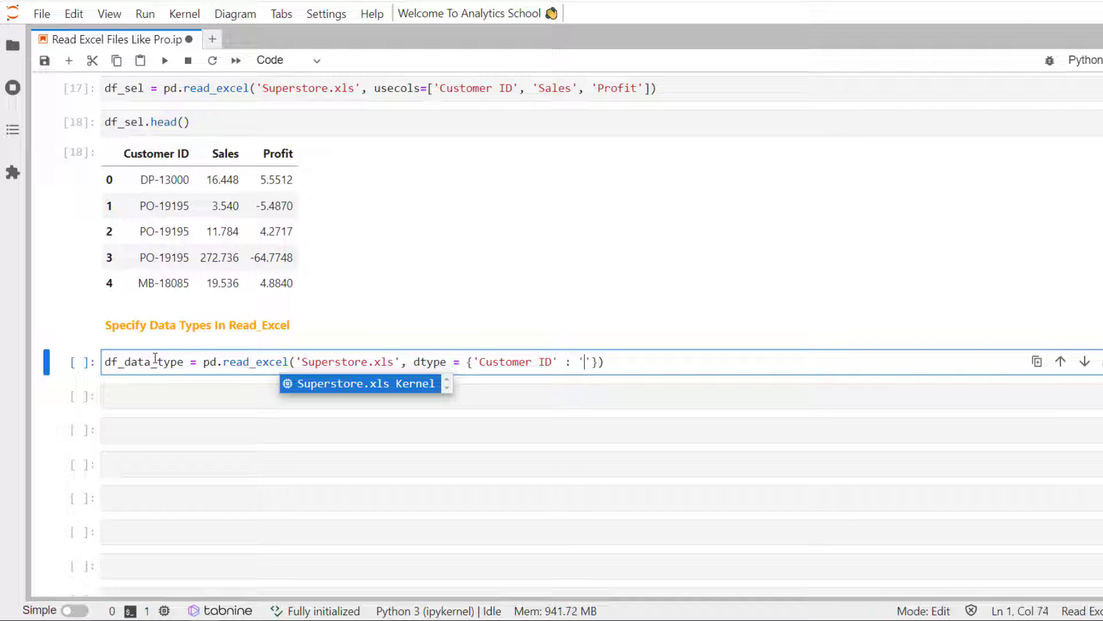
{"action": "type", "text": "objecx"}
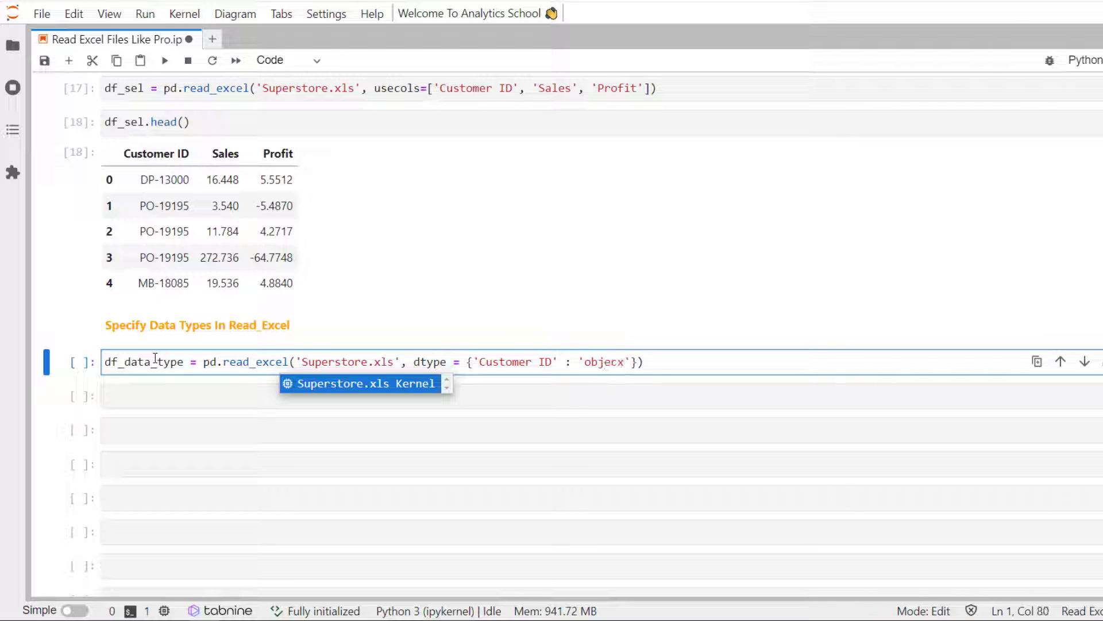
{"action": "key", "text": "Backspace"}
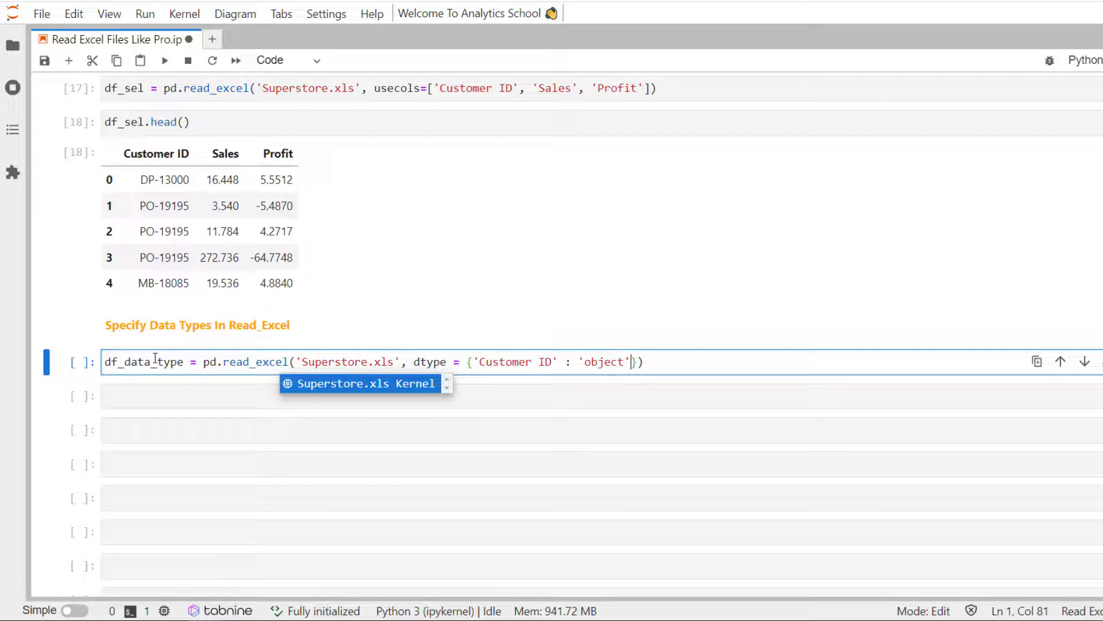
{"action": "type", "text": ", '"}
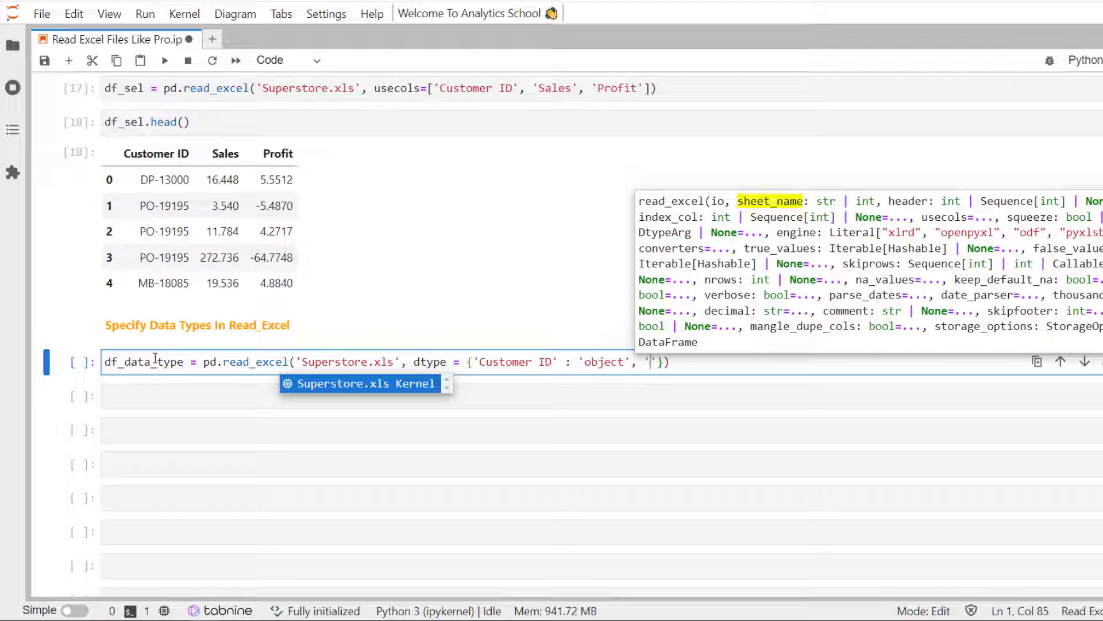
{"action": "type", "text": "'Sales'"}
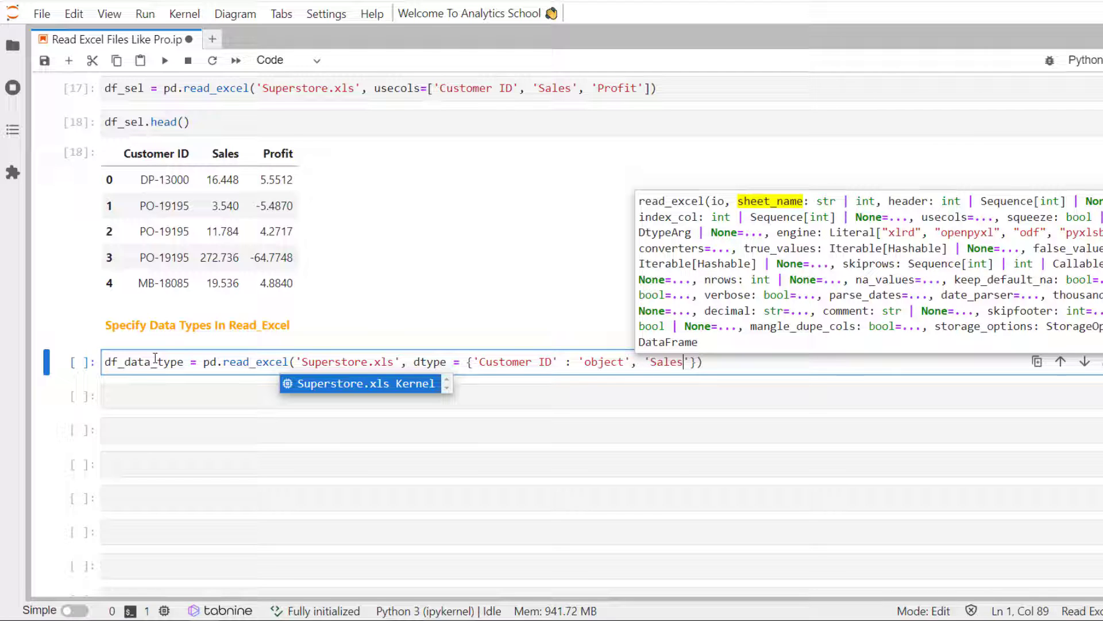
{"action": "type", "text": ": 'flaot"}
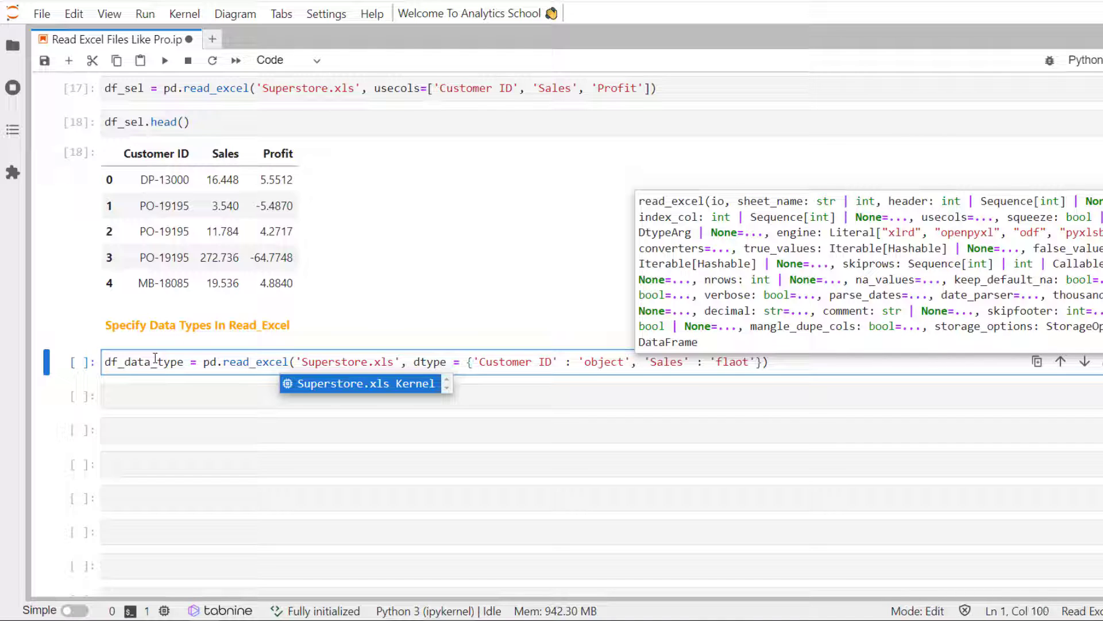
{"action": "type", "text": ", ''"}
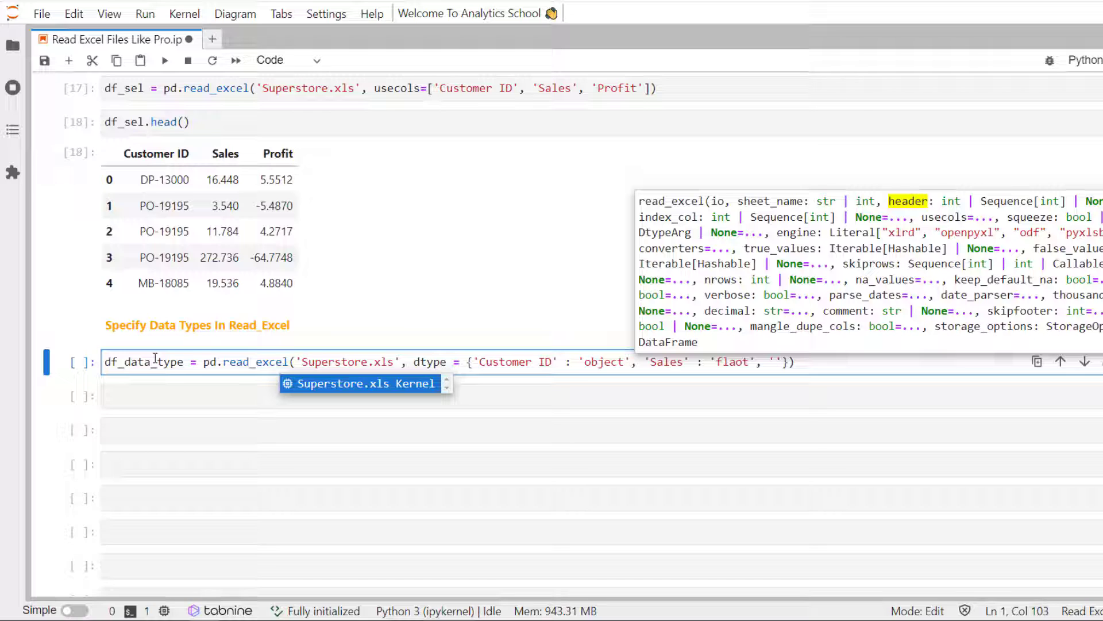
{"action": "type", "text": "Ship Date"}
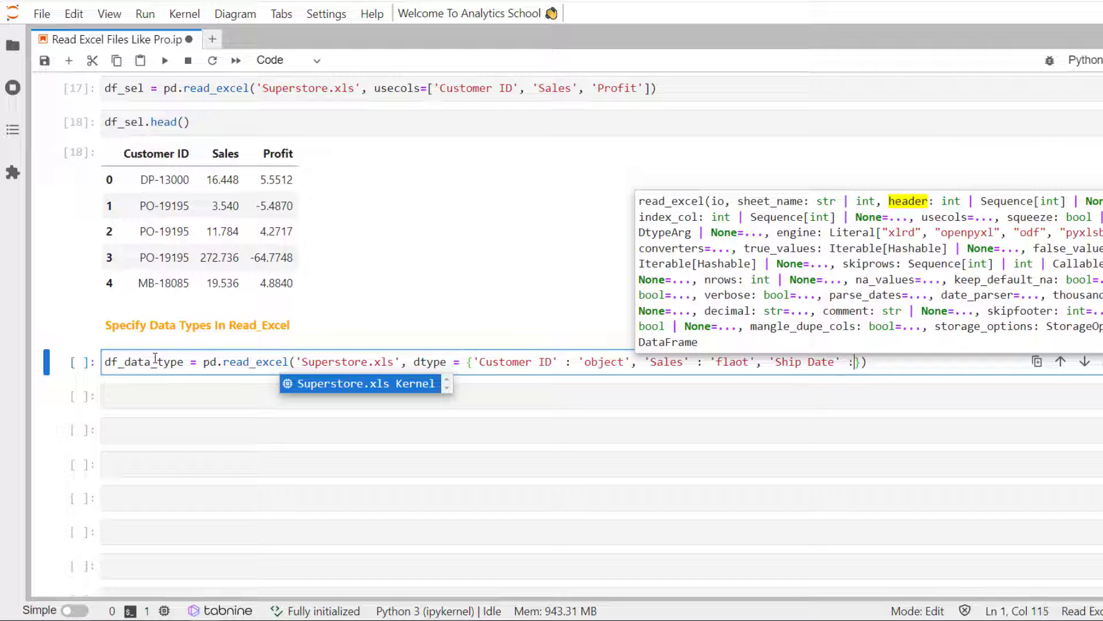
{"action": "type", "text": "''"}
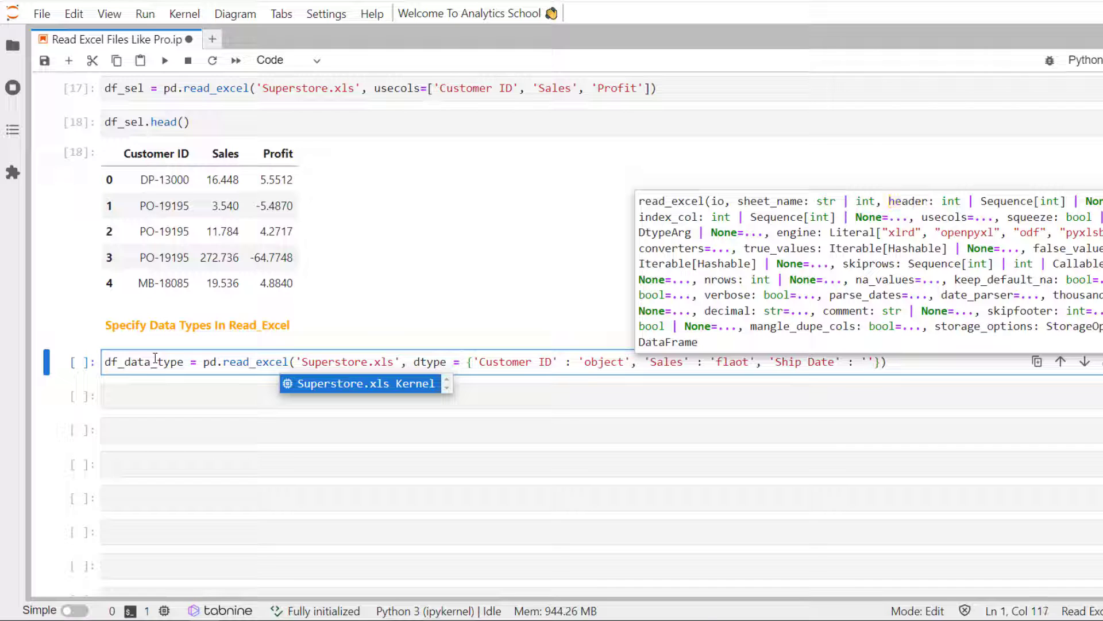
{"action": "type", "text": "datetime64"}
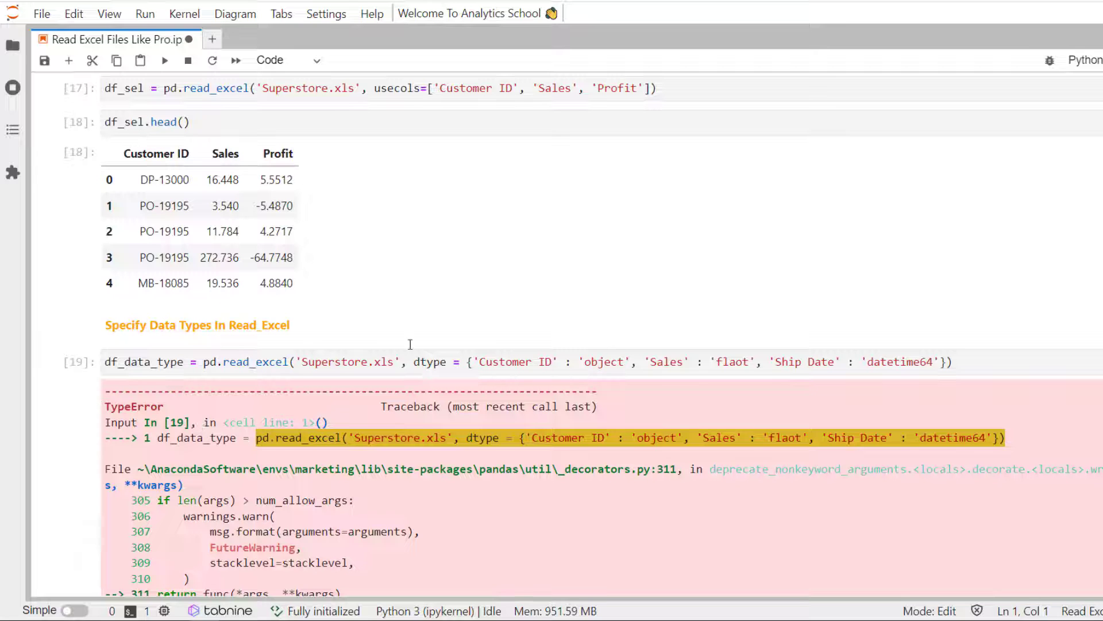
- Run df_data_type.info() and review the 20-column dtype summary down to the Read Only N Observations heading
{"action": "scroll", "scroll_direction": "down", "scroll_amount": 3}
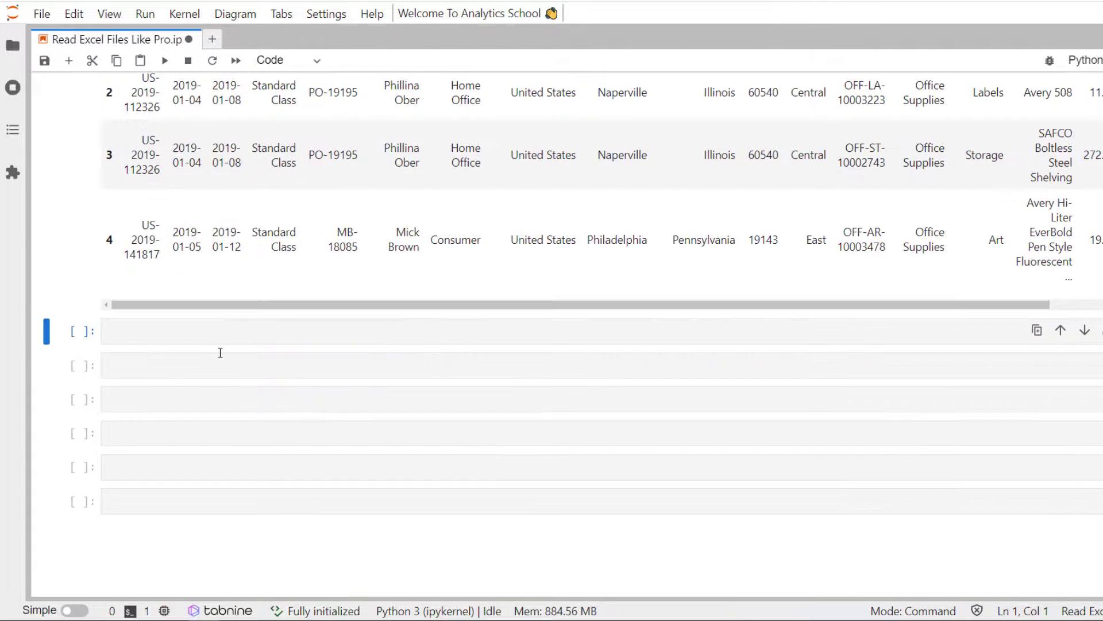
{"action": "type", "text": "df_"}
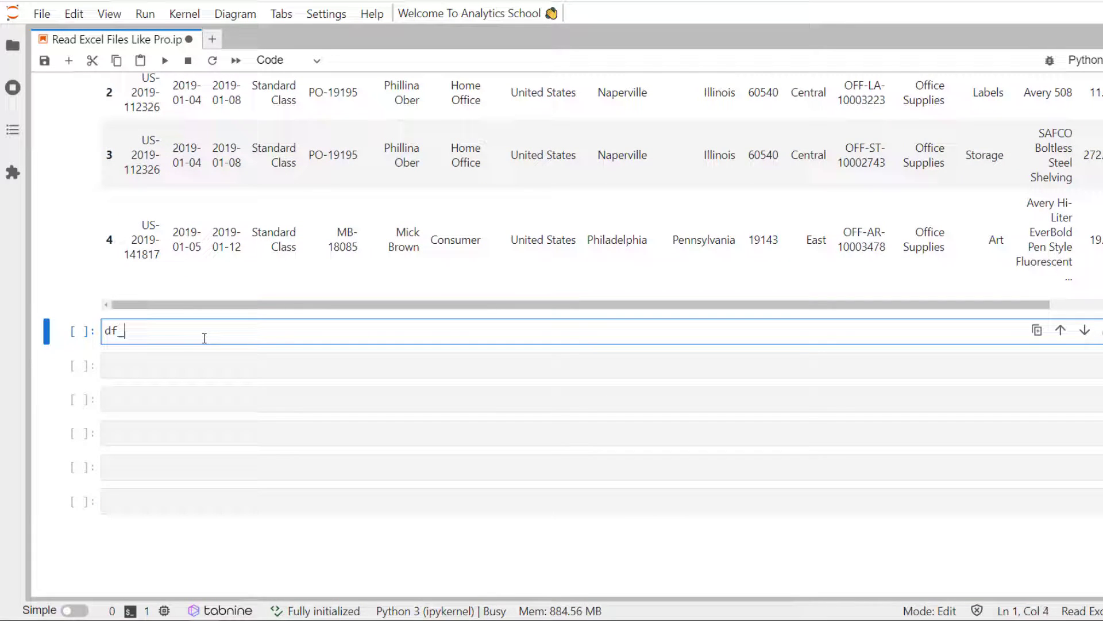
{"action": "type", "text": "data_type."}
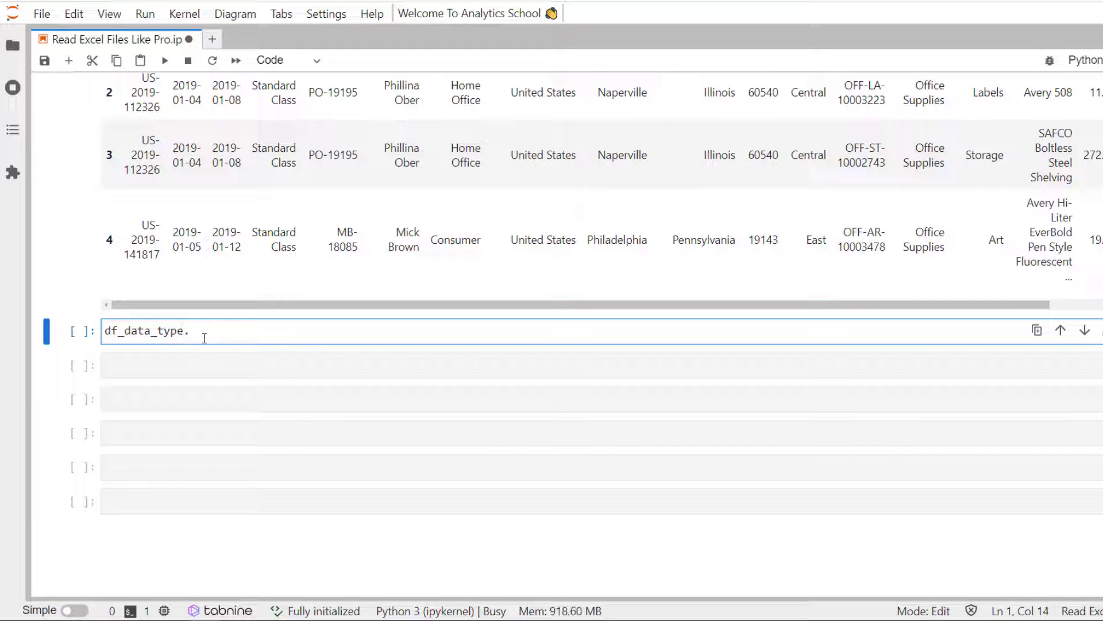
{"action": "type", "text": "info()"}
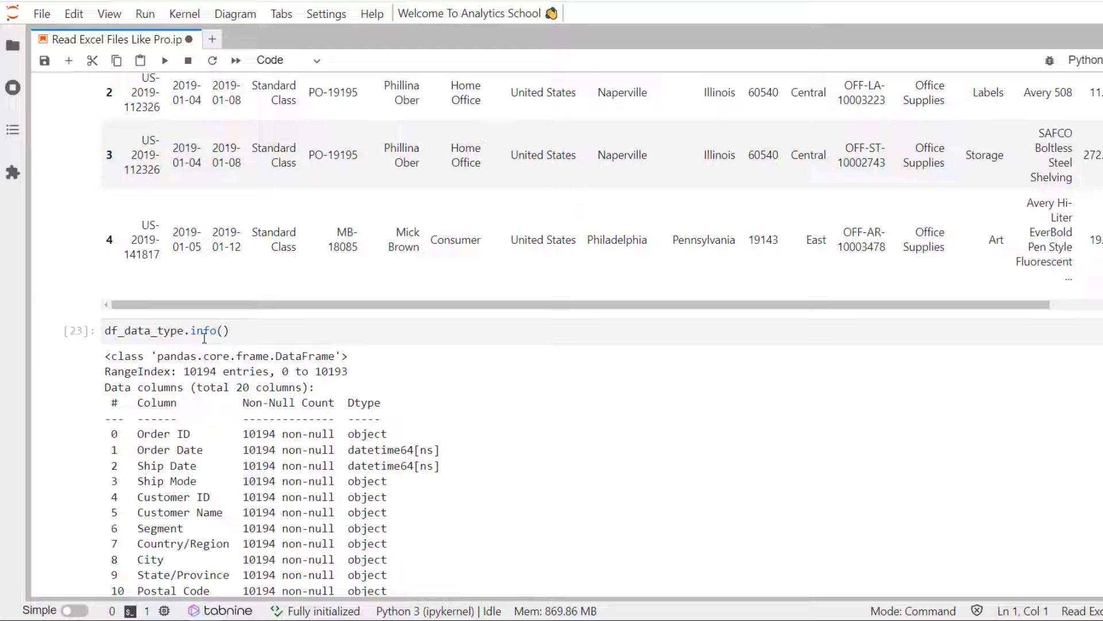
{"action": "scroll", "scroll_direction": "down", "scroll_amount": 3}
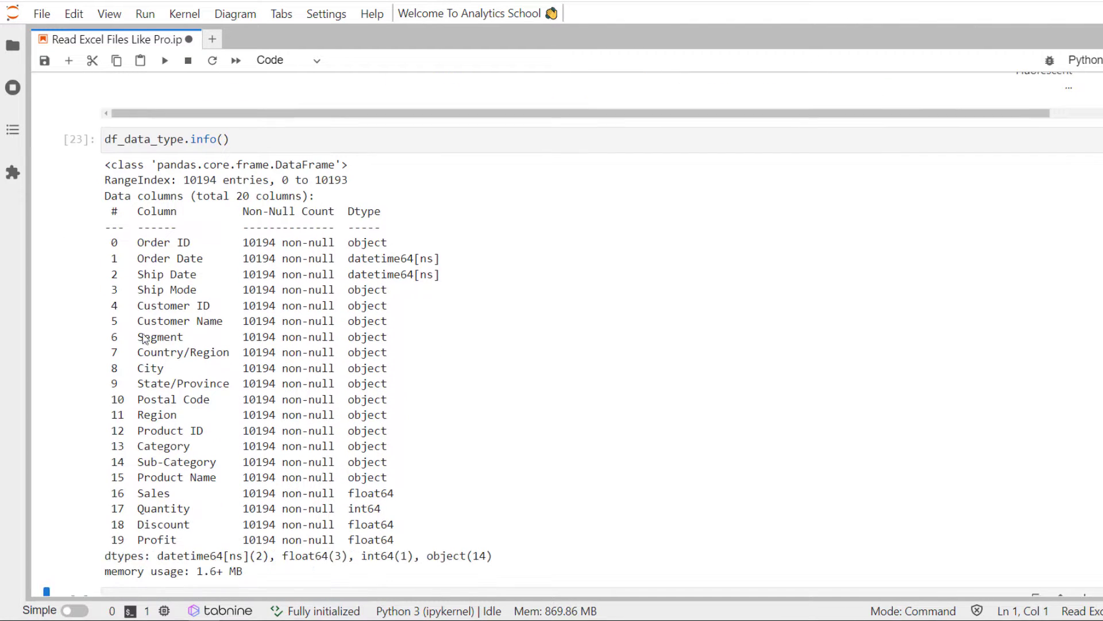
{"action": "mouse_move", "coordinate": [438, 280]}
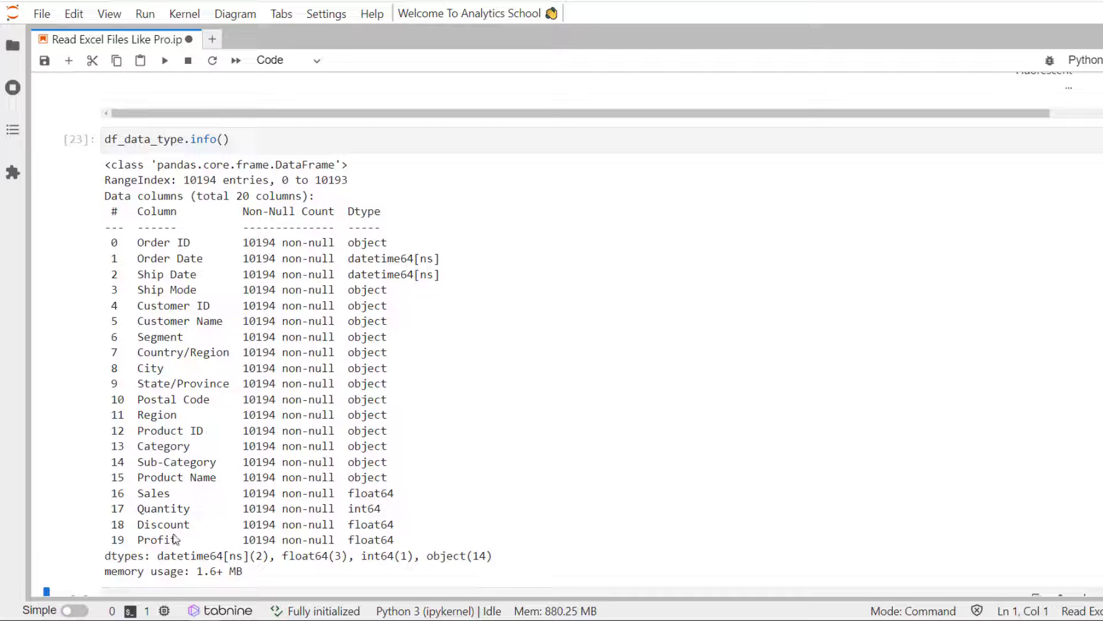
{"action": "mouse_move", "coordinate": [393, 500]}
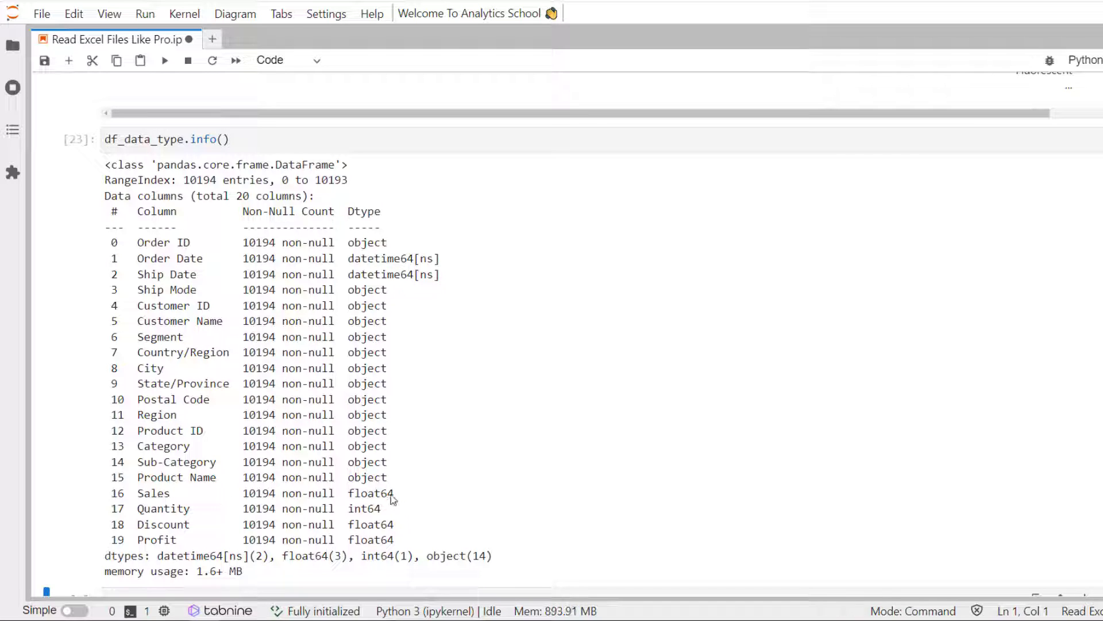
{"action": "mouse_move", "coordinate": [357, 314]}
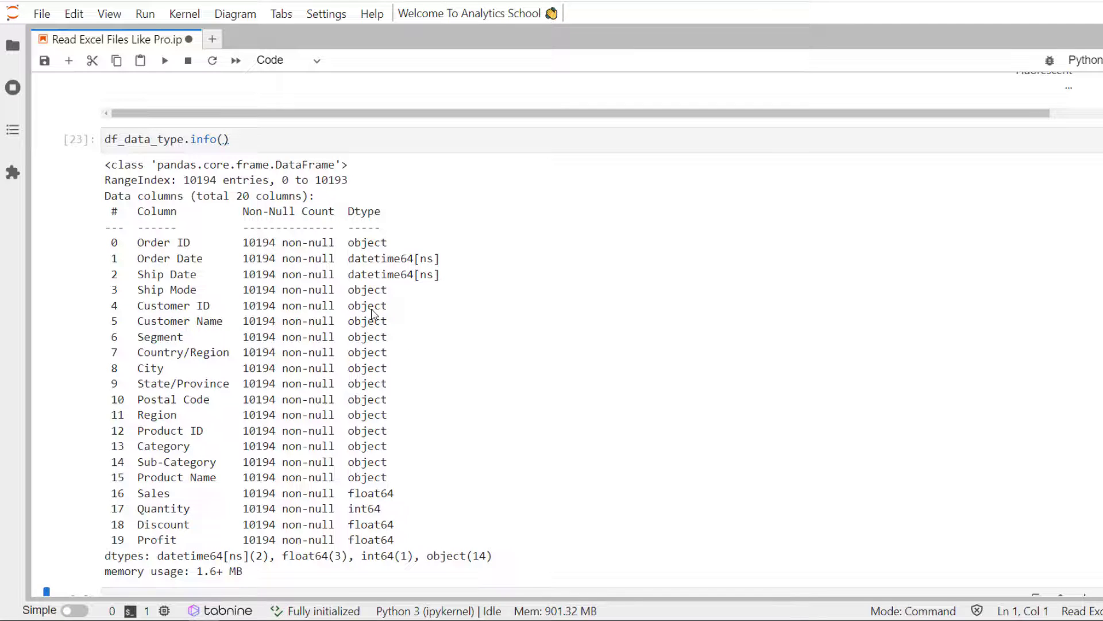
{"action": "scroll", "scroll_direction": "down", "scroll_amount": 3}
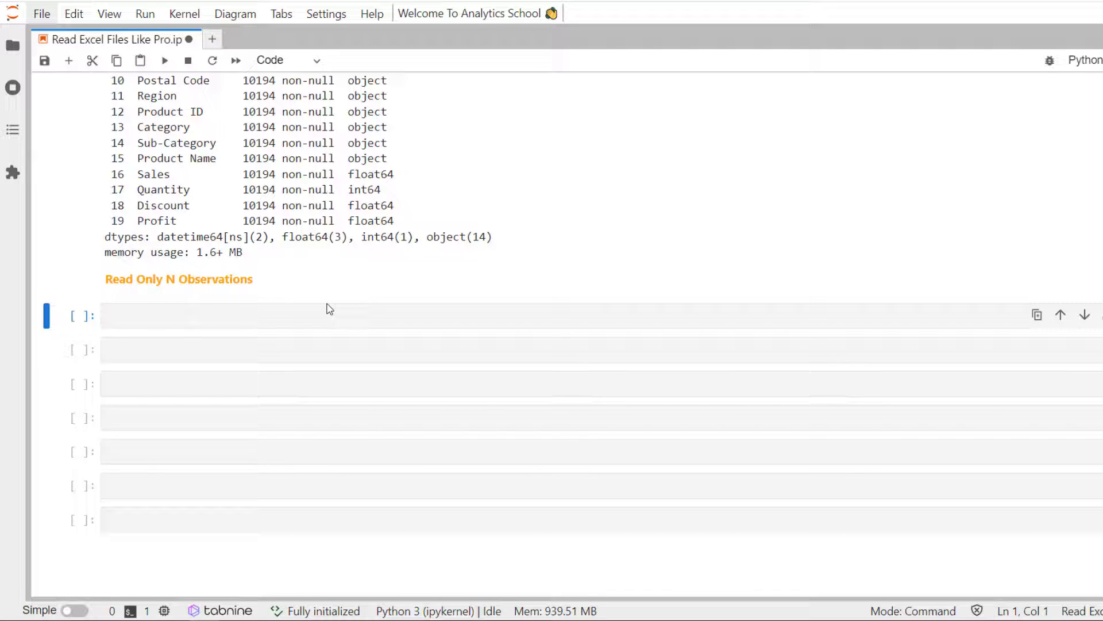
- Save the notebook, then run df_subset = pd.read_excel('Superstore.xls', nrows=20)
{"action": "key", "text": "ctrl+s"}
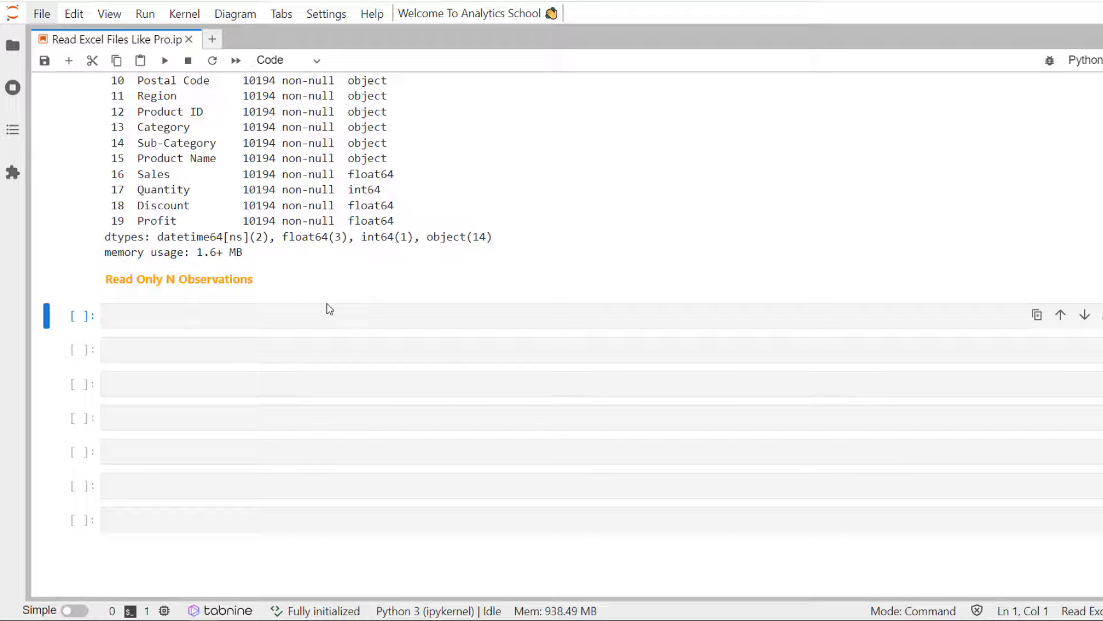
{"action": "type", "text": "df"}
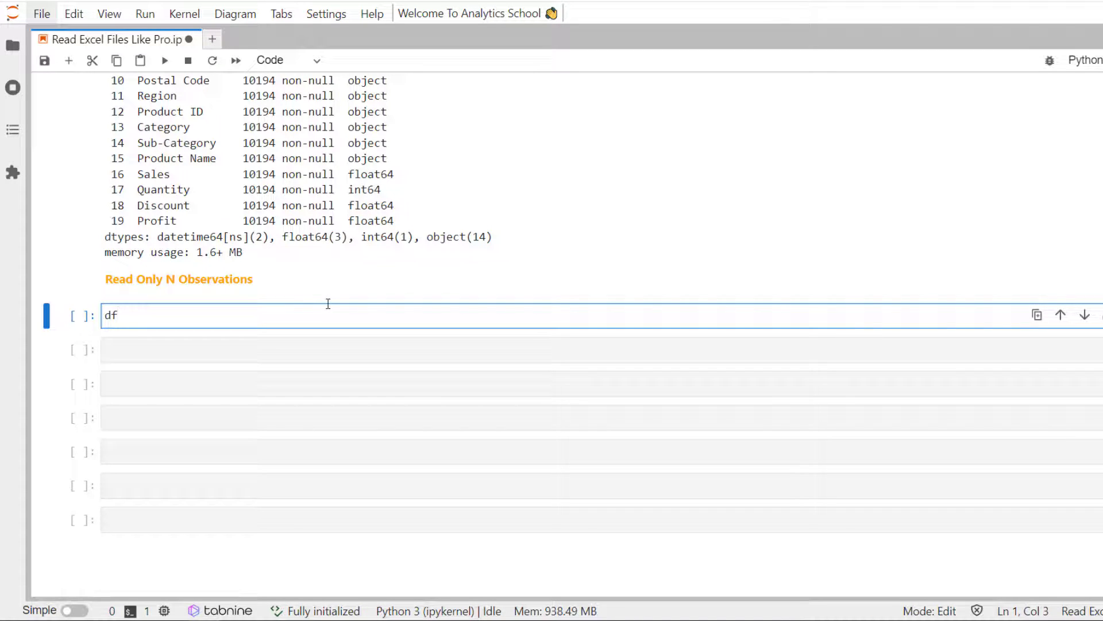
{"action": "type", "text": "_"}
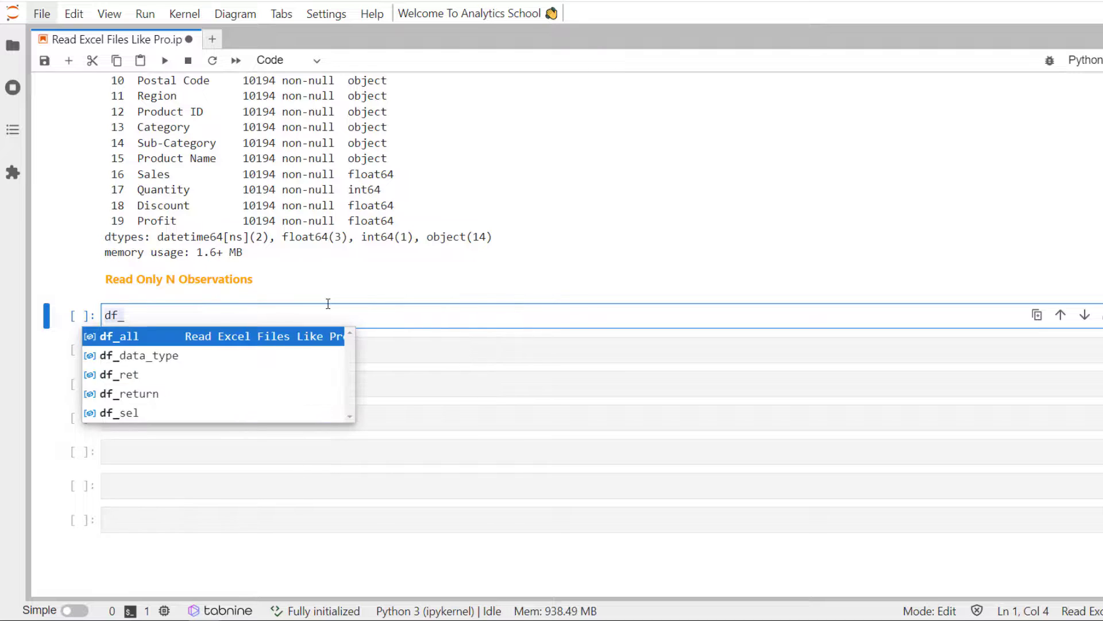
{"action": "type", "text": "subset ="}
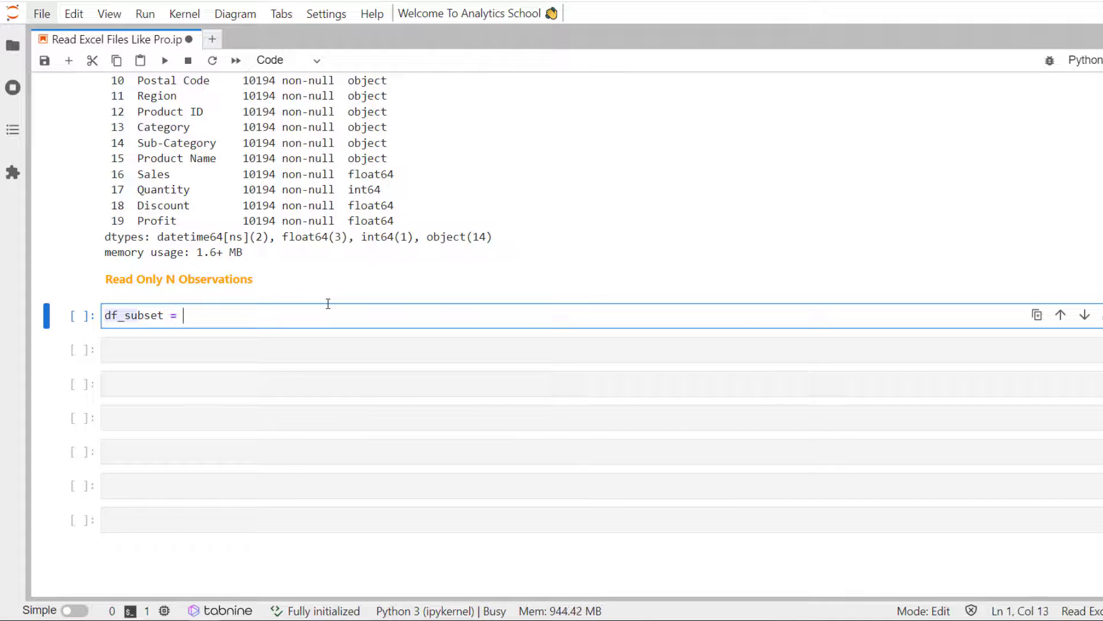
{"action": "type", "text": "pd.rea"}
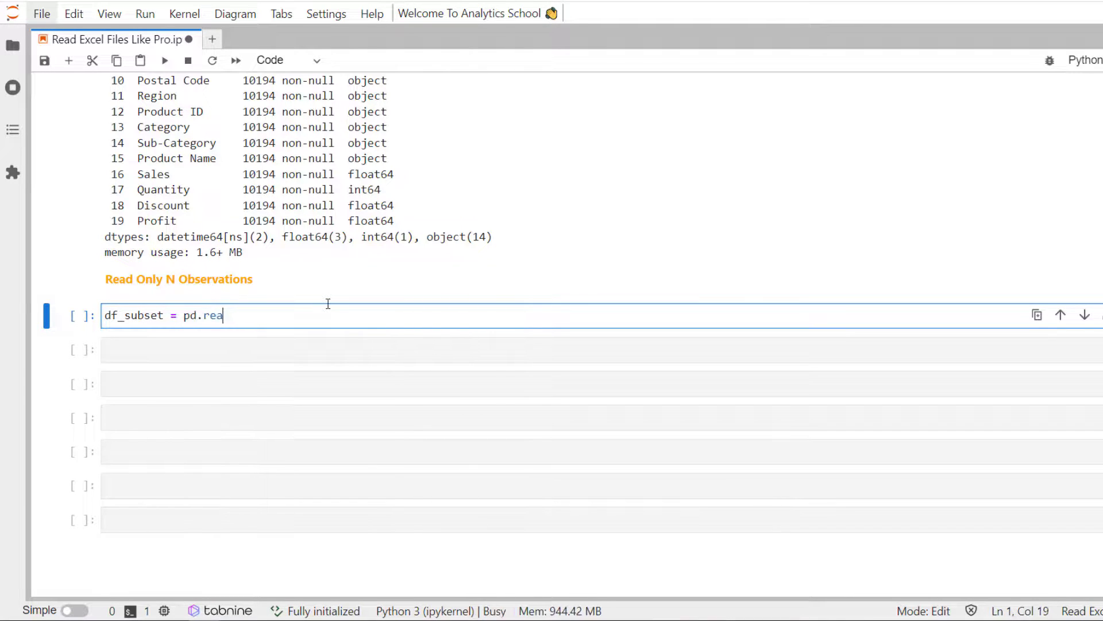
{"action": "type", "text": "d_excel"}
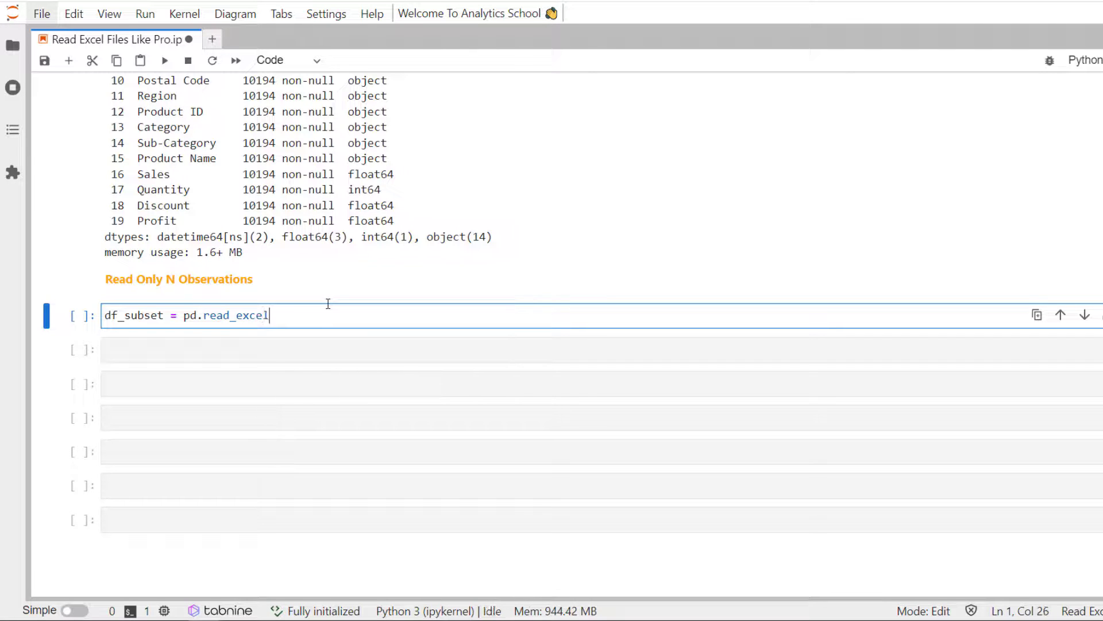
{"action": "type", "text": "()"}
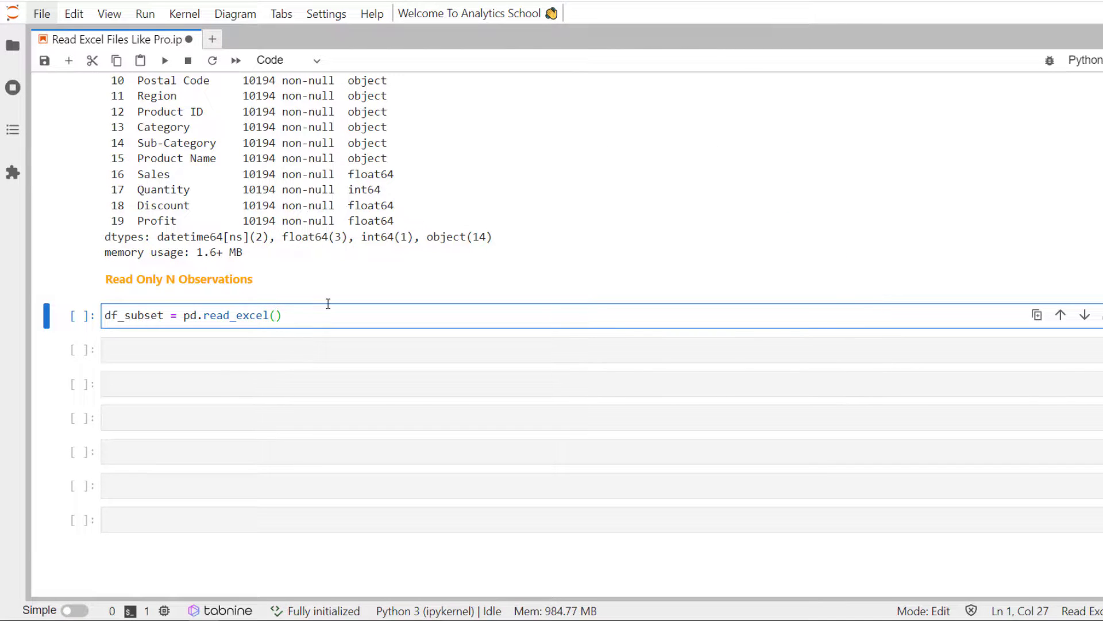
{"action": "type", "text": "'S"}
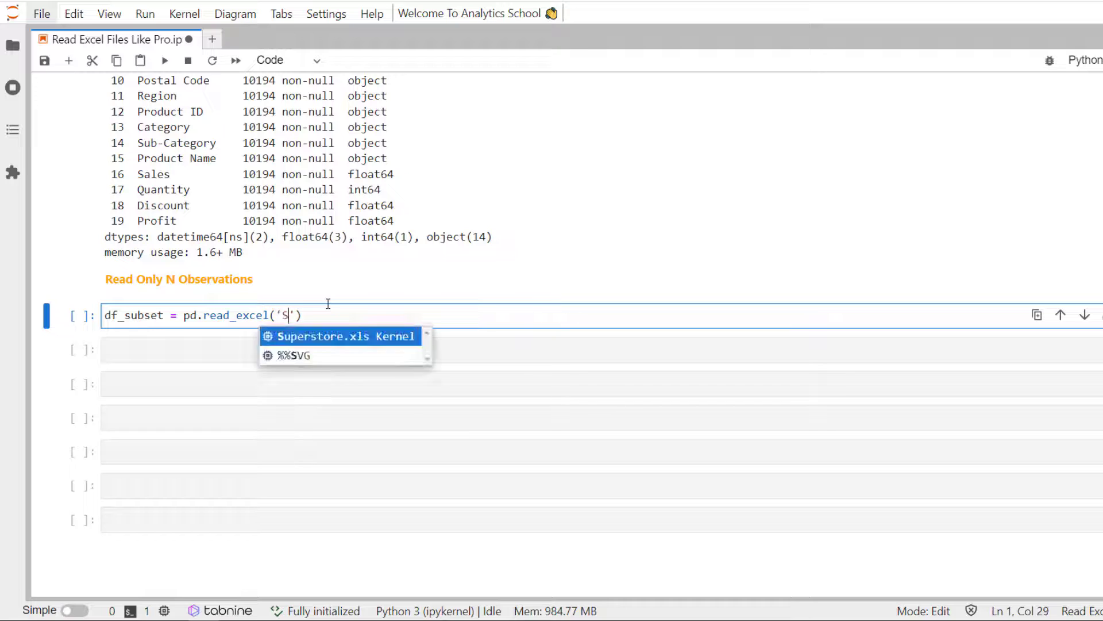
{"action": "left_click", "coordinate": [340, 336]}
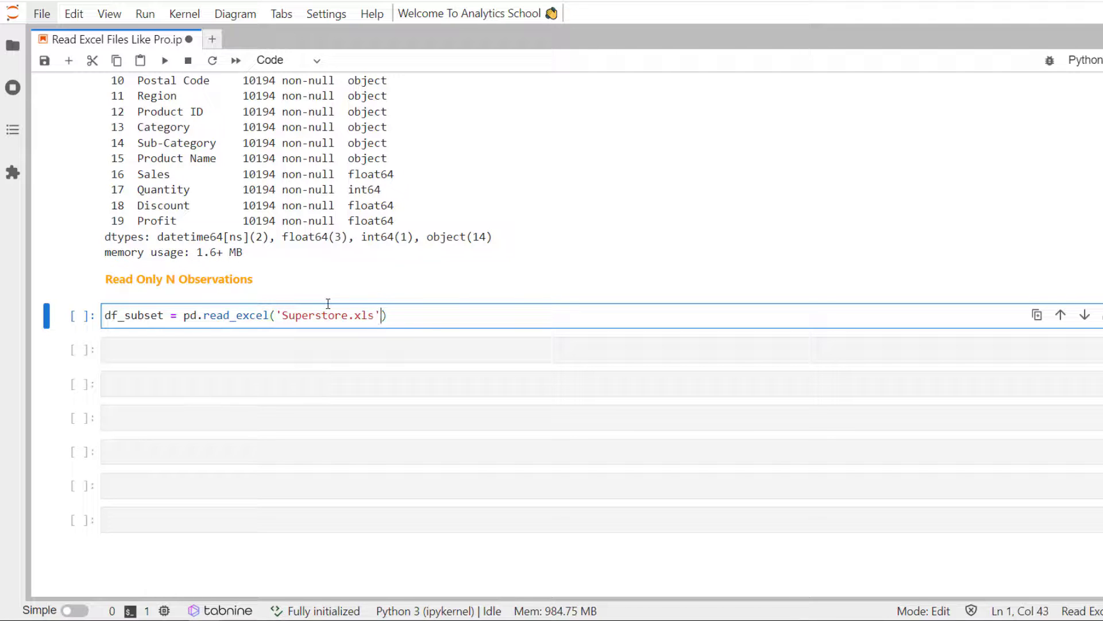
{"action": "type", "text": ", nrows="}
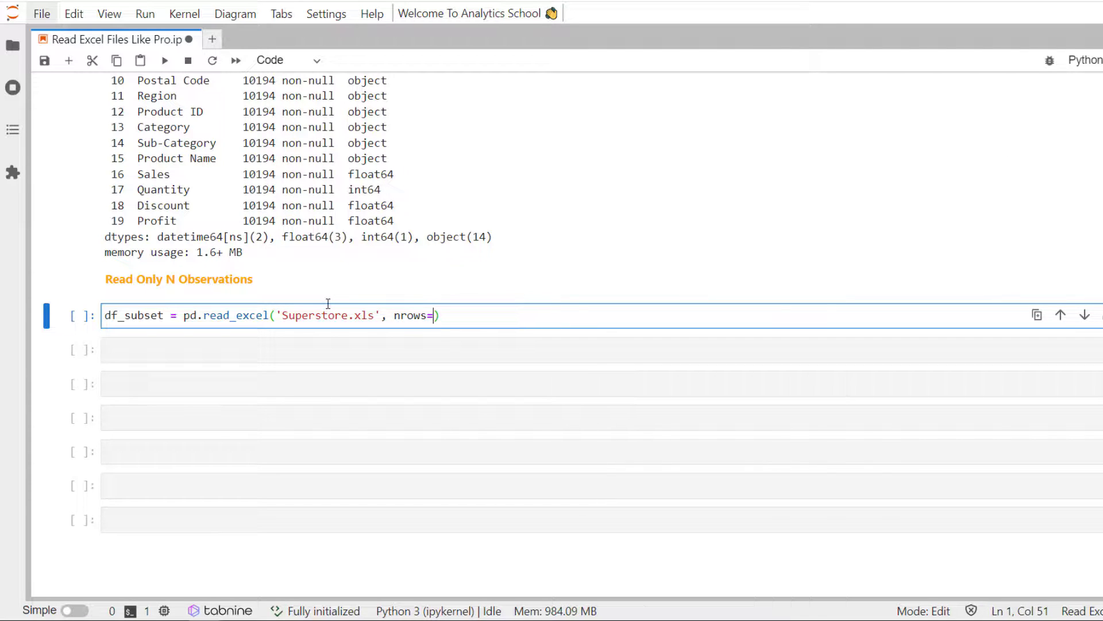
{"action": "type", "text": "20"}
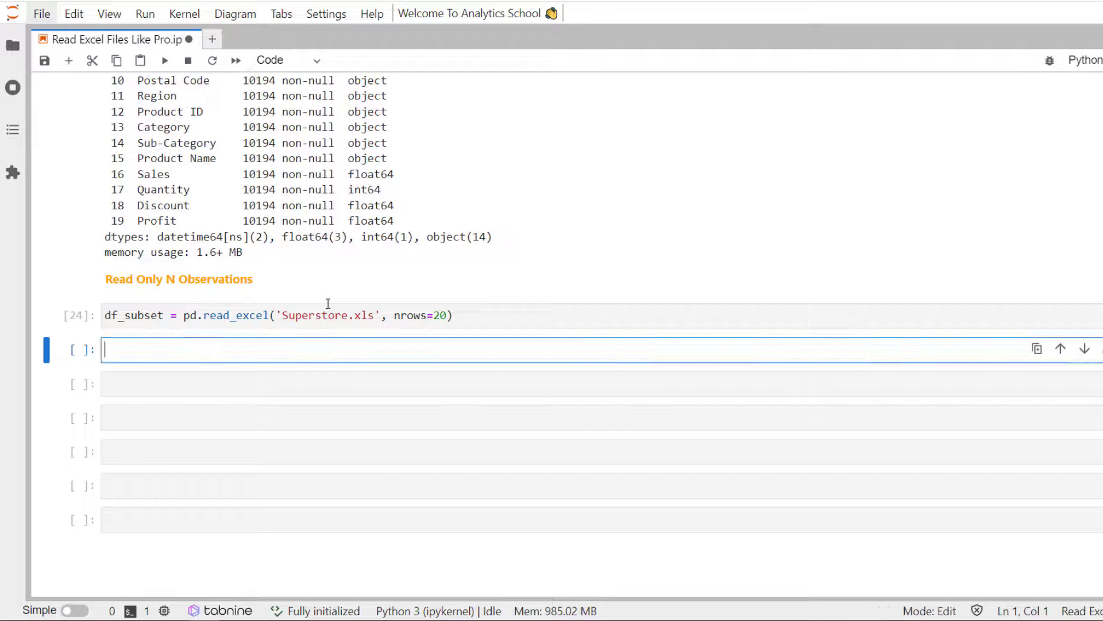
- Run df_subset.shape showing (20, 20), then display df_subset's rows 0 to 19
{"action": "type", "text": "df_sh"}
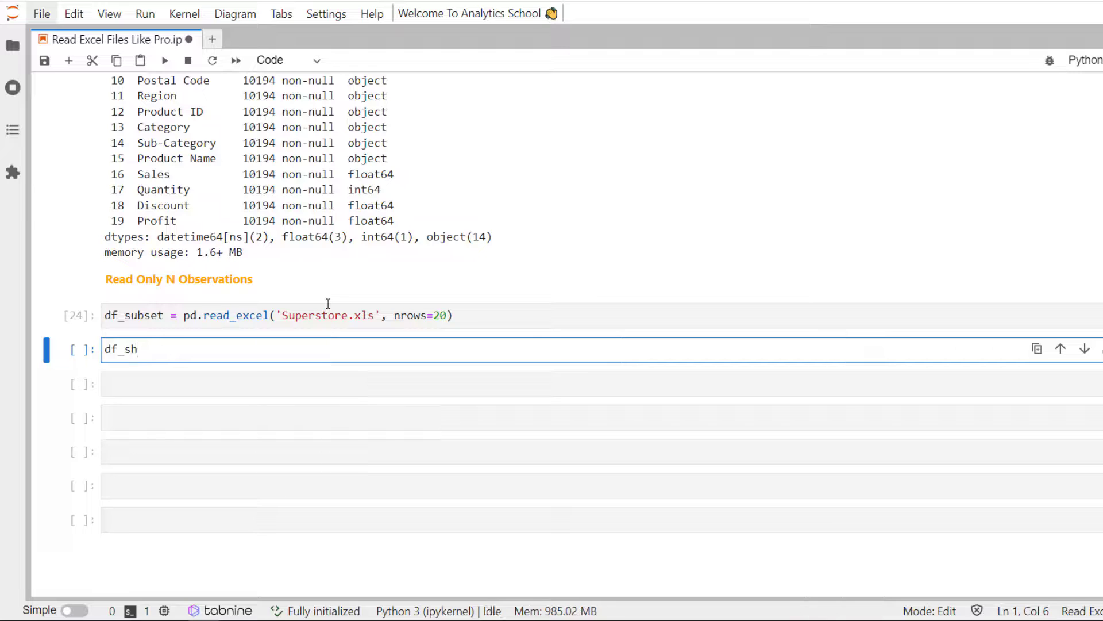
{"action": "key", "text": "Backspace"}
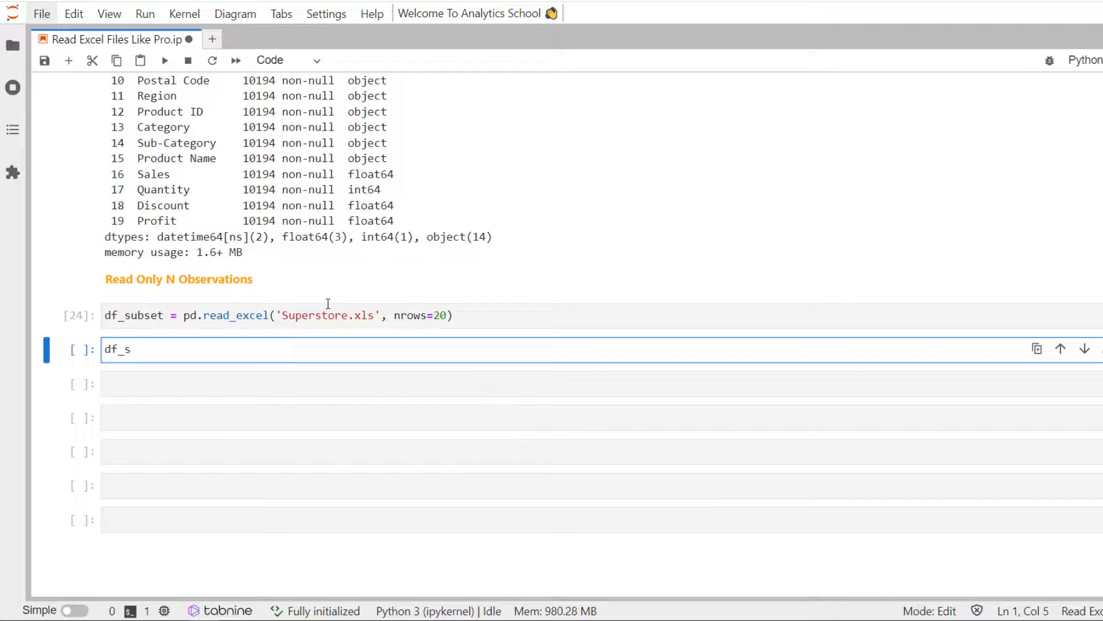
{"action": "type", "text": "ubset"}
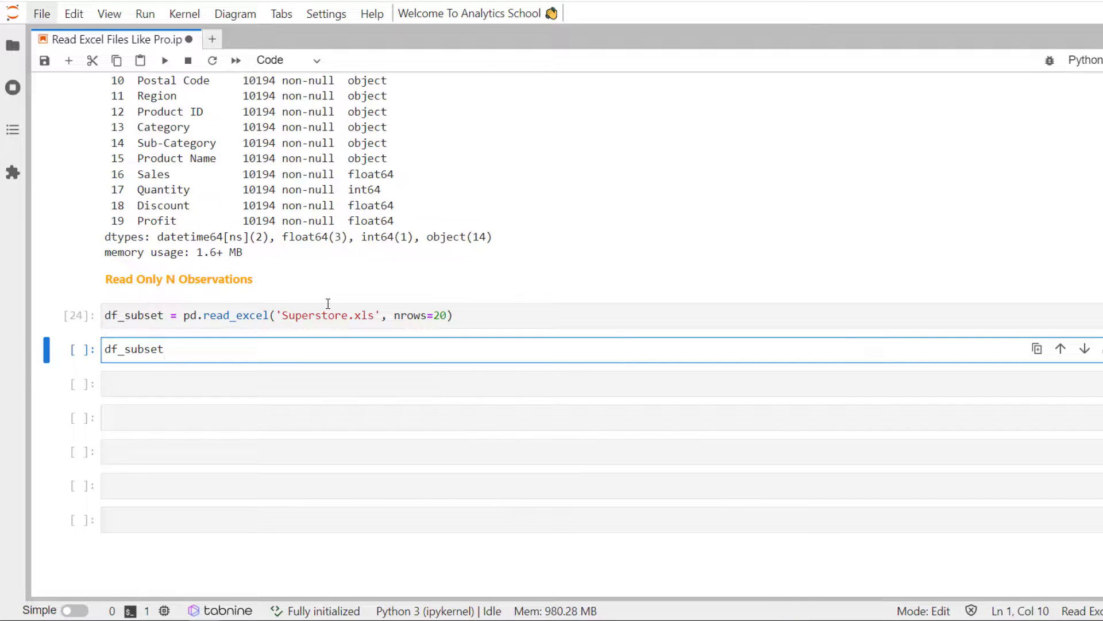
{"action": "type", "text": ".shape"}
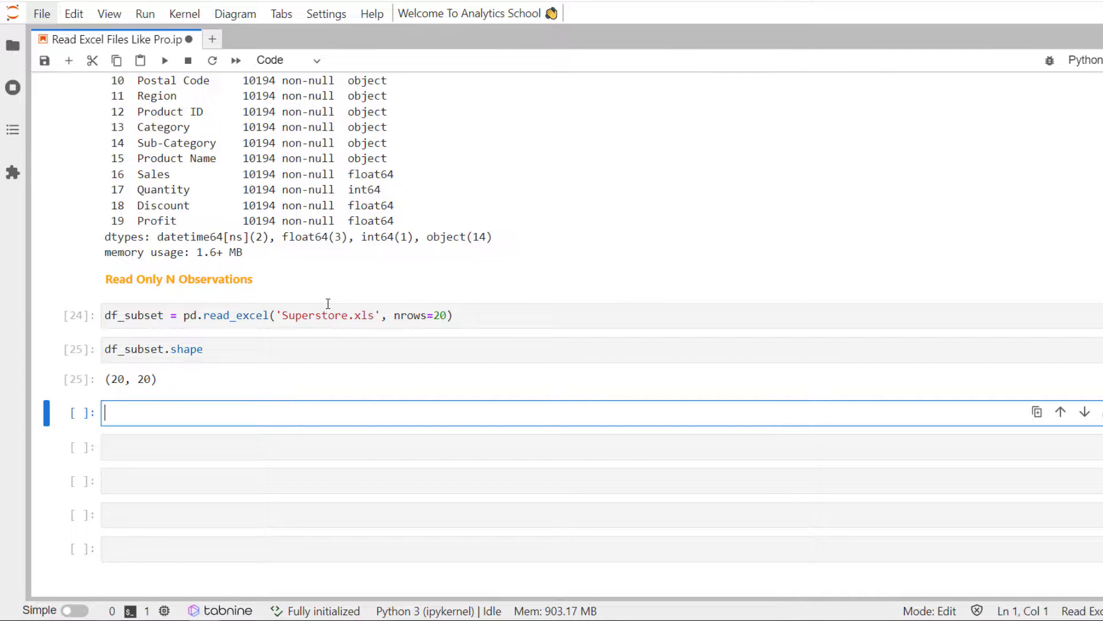
{"action": "type", "text": "df_subset"}
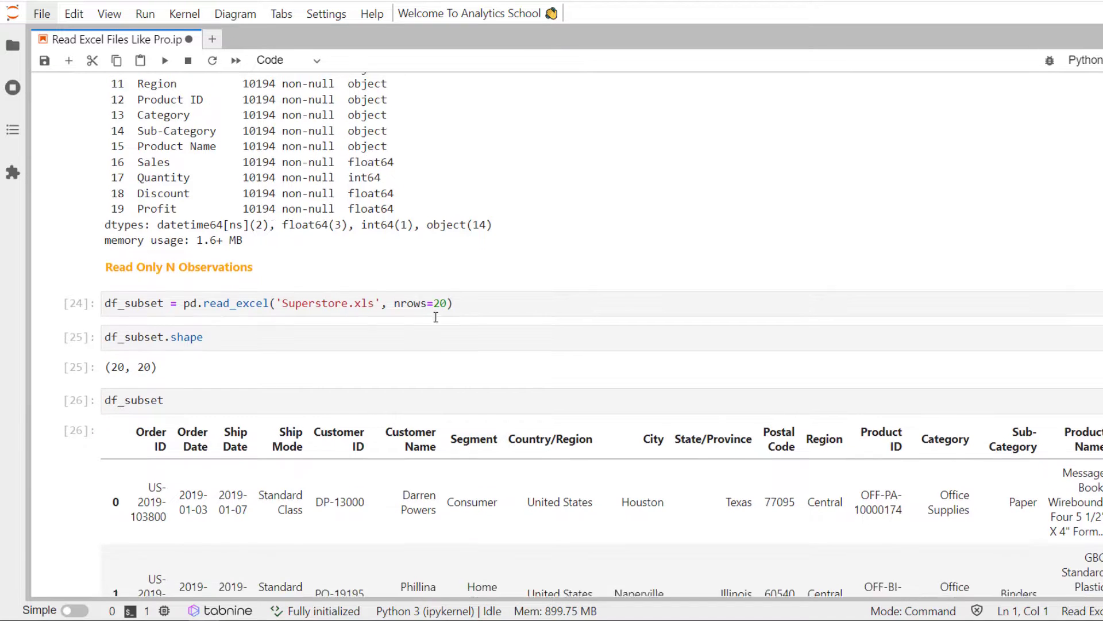
{"action": "scroll", "scroll_direction": "down", "scroll_amount": 3}
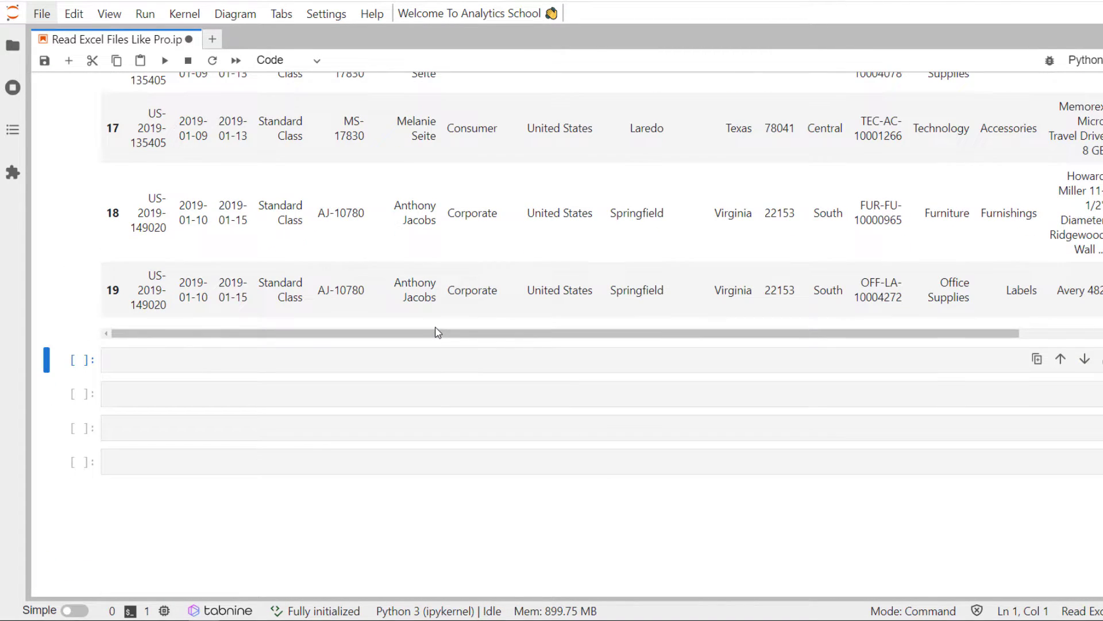